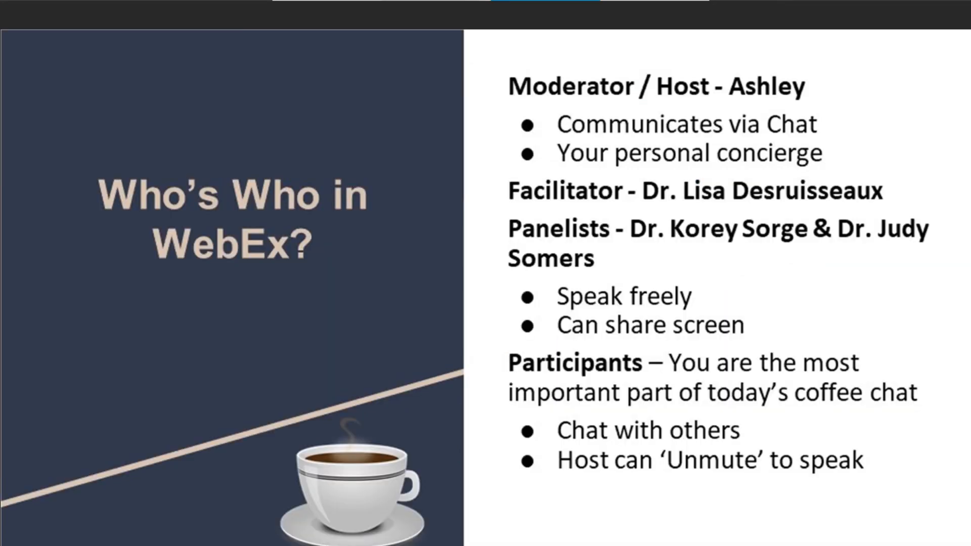
# Advance past the 'Who's Who' and 'Let's chat about...' slides to the performance assessment slide
pyautogui.press('right')
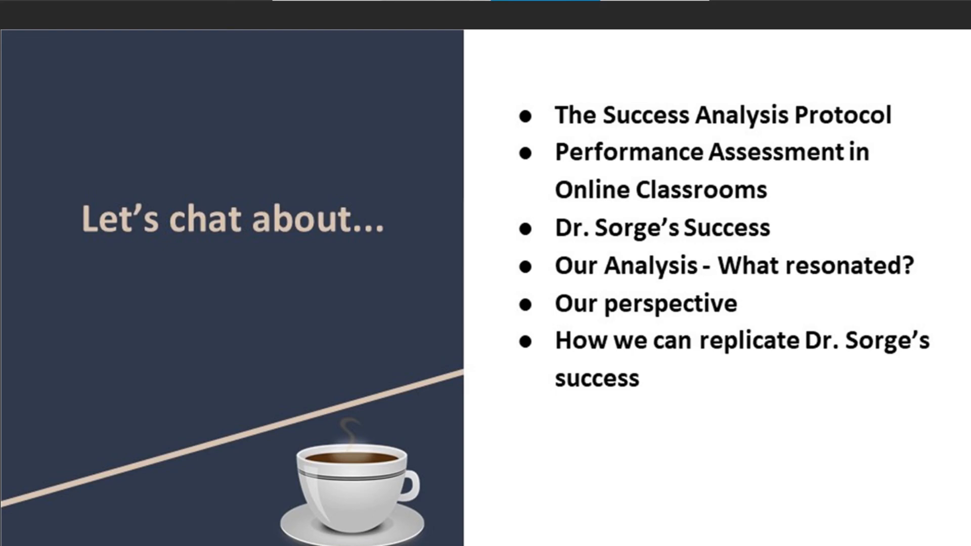
pyautogui.press('right')
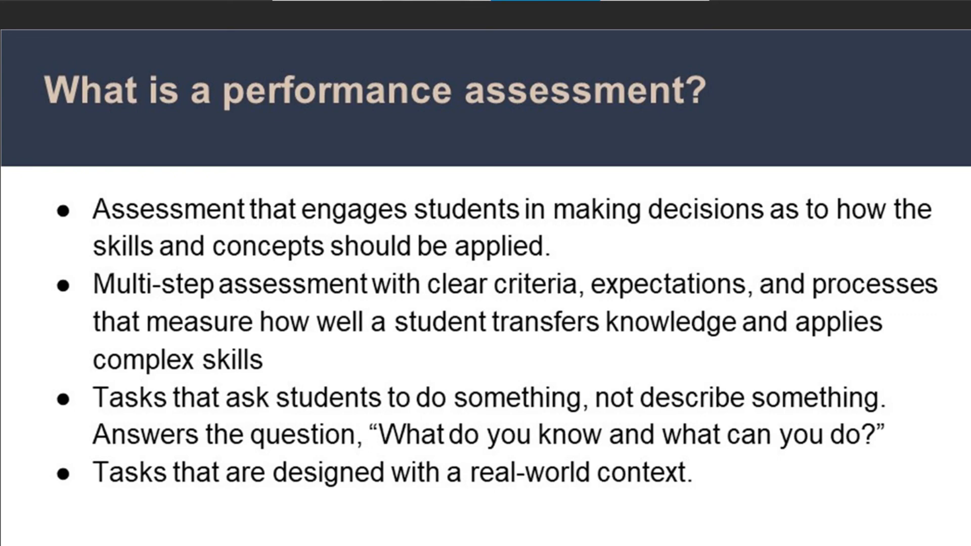
pyautogui.press('Right')
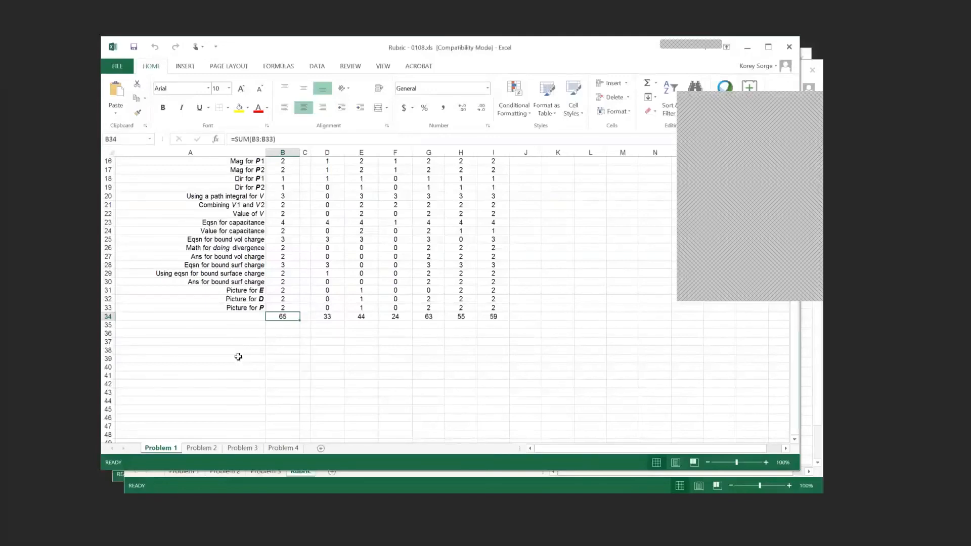
pyautogui.moveTo(374, 194)
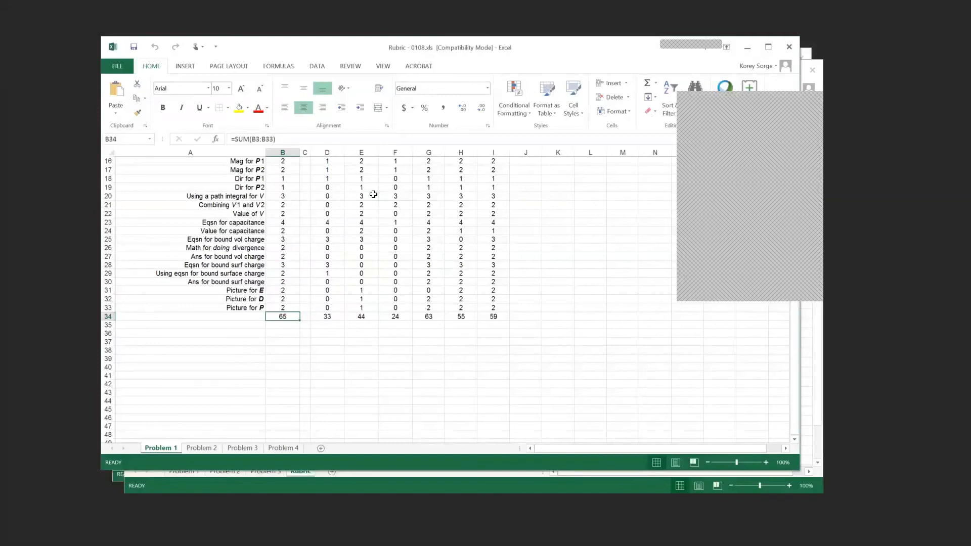
pyautogui.moveTo(353, 421)
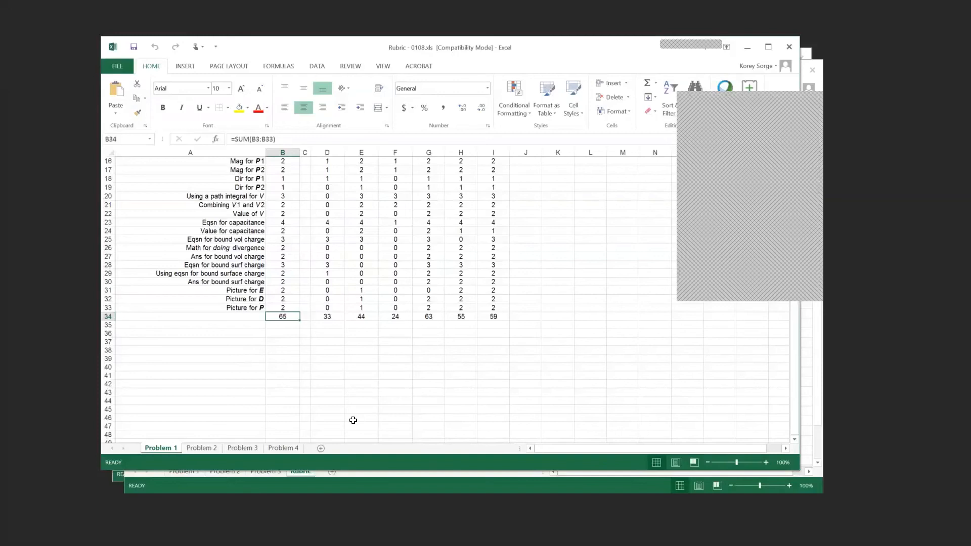
pyautogui.moveTo(348, 485)
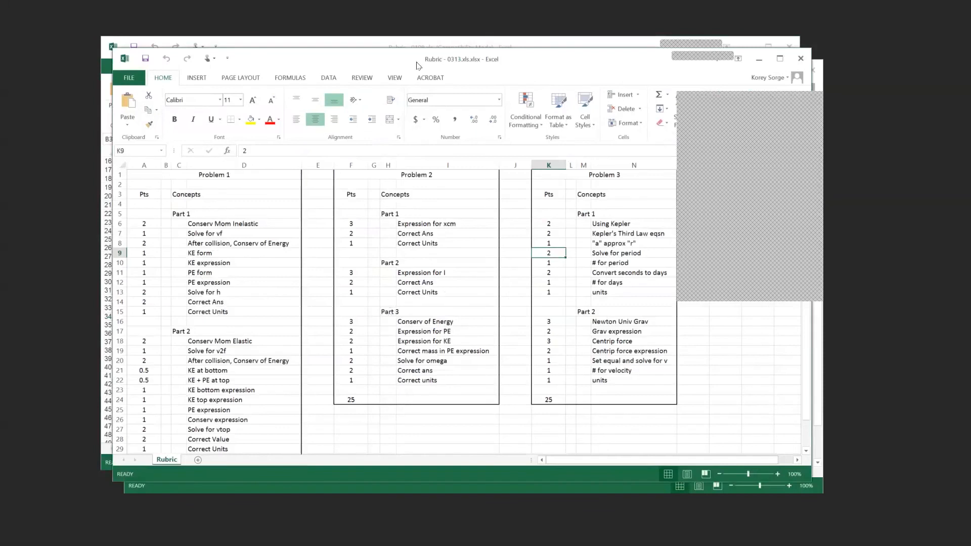
pyautogui.moveTo(306, 218)
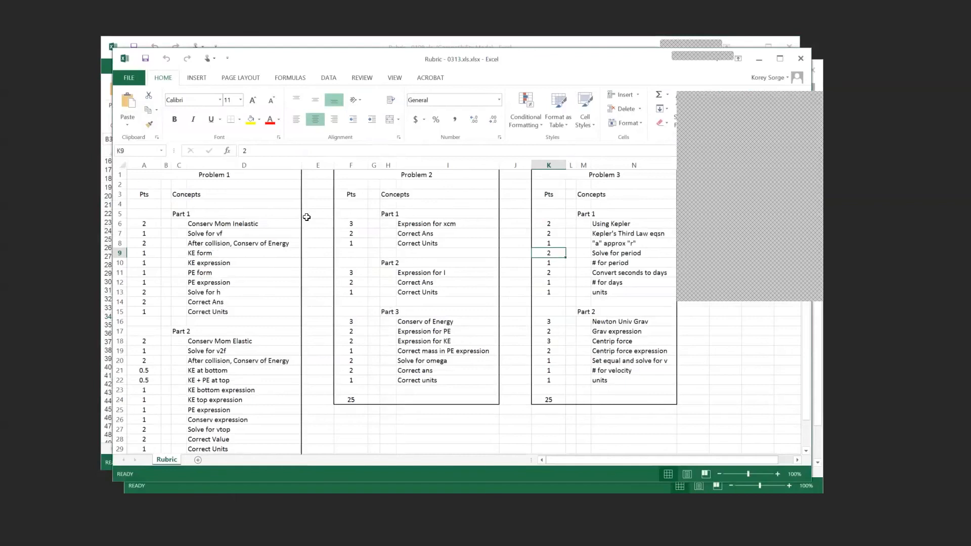
pyautogui.moveTo(426, 346)
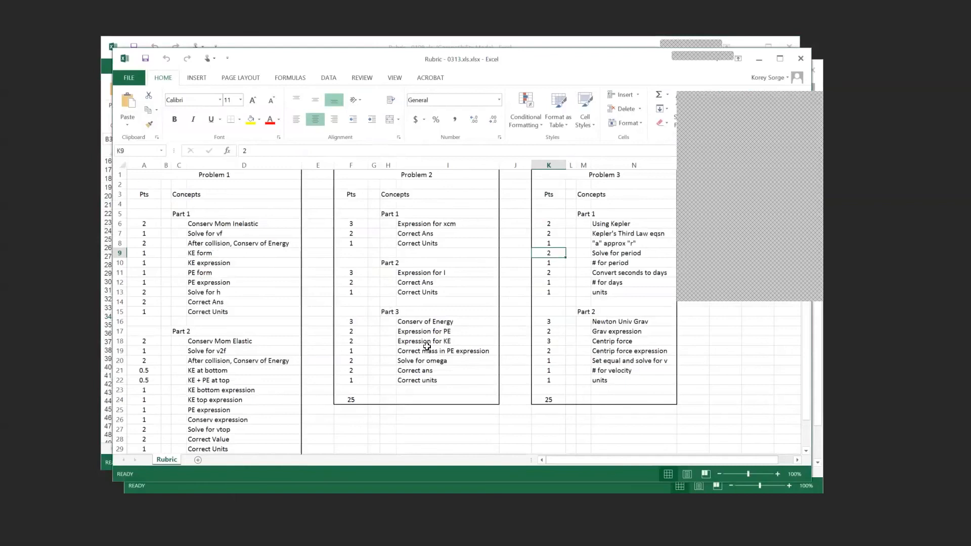
pyautogui.moveTo(424, 359)
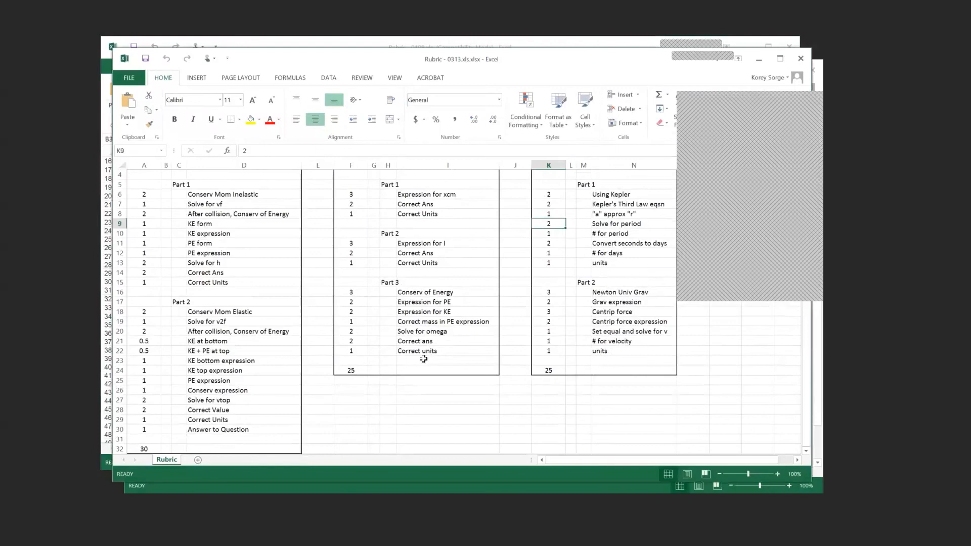
pyautogui.moveTo(187, 532)
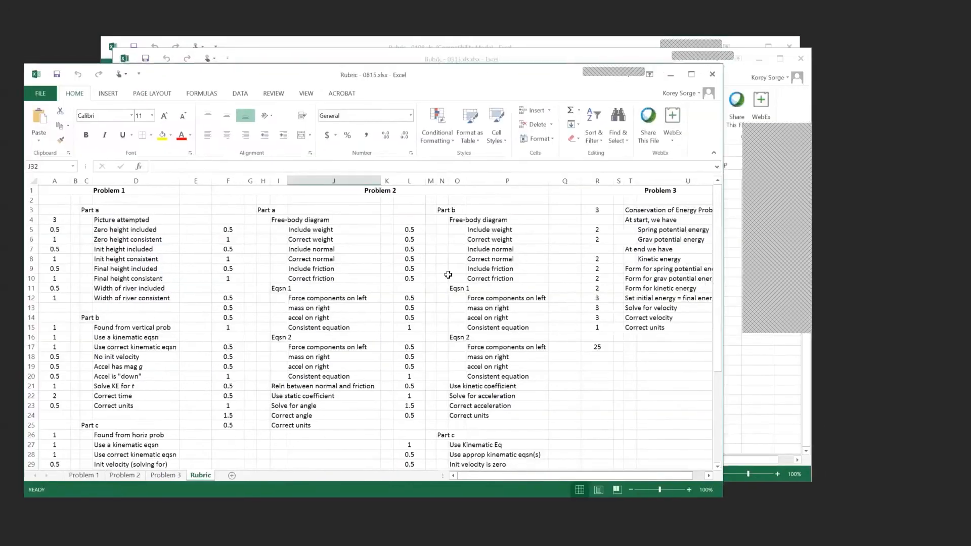
pyautogui.moveTo(142, 296)
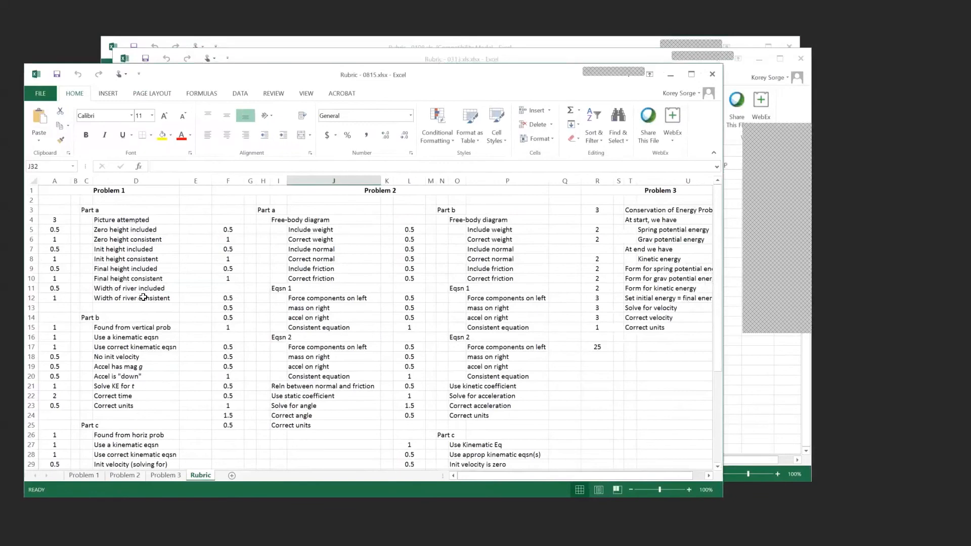
# Scroll down the Rubric sheet to review Part d and the concept, multiple-choice and problem totals
pyautogui.scroll(-3)
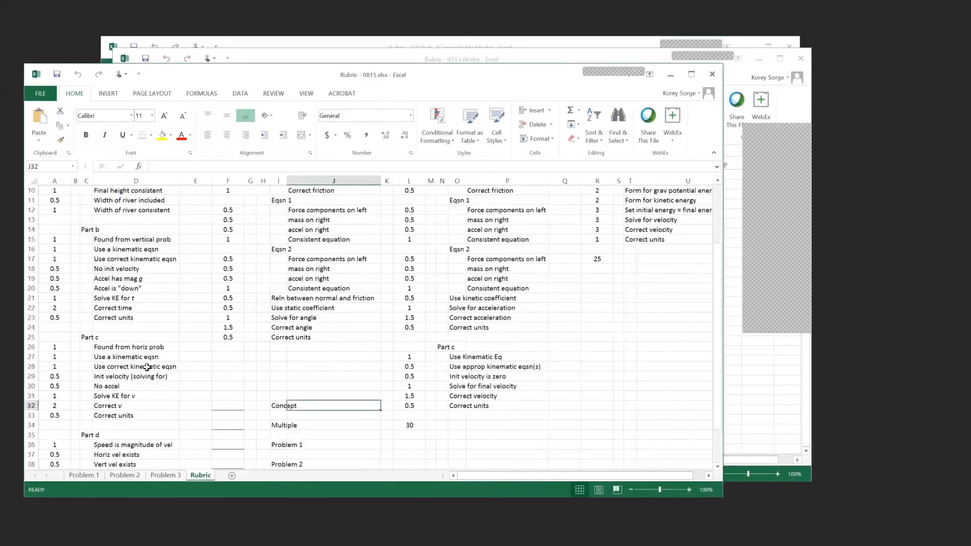
pyautogui.scroll(-3)
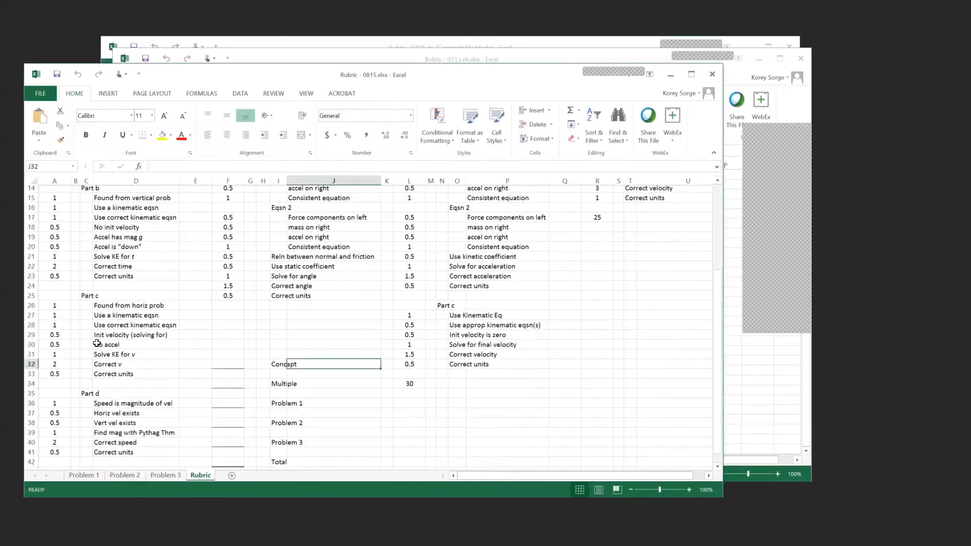
pyautogui.scroll(-3)
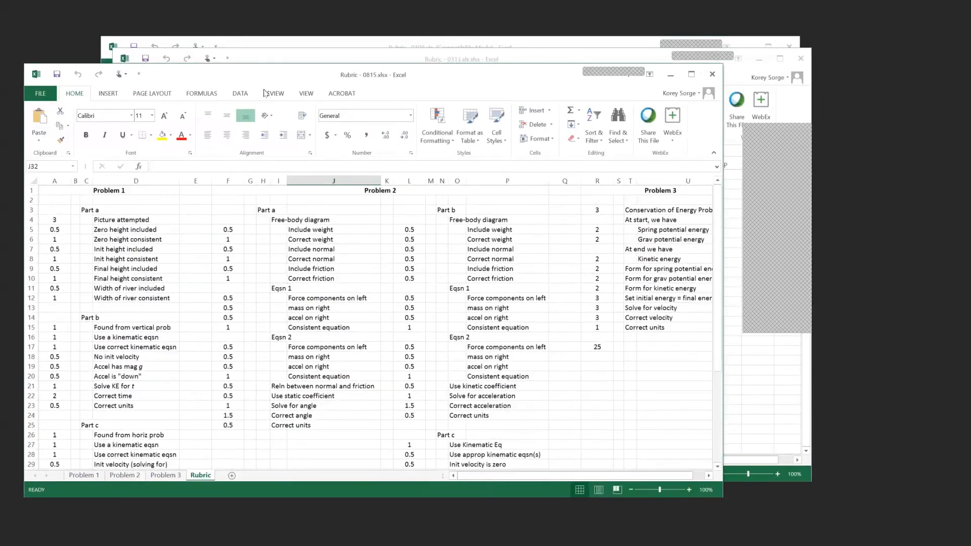
pyautogui.moveTo(283, 74)
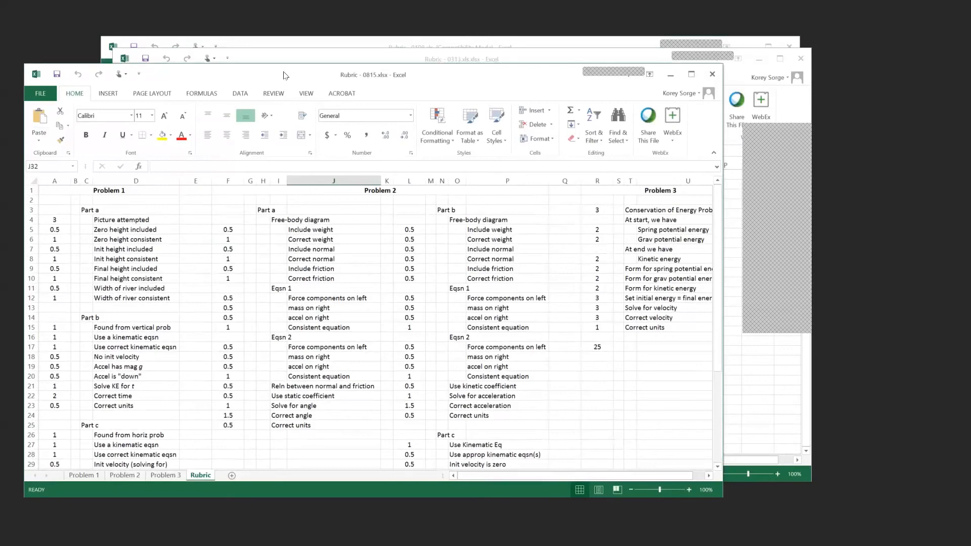
pyautogui.moveTo(594, 73)
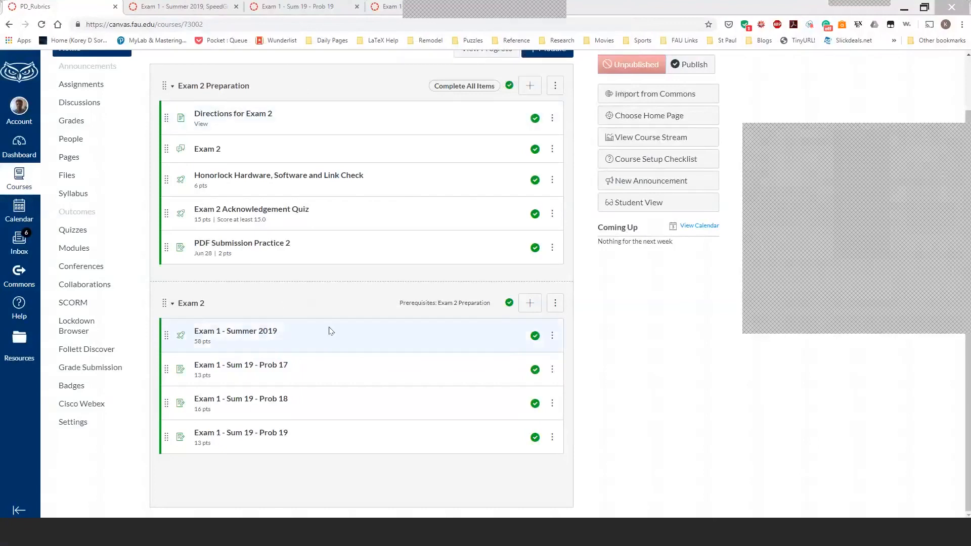
pyautogui.moveTo(347, 201)
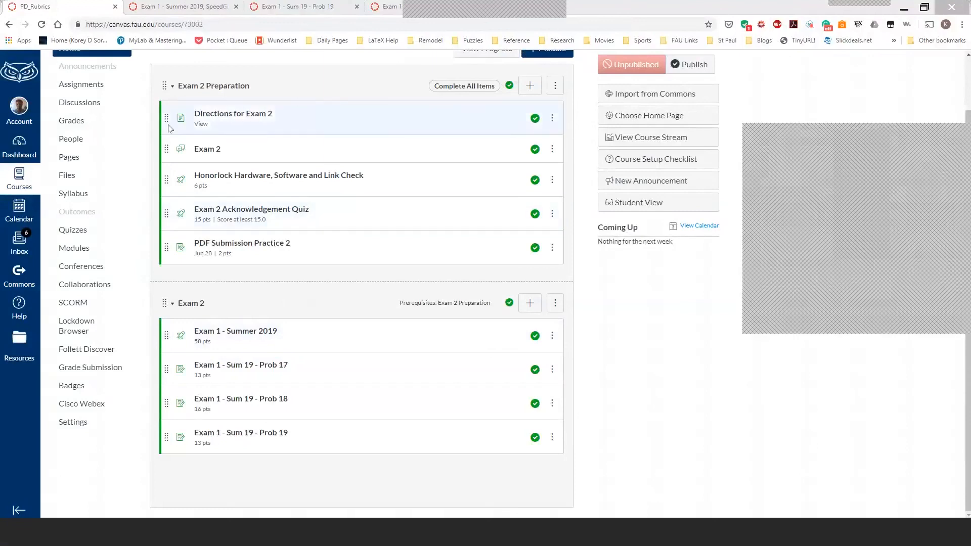
pyautogui.moveTo(315, 252)
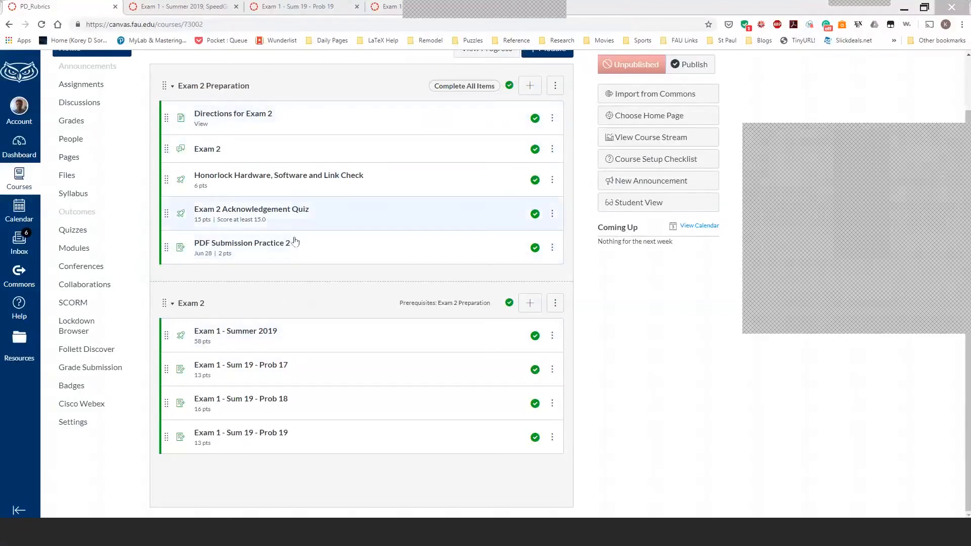
pyautogui.moveTo(279, 336)
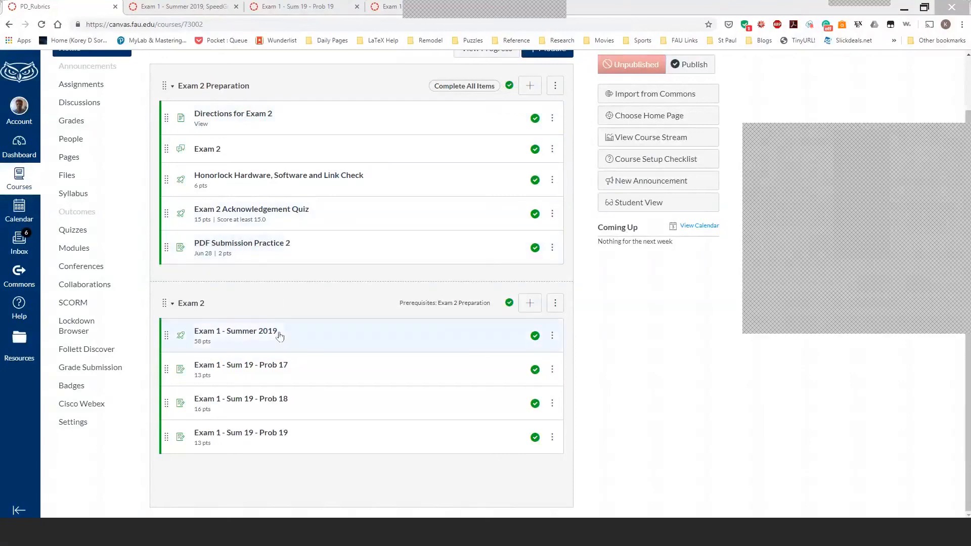
pyautogui.moveTo(280, 337)
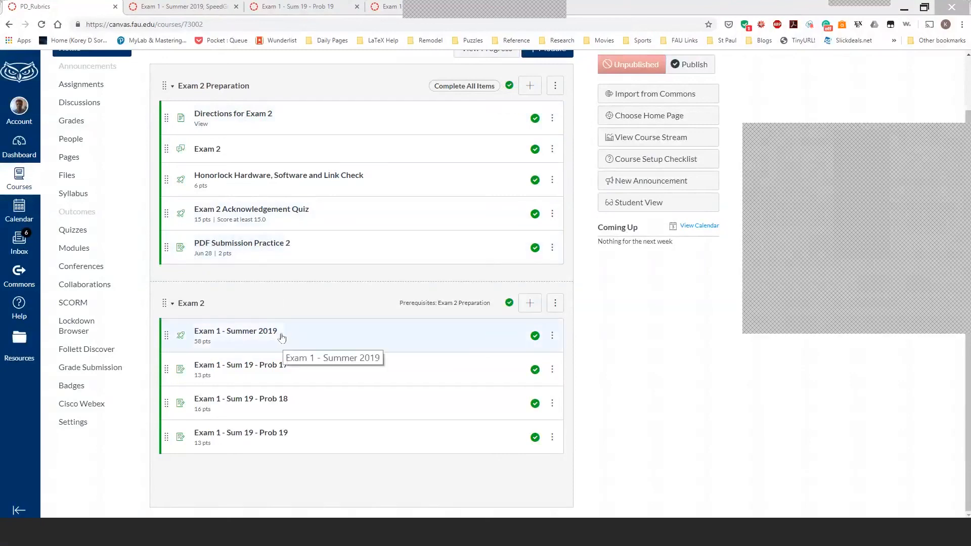
pyautogui.moveTo(207, 170)
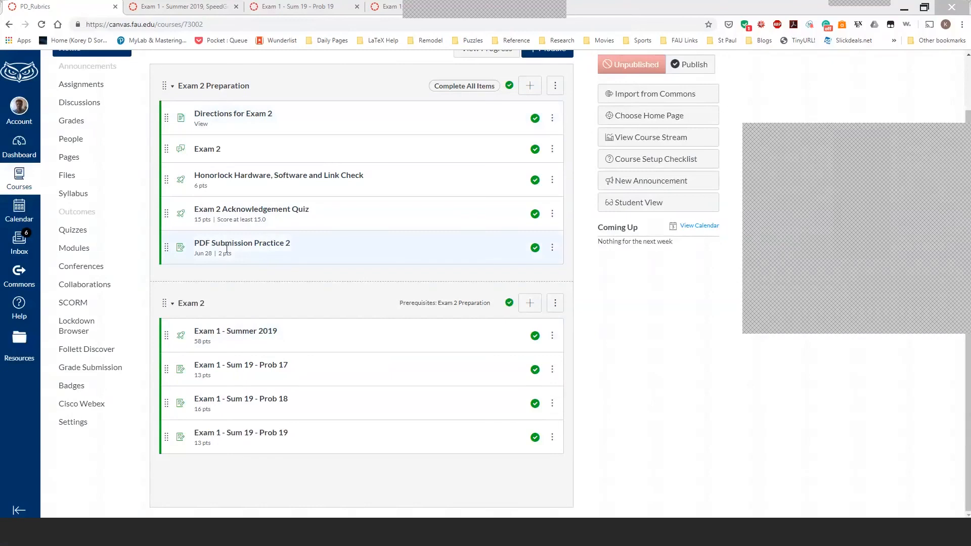
pyautogui.moveTo(271, 293)
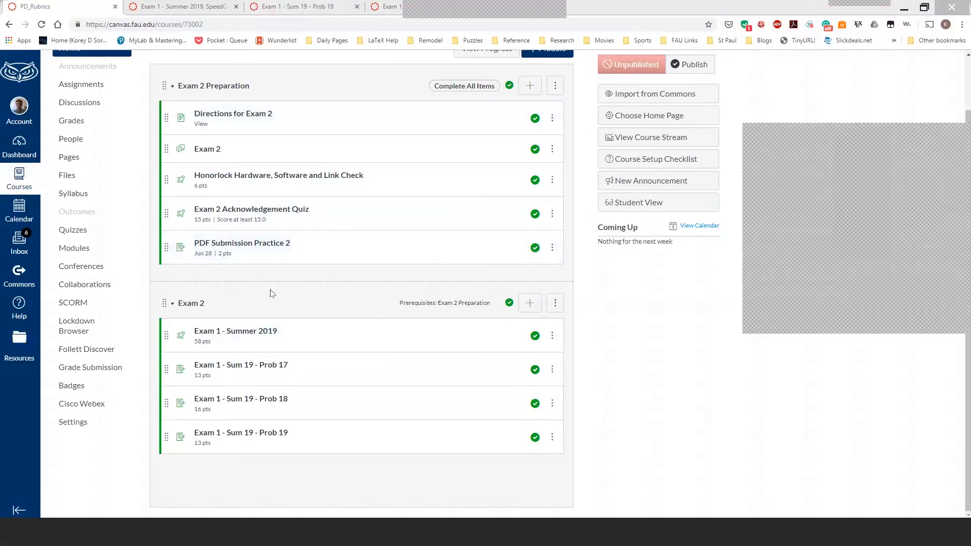
pyautogui.moveTo(236, 331)
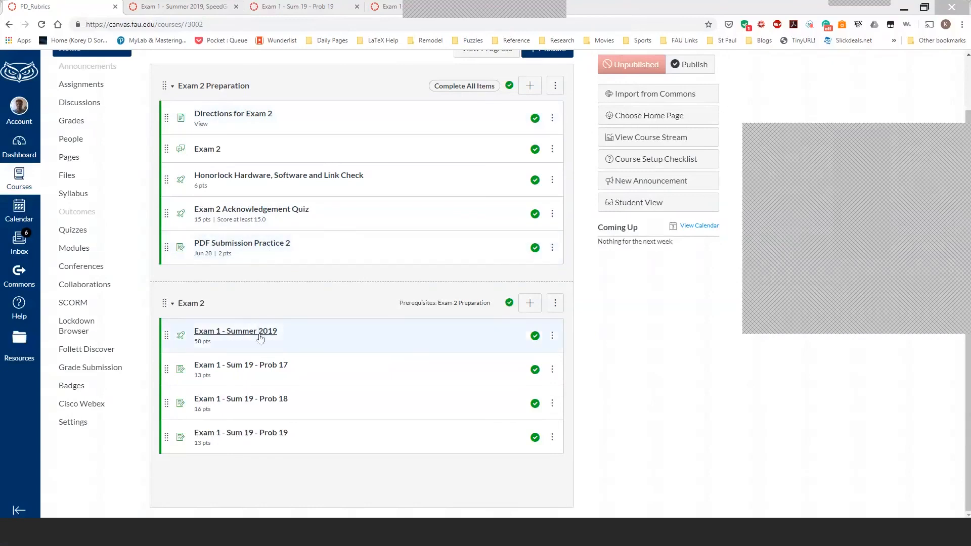
pyautogui.moveTo(260, 336)
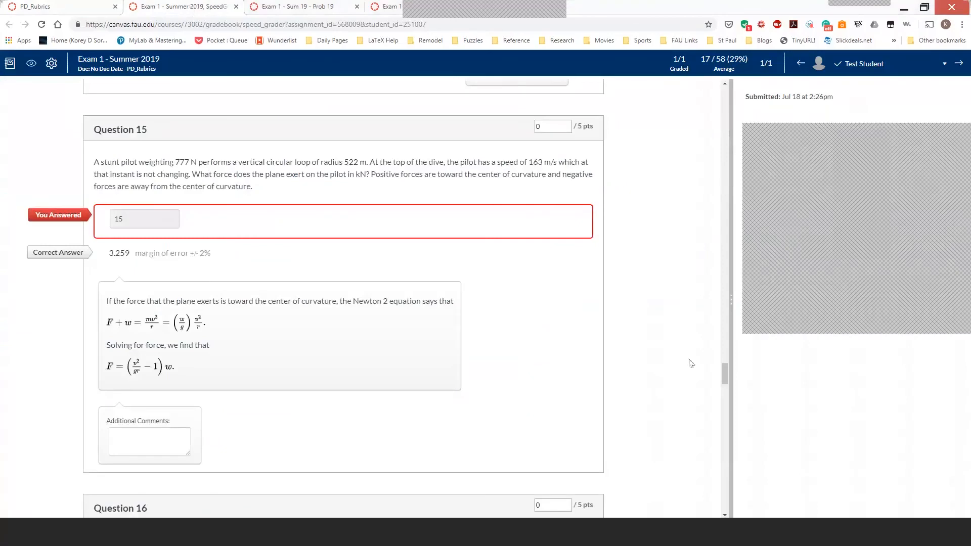
# Scroll through the SpeedGrader quiz submission down to Question 19
pyautogui.scroll(-3)
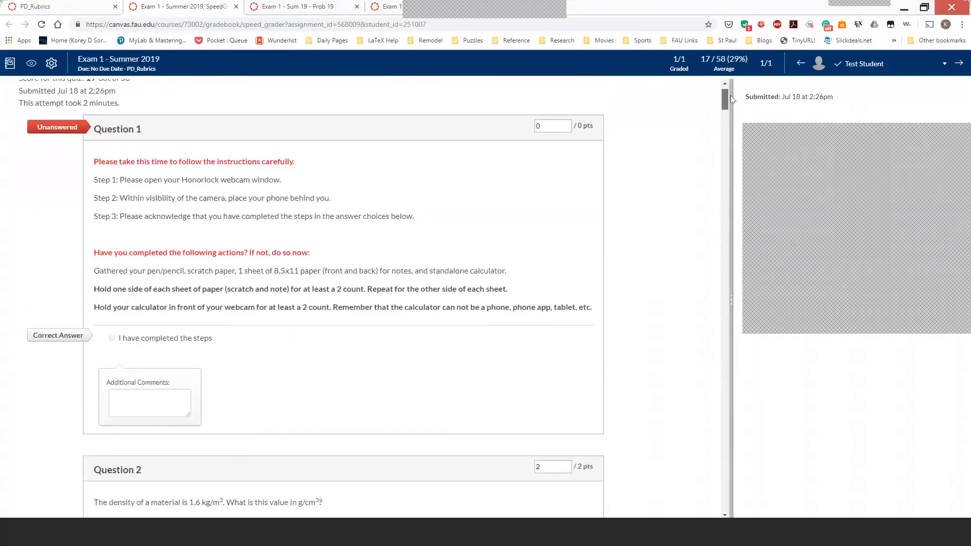
pyautogui.scroll(-3)
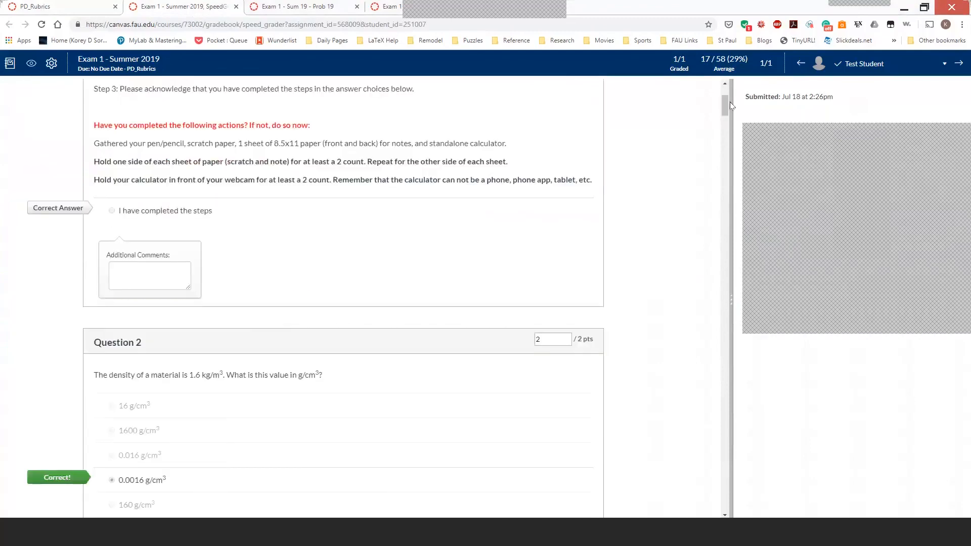
pyautogui.moveTo(367, 154)
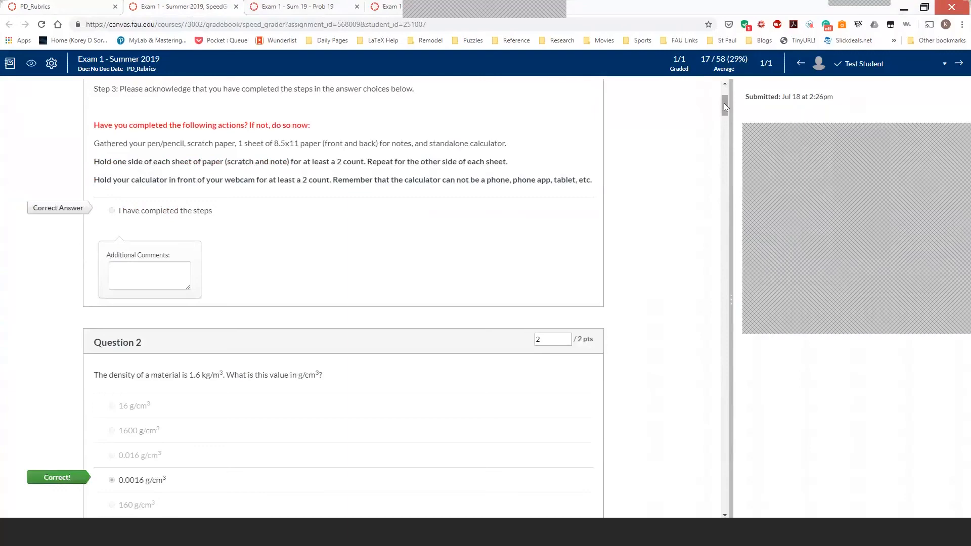
pyautogui.scroll(-3)
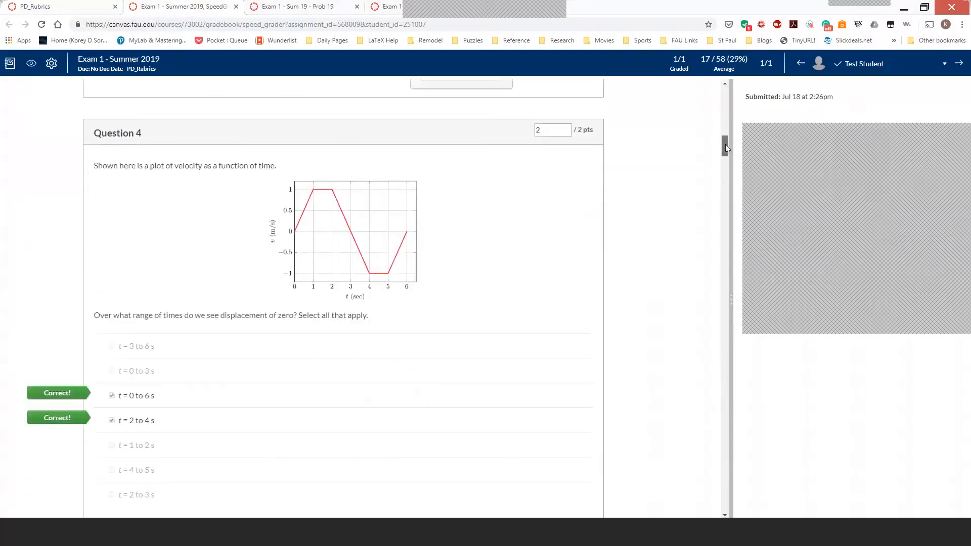
pyautogui.scroll(-3)
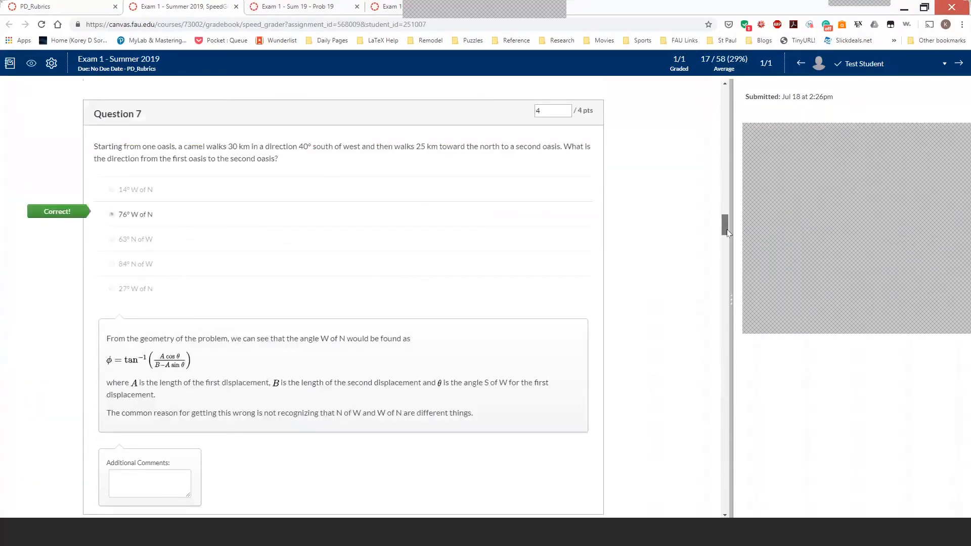
pyautogui.scroll(-3)
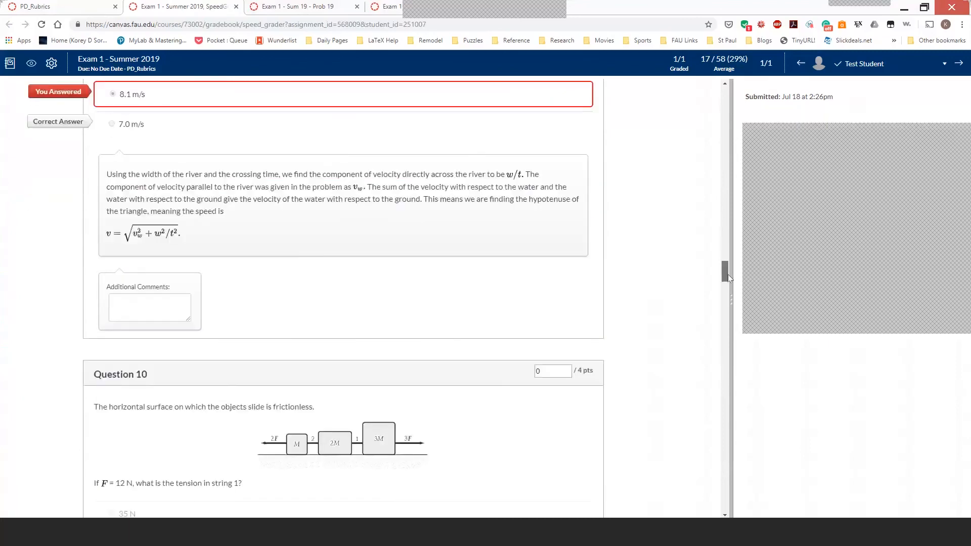
pyautogui.scroll(-3)
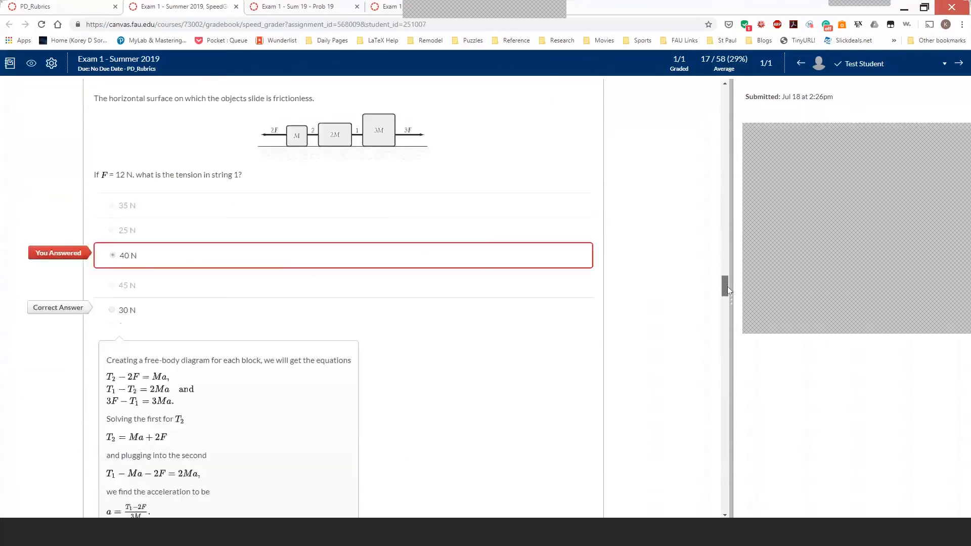
pyautogui.scroll(-3)
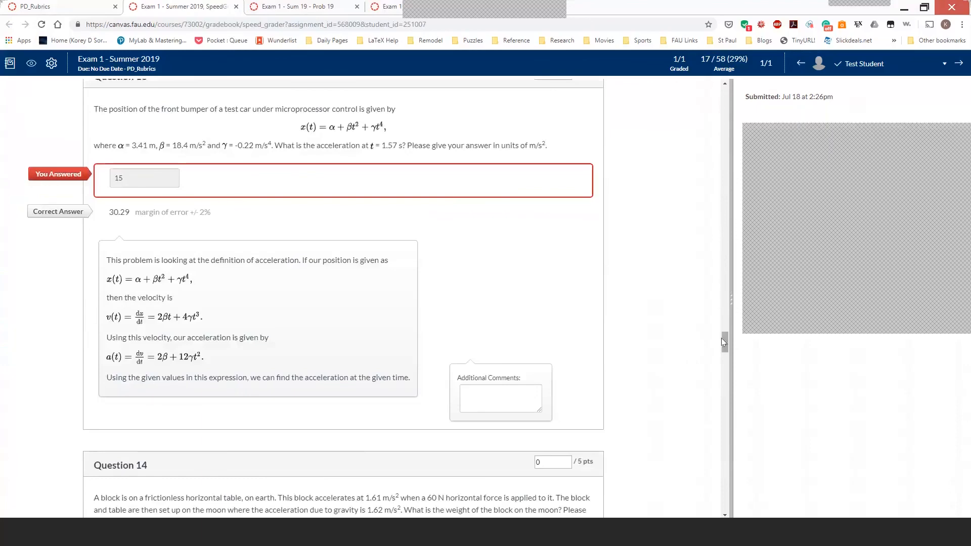
pyautogui.scroll(-3)
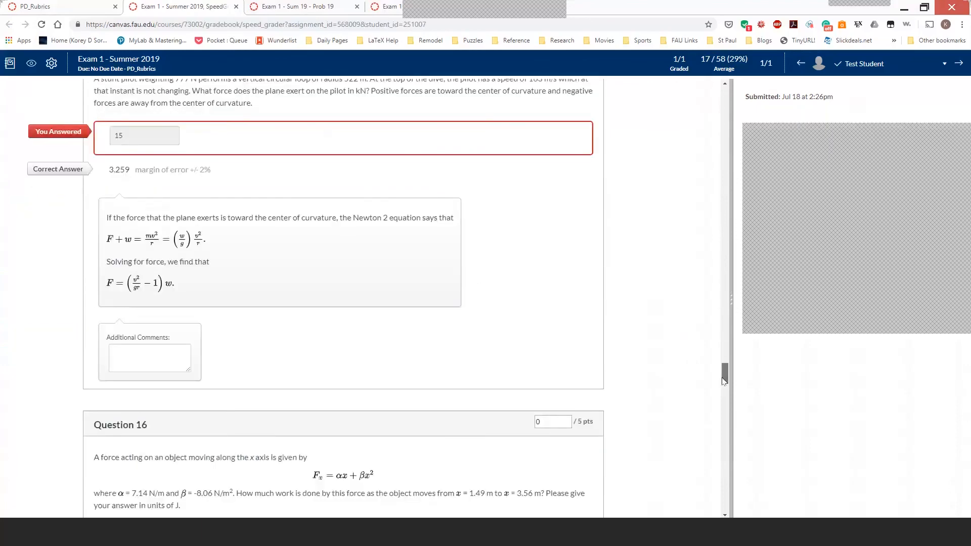
pyautogui.scroll(-3)
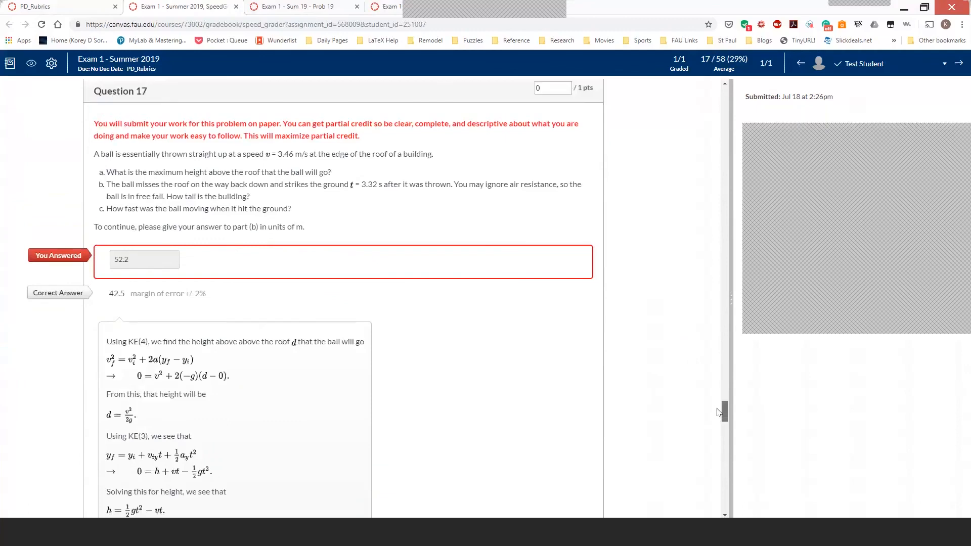
pyautogui.scroll(-3)
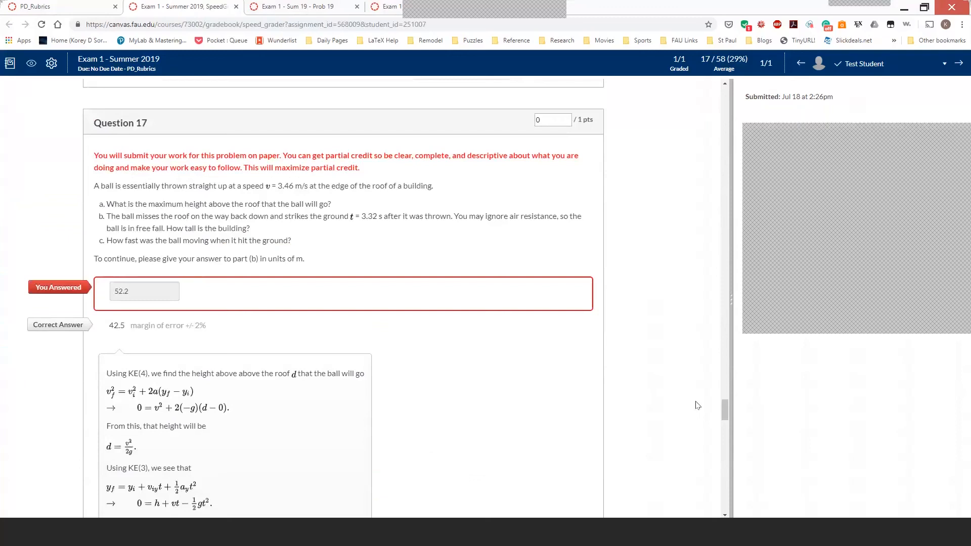
# Review the Question 19 spring-compression answer and solution, then return to the student's graded quiz answers
pyautogui.scroll(-3)
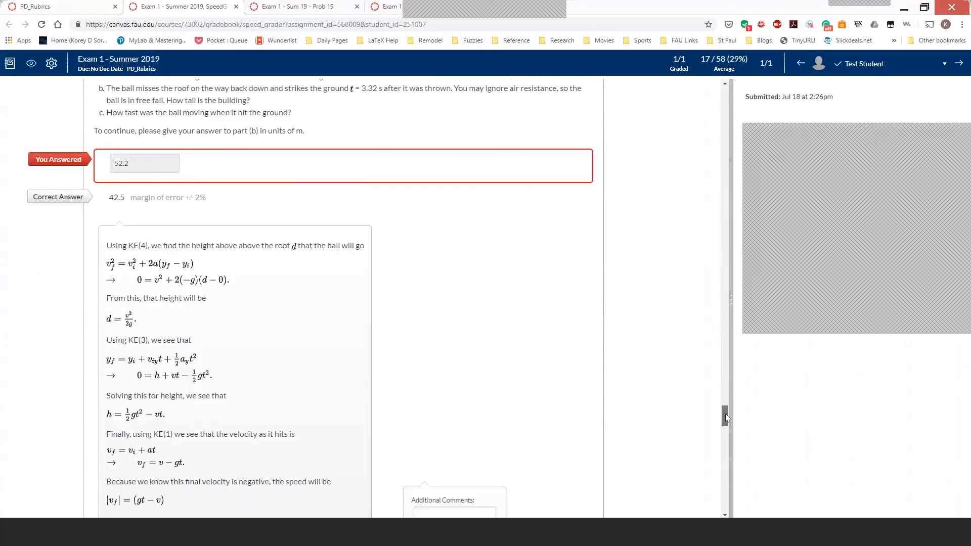
pyautogui.scroll(-3)
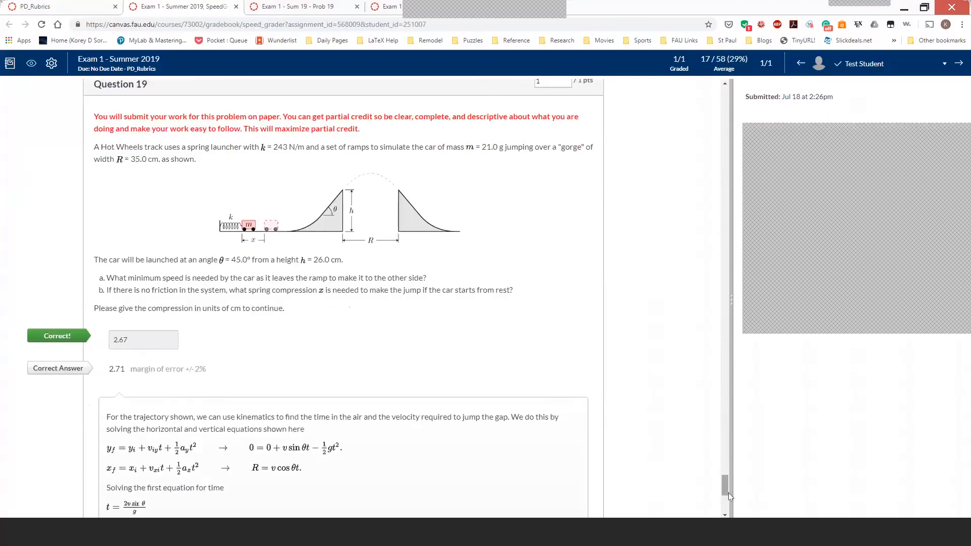
pyautogui.scroll(-3)
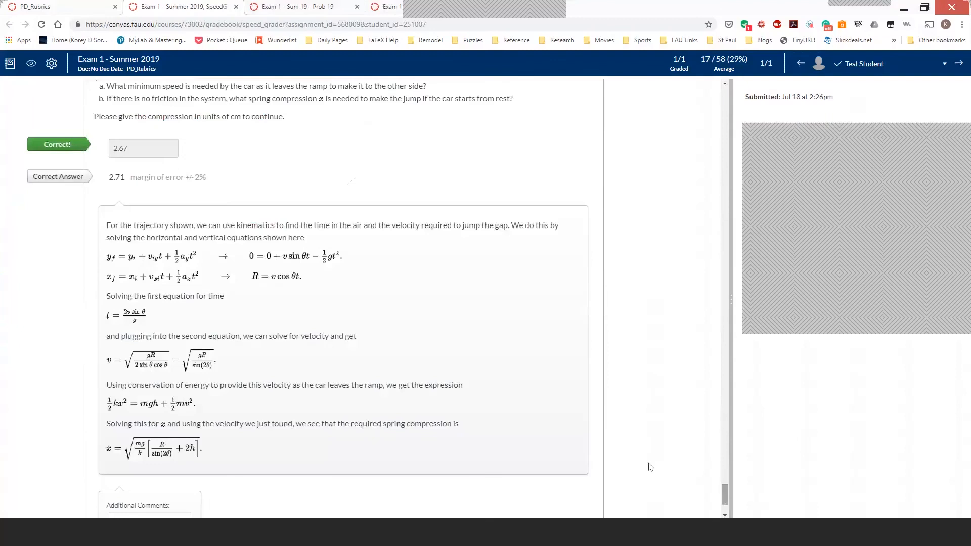
pyautogui.moveTo(606, 443)
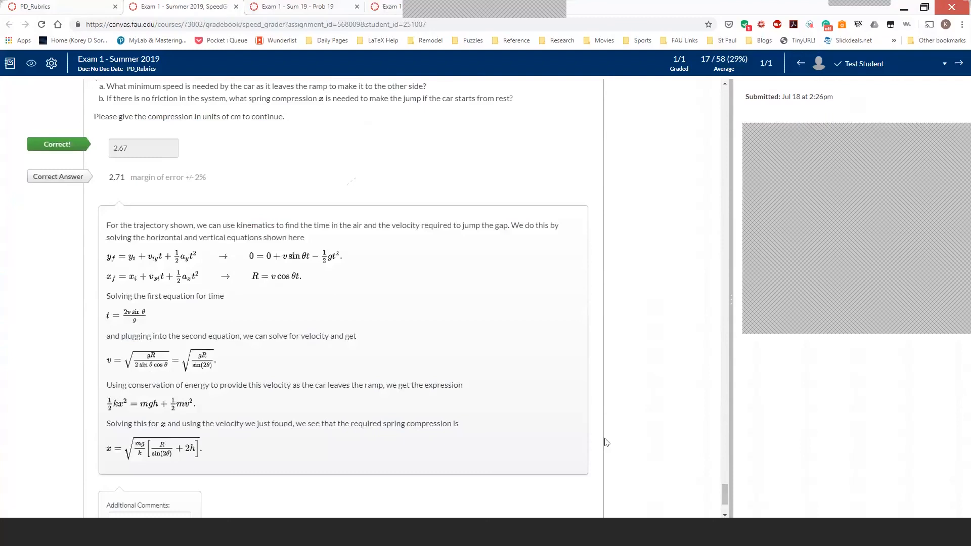
pyautogui.moveTo(198, 286)
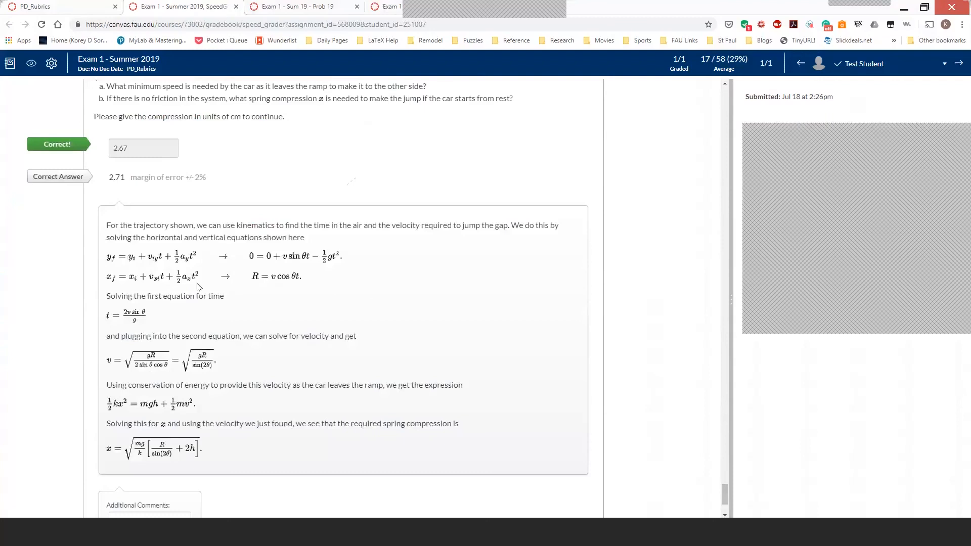
pyautogui.moveTo(117, 289)
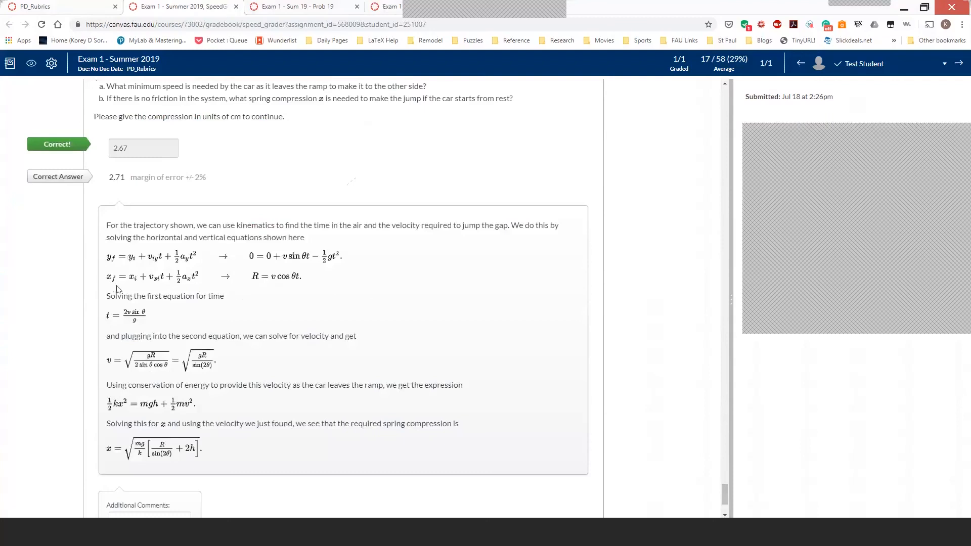
pyautogui.moveTo(142, 329)
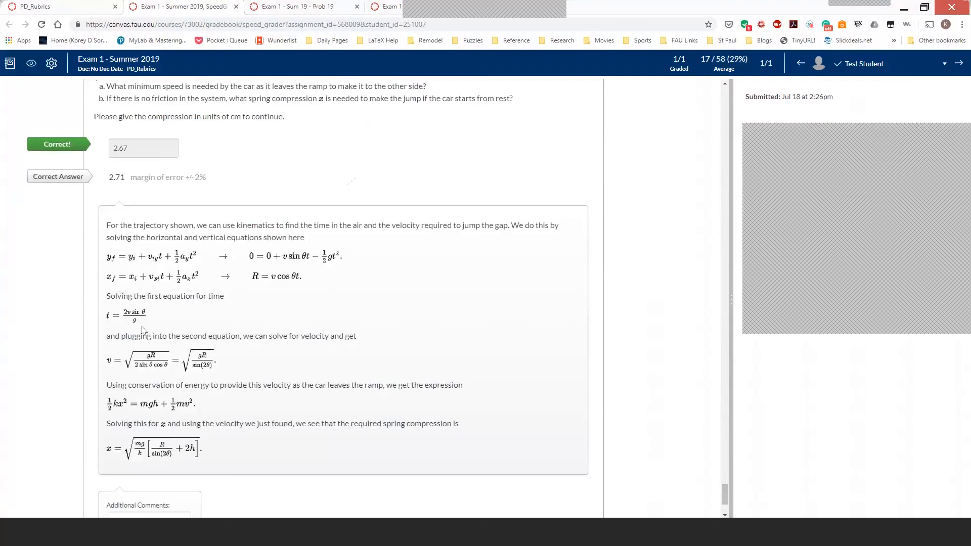
pyautogui.moveTo(226, 442)
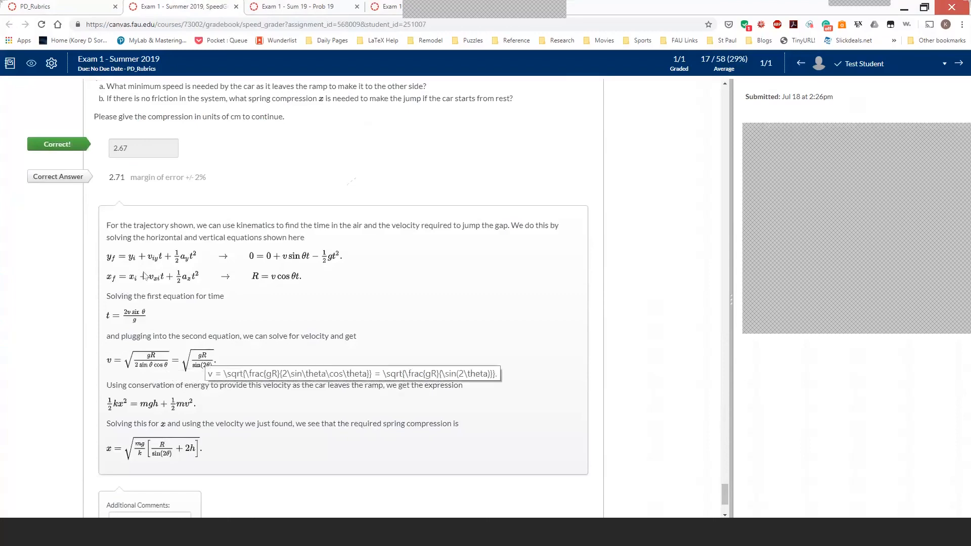
pyautogui.moveTo(202, 262)
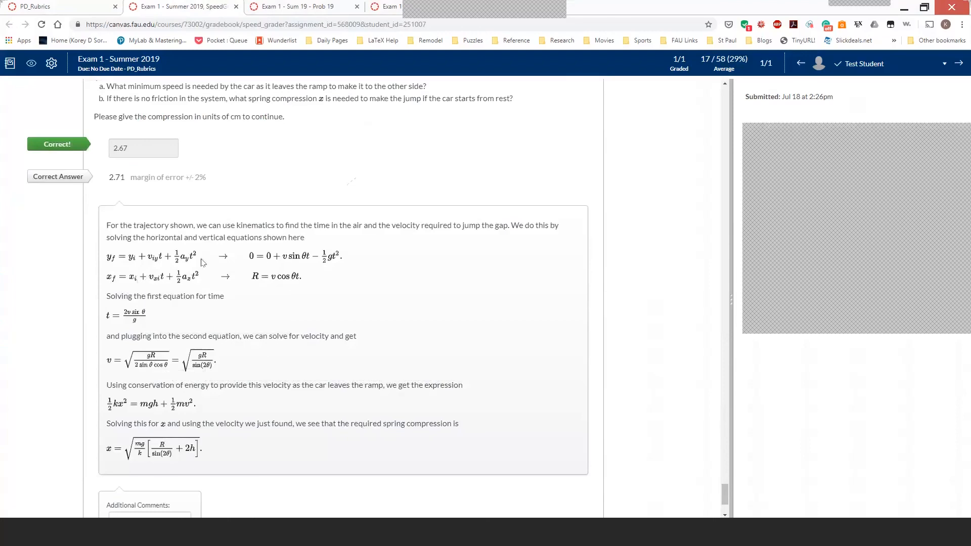
pyautogui.moveTo(200, 302)
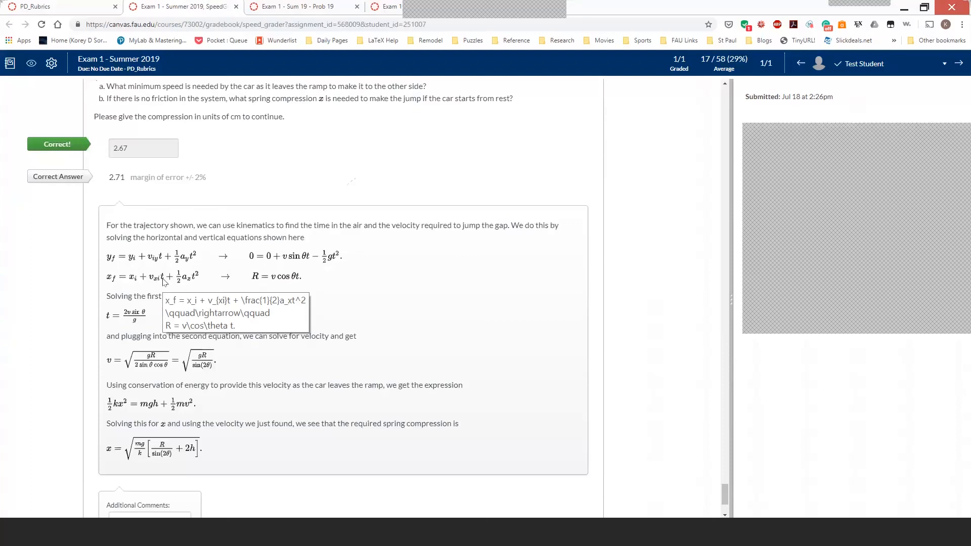
pyautogui.moveTo(320, 43)
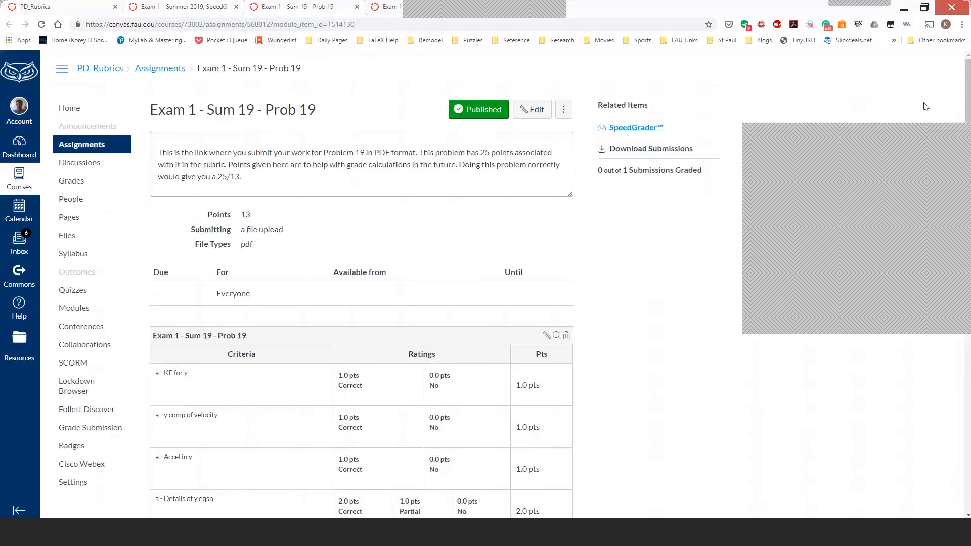
pyautogui.scroll(-3)
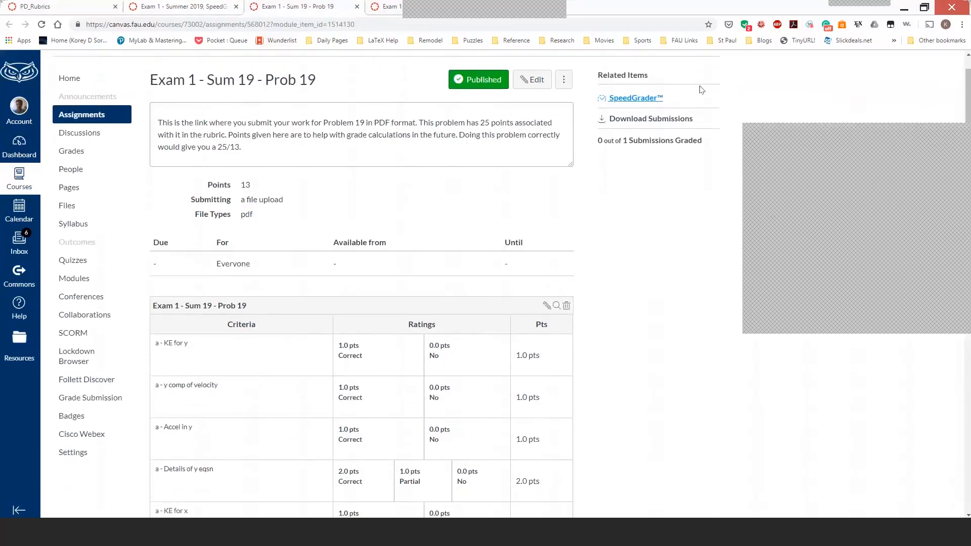
pyautogui.click(635, 98)
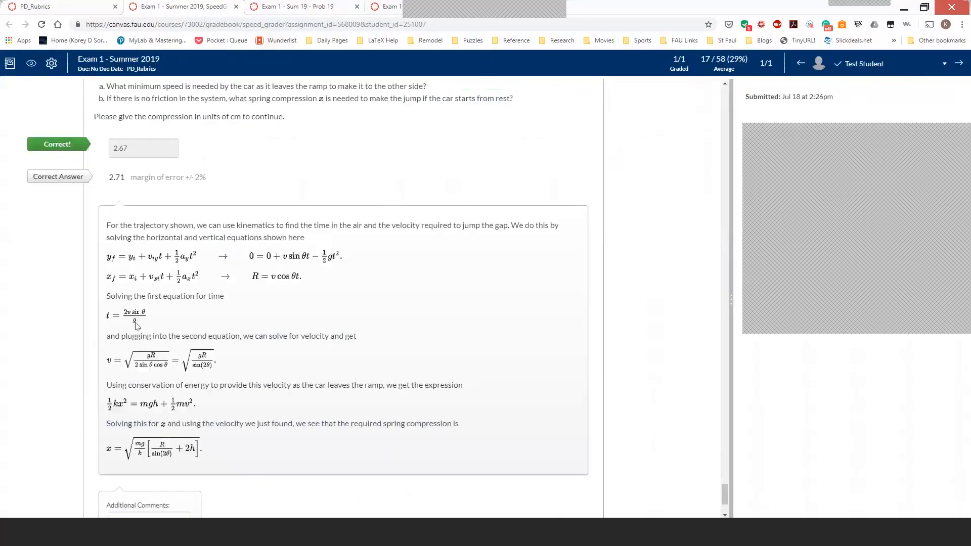
pyautogui.moveTo(225, 346)
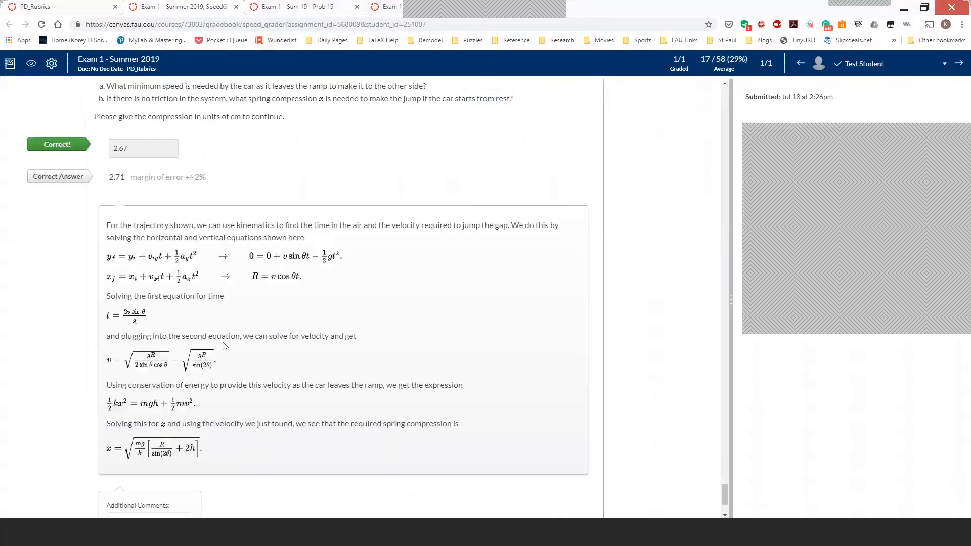
pyautogui.moveTo(165, 269)
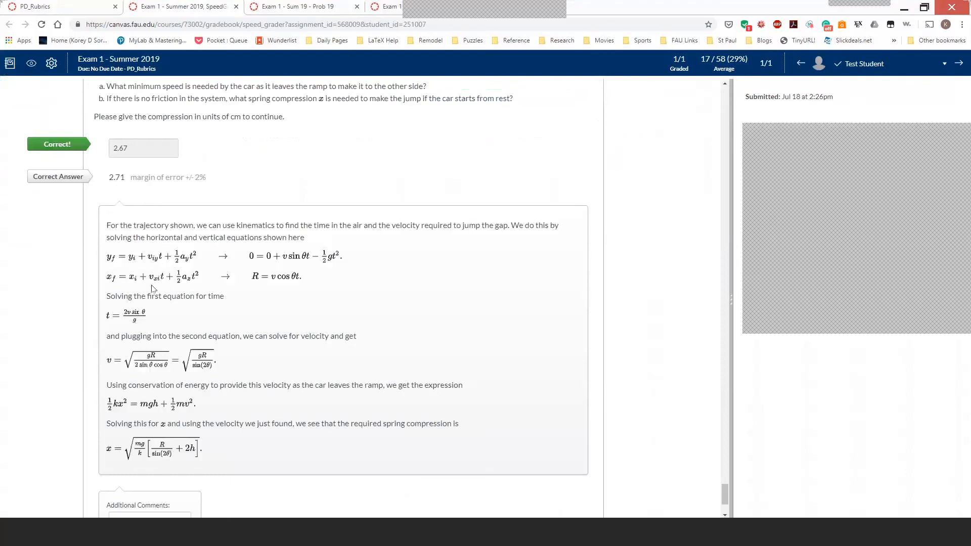
pyautogui.moveTo(145, 297)
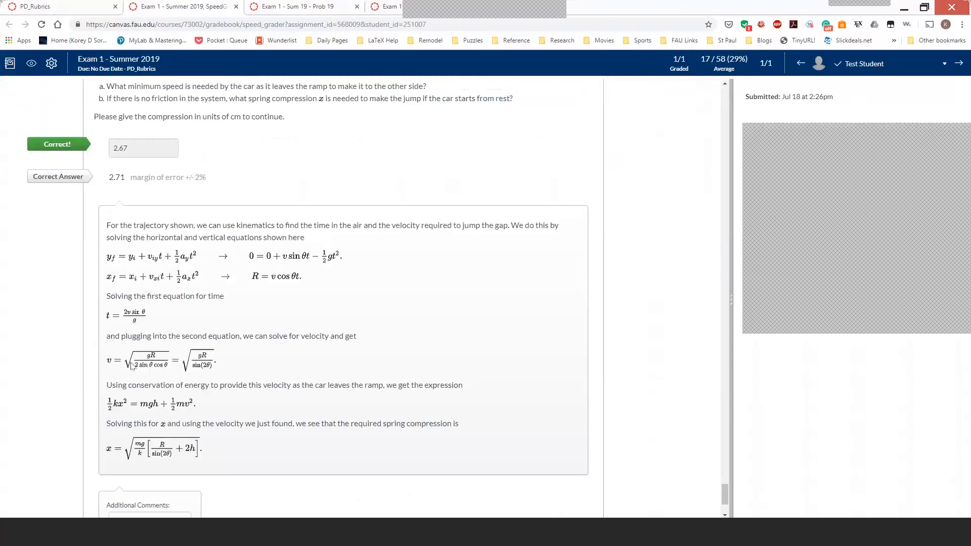
pyautogui.moveTo(214, 398)
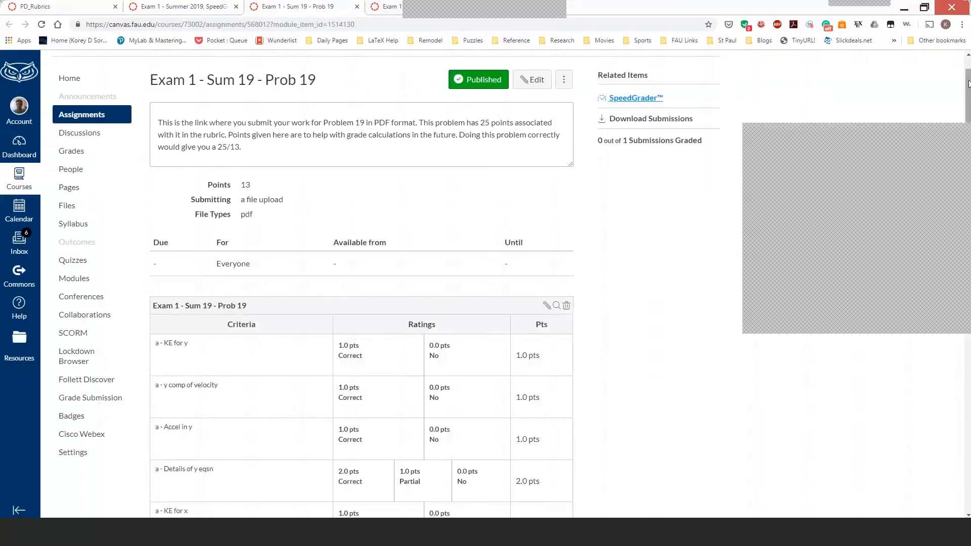
pyautogui.scroll(-3)
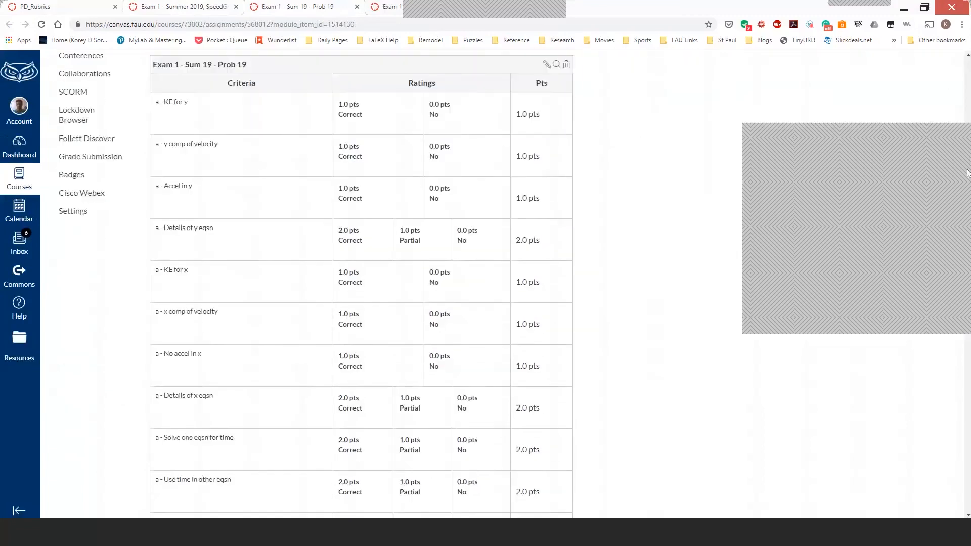
pyautogui.scroll(-3)
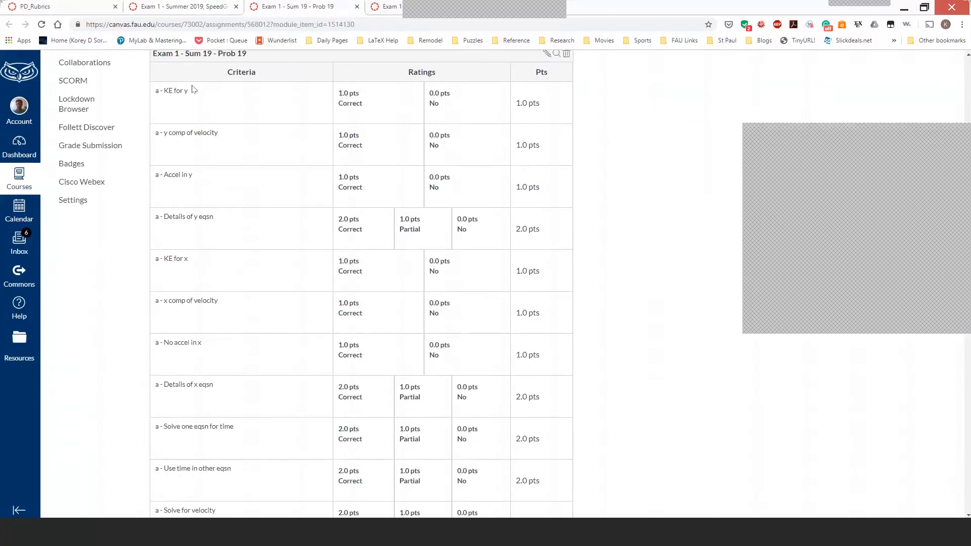
pyautogui.moveTo(197, 160)
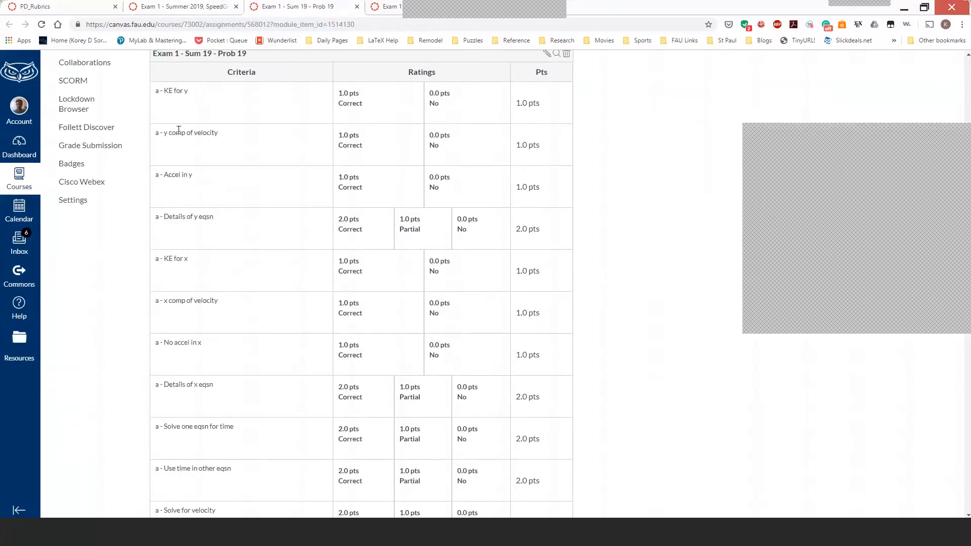
pyautogui.moveTo(188, 210)
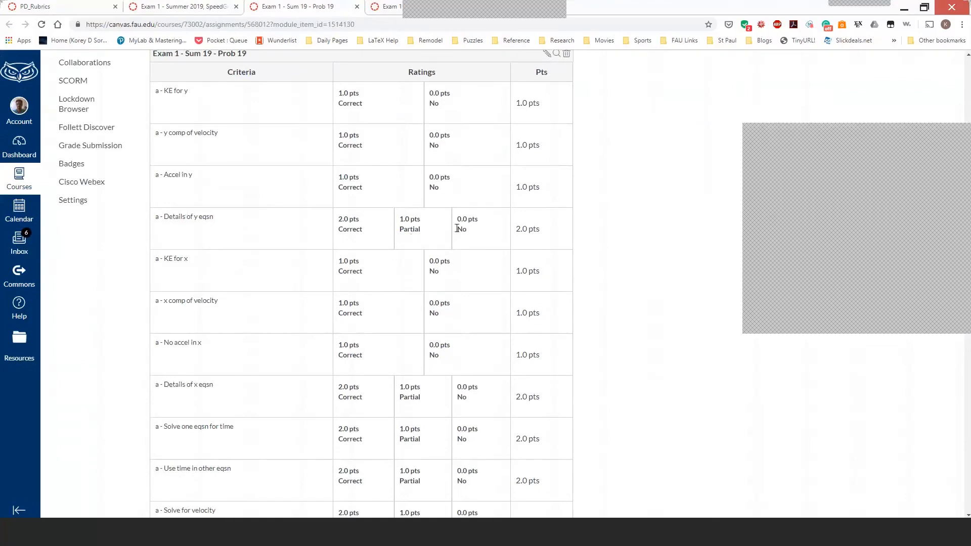
pyautogui.moveTo(418, 230)
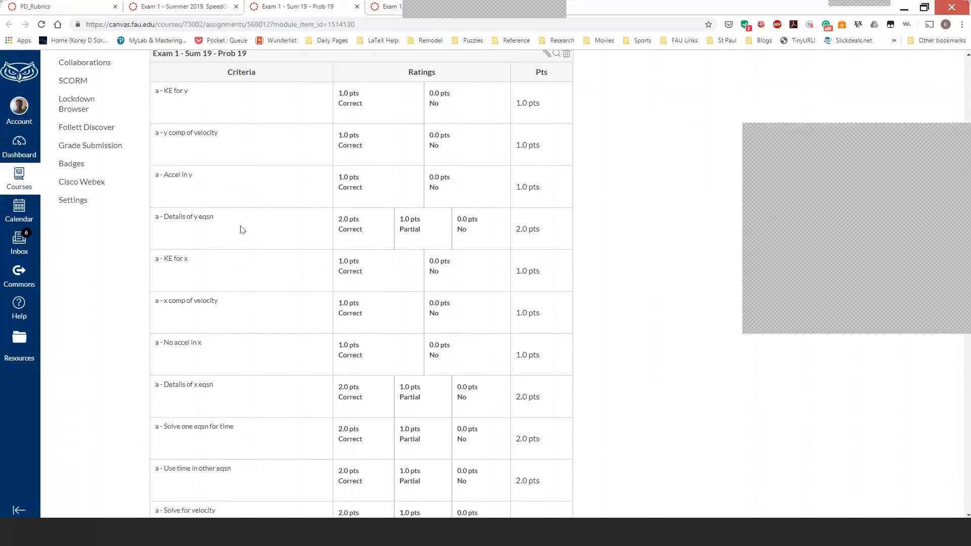
pyautogui.moveTo(204, 119)
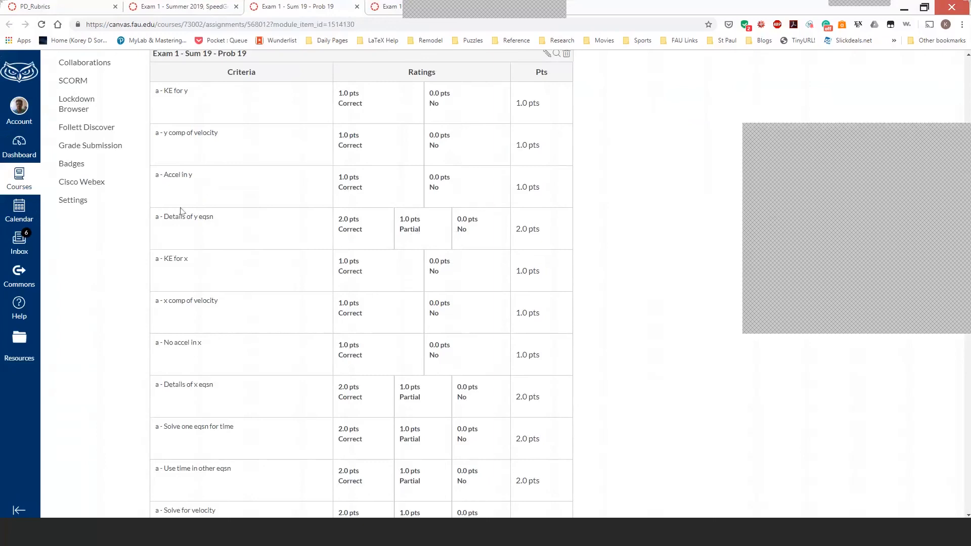
pyautogui.moveTo(140, 267)
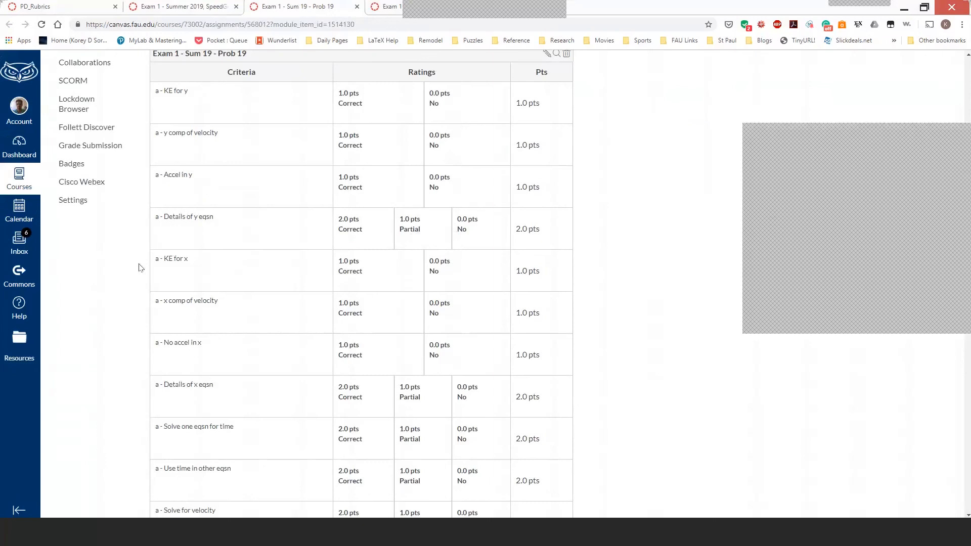
pyautogui.scroll(-3)
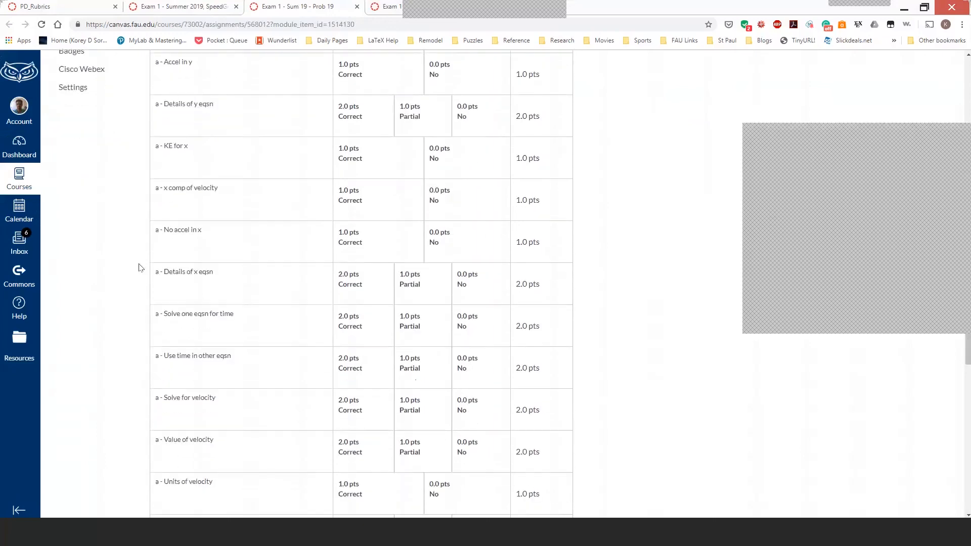
pyautogui.scroll(-3)
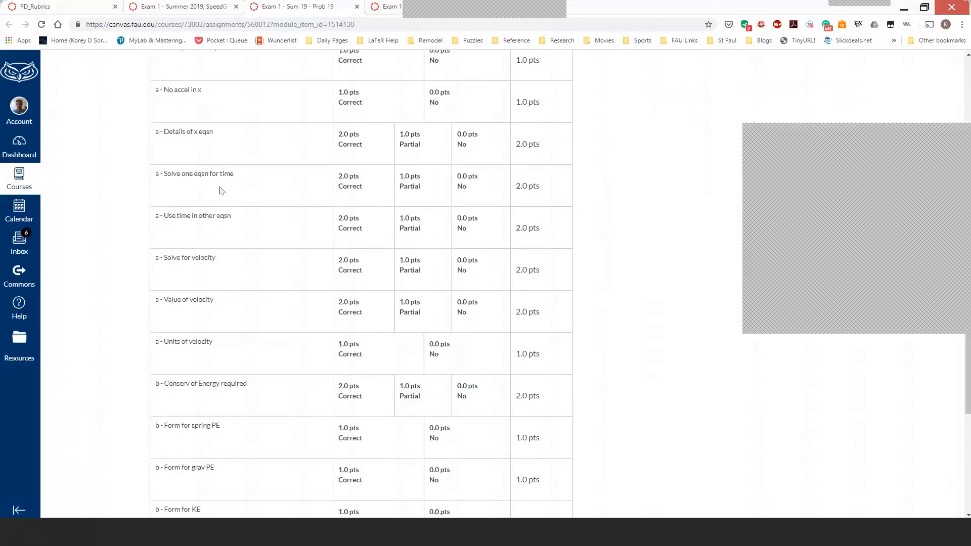
pyautogui.moveTo(241, 195)
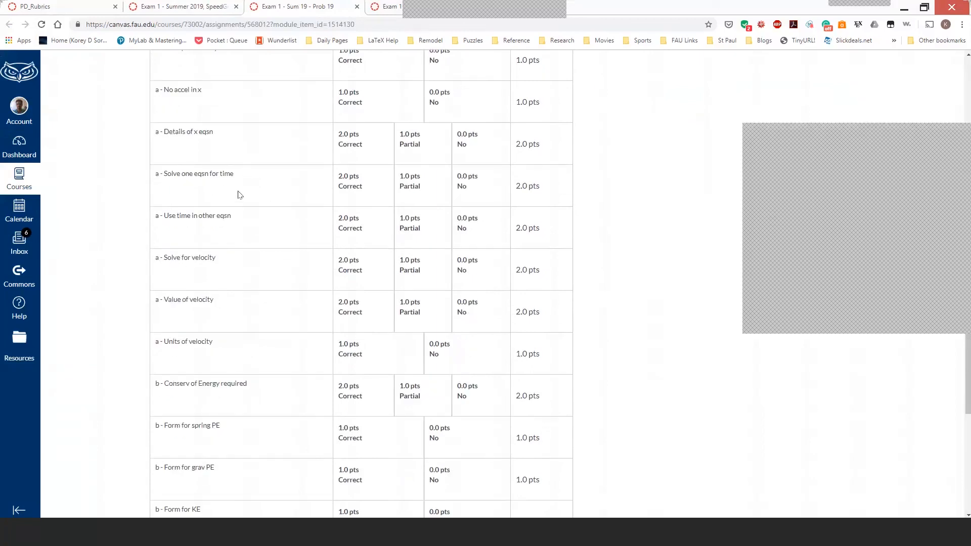
pyautogui.moveTo(252, 309)
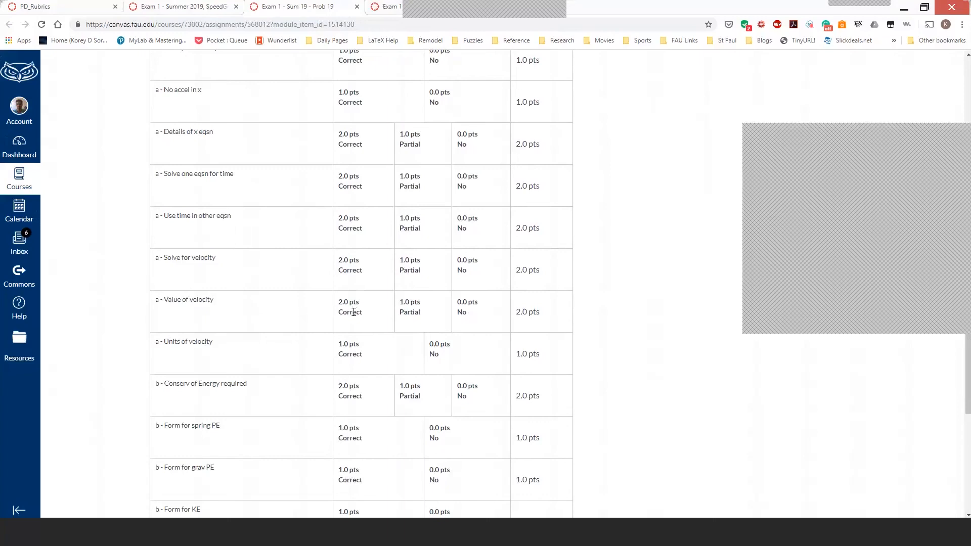
pyautogui.moveTo(326, 349)
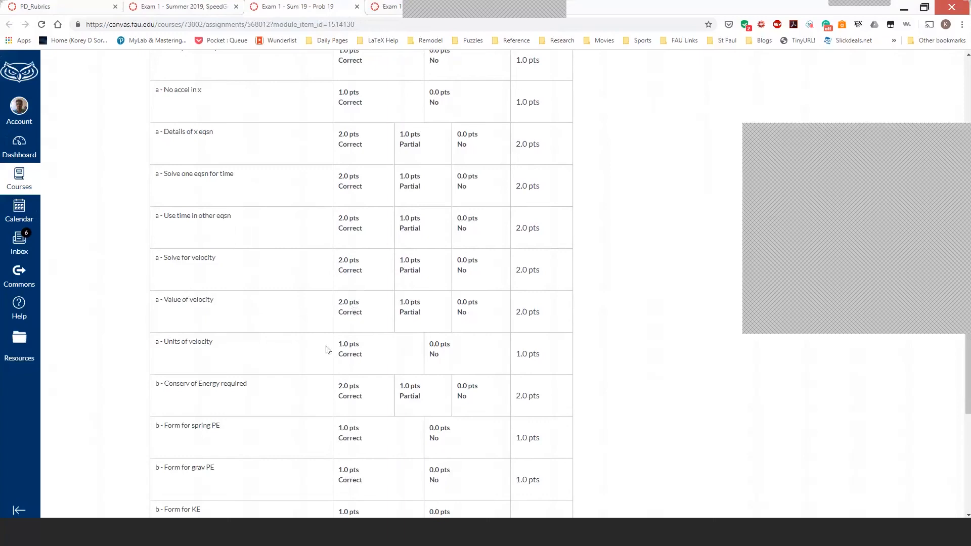
pyautogui.scroll(-3)
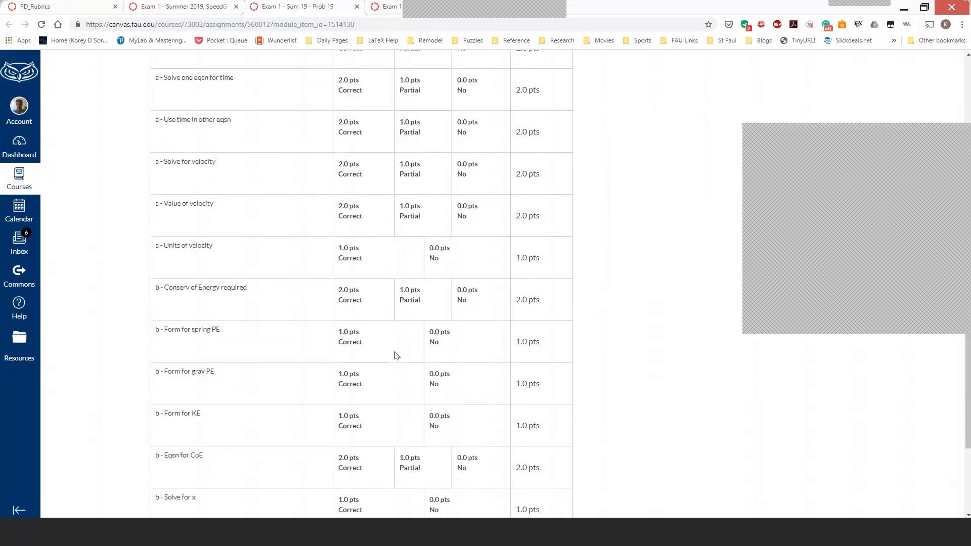
pyautogui.scroll(-3)
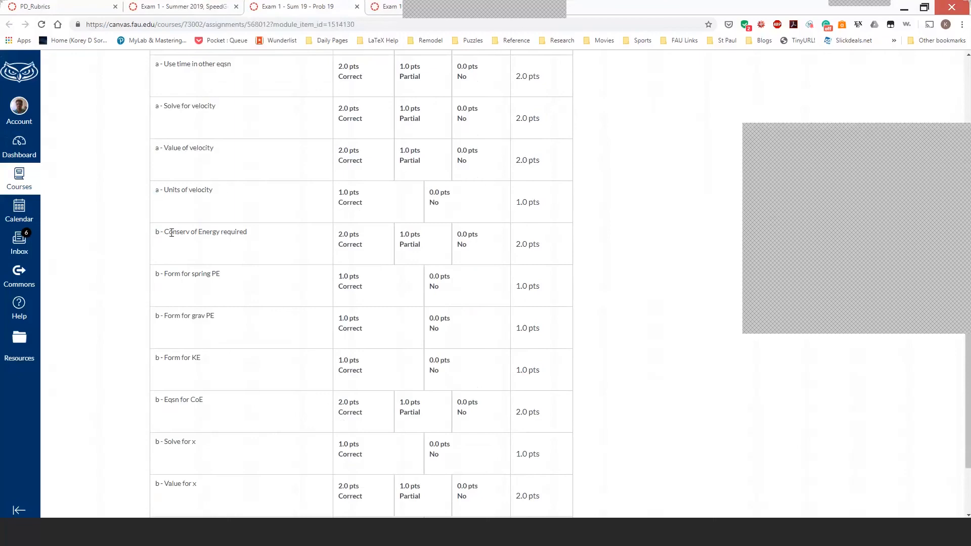
pyautogui.moveTo(379, 256)
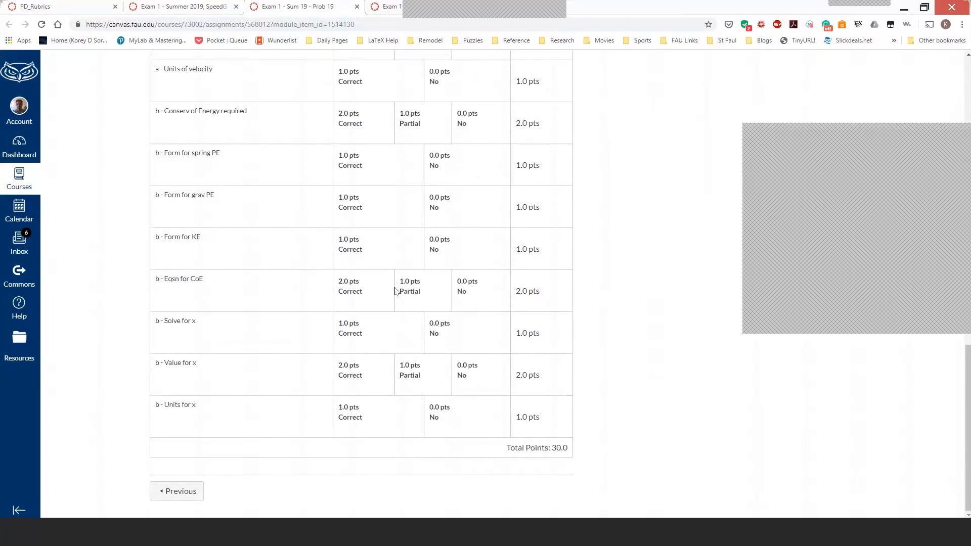
pyautogui.moveTo(419, 416)
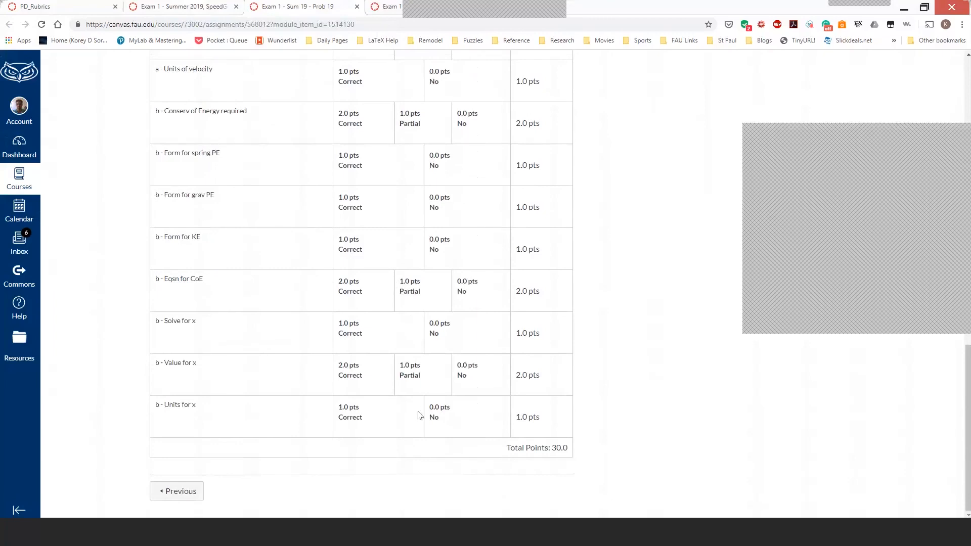
pyautogui.moveTo(415, 424)
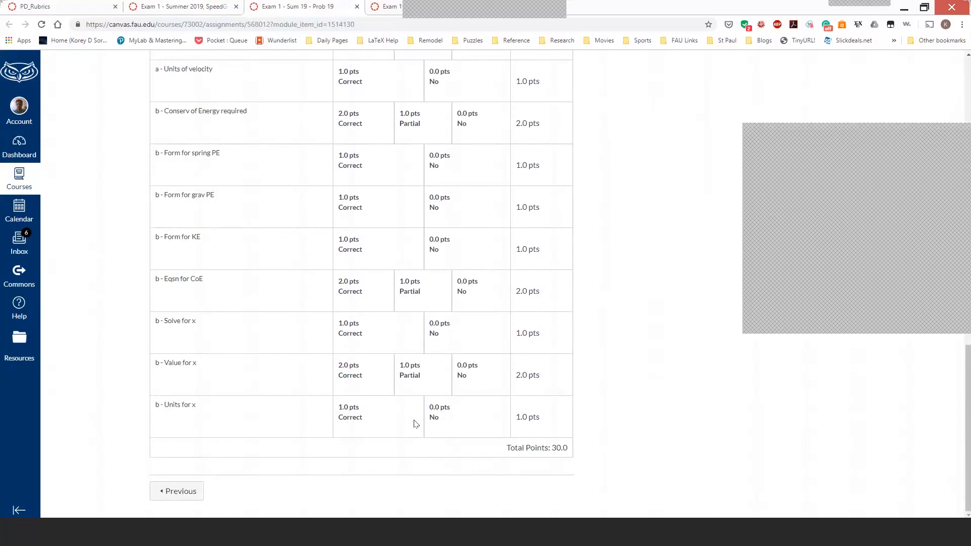
pyautogui.moveTo(407, 165)
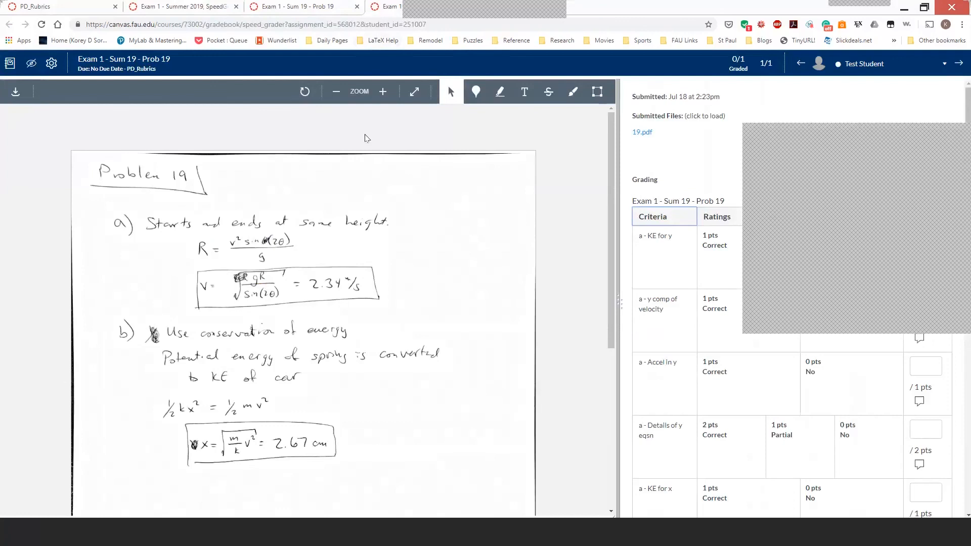
pyautogui.moveTo(393, 335)
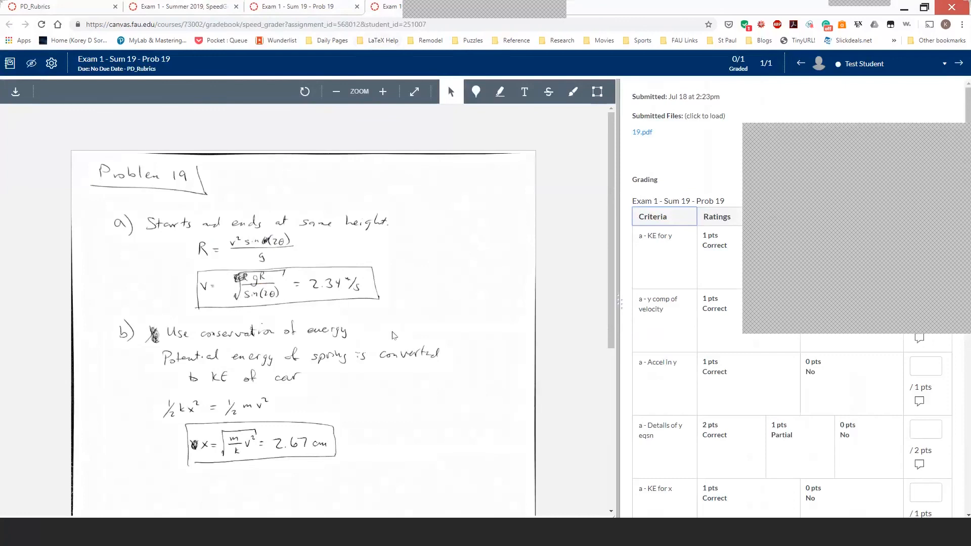
pyautogui.moveTo(799, 148)
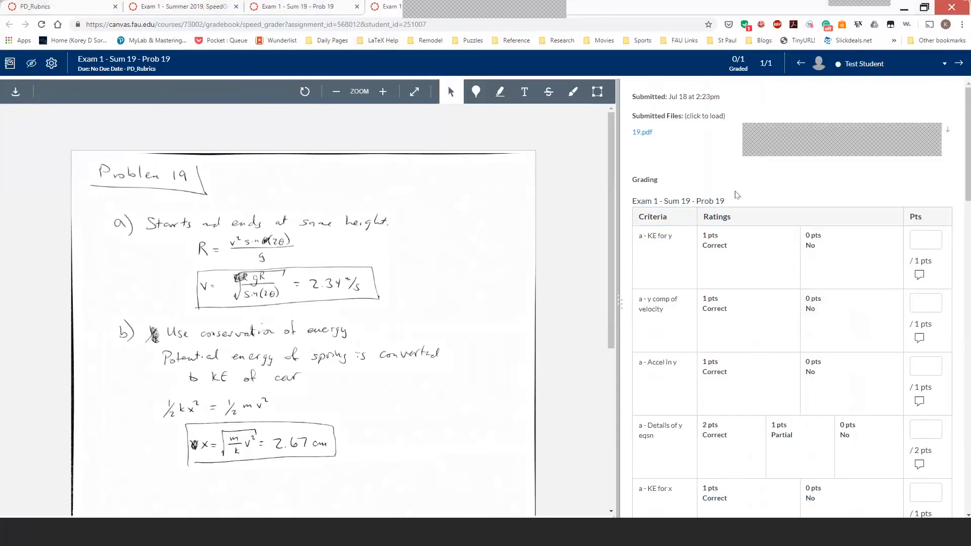
pyautogui.moveTo(264, 211)
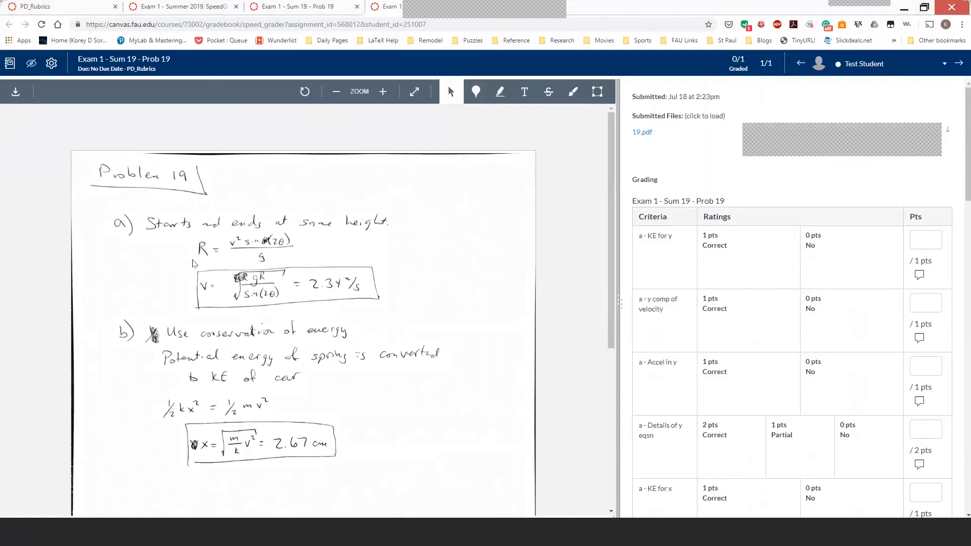
pyautogui.moveTo(308, 237)
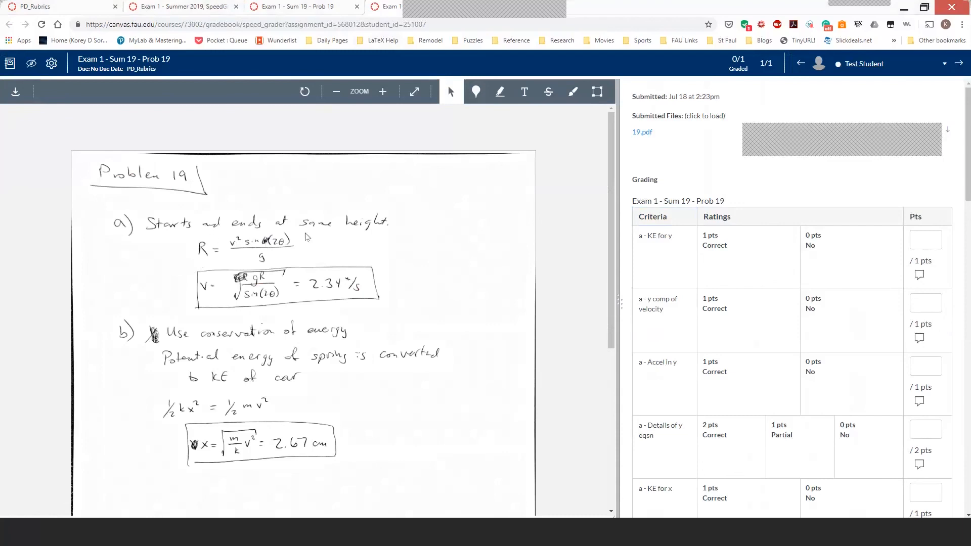
pyautogui.moveTo(251, 267)
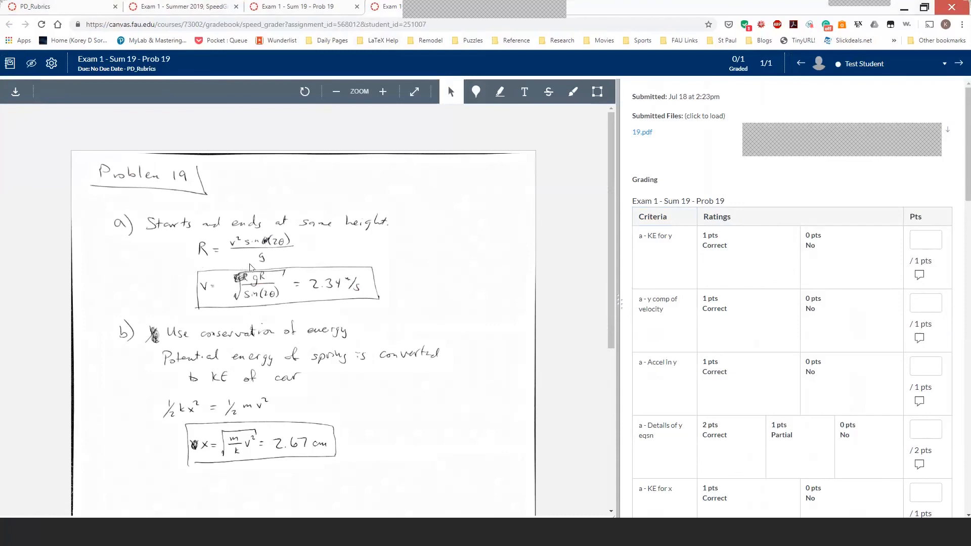
pyautogui.moveTo(251, 263)
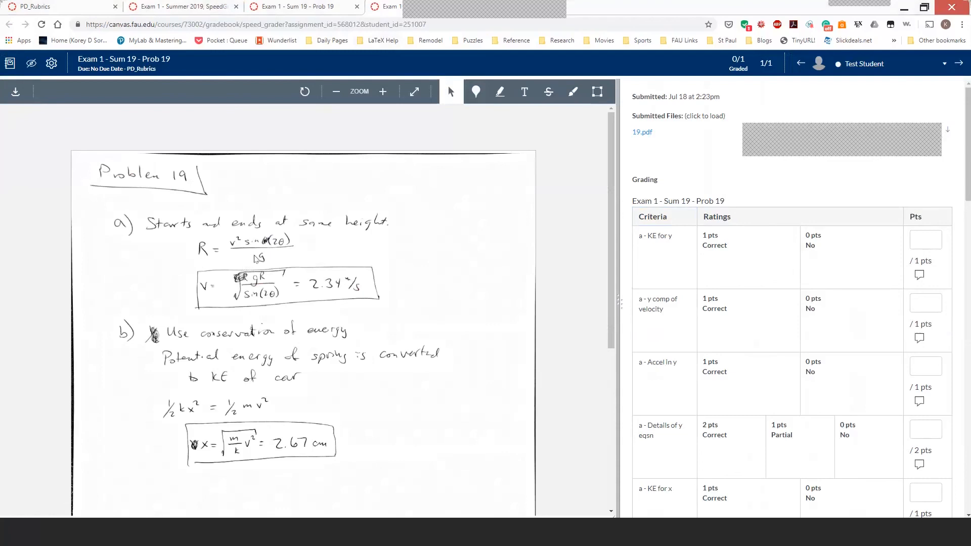
pyautogui.moveTo(259, 258)
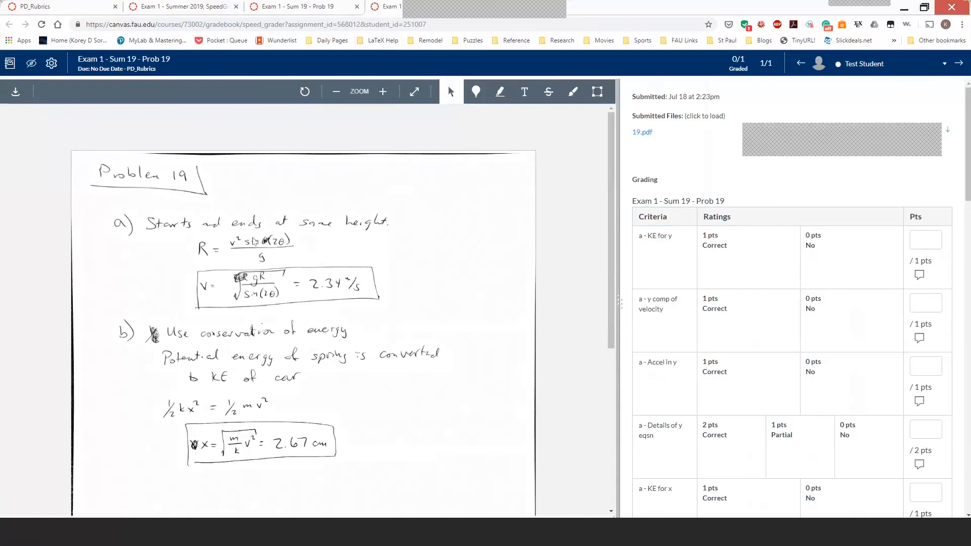
pyautogui.moveTo(295, 260)
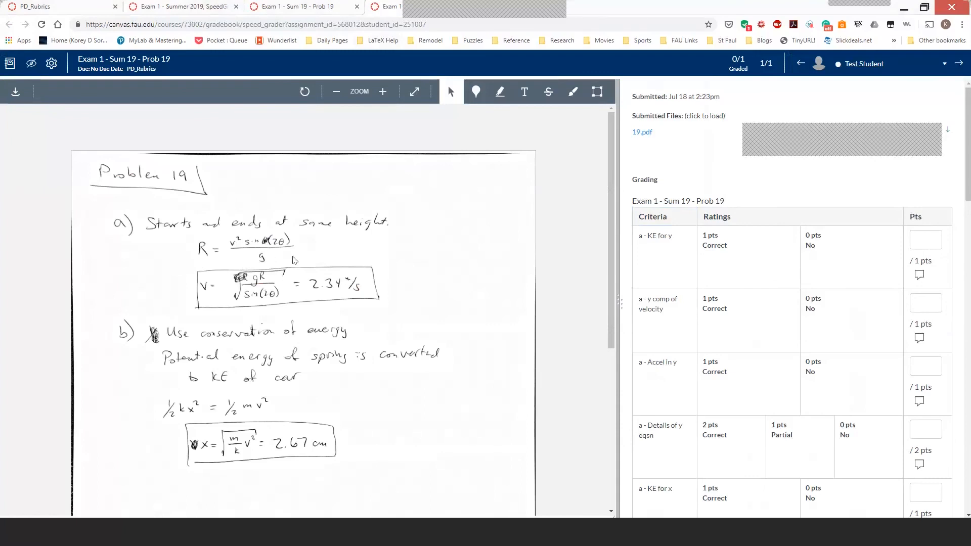
pyautogui.moveTo(355, 266)
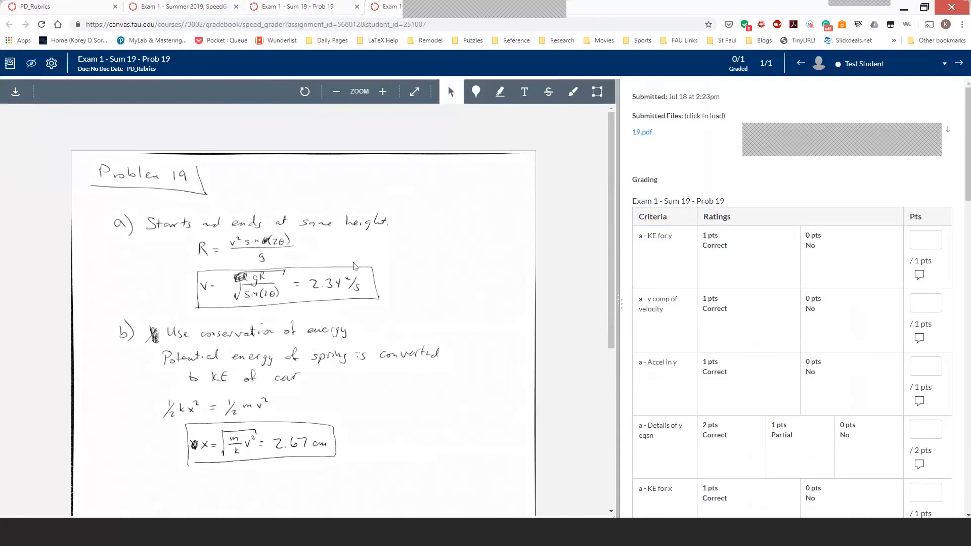
# Rate Details of y eqsn partial, Solve one eqsn for time and Use time in other eqsn no credit, Solve for velocity partial
pyautogui.scroll(-3)
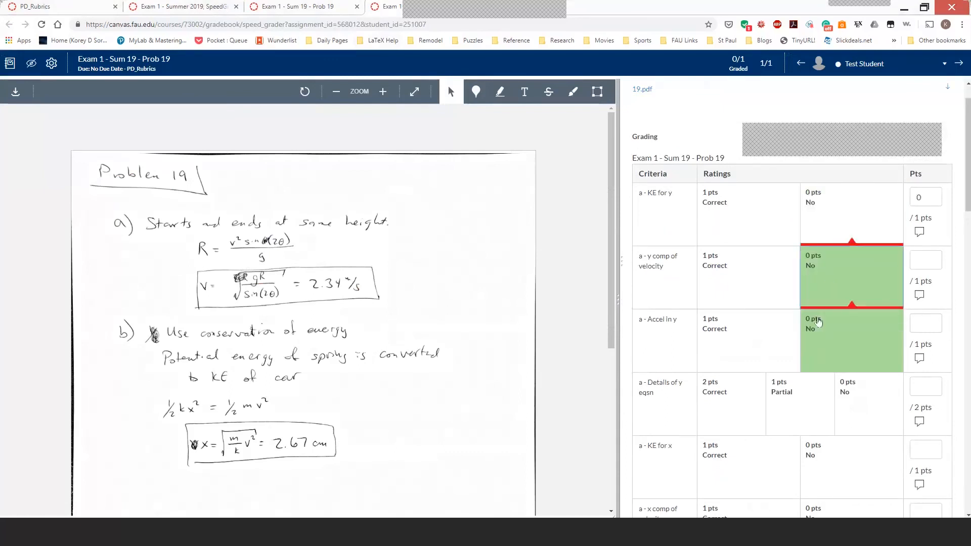
pyautogui.click(851, 324)
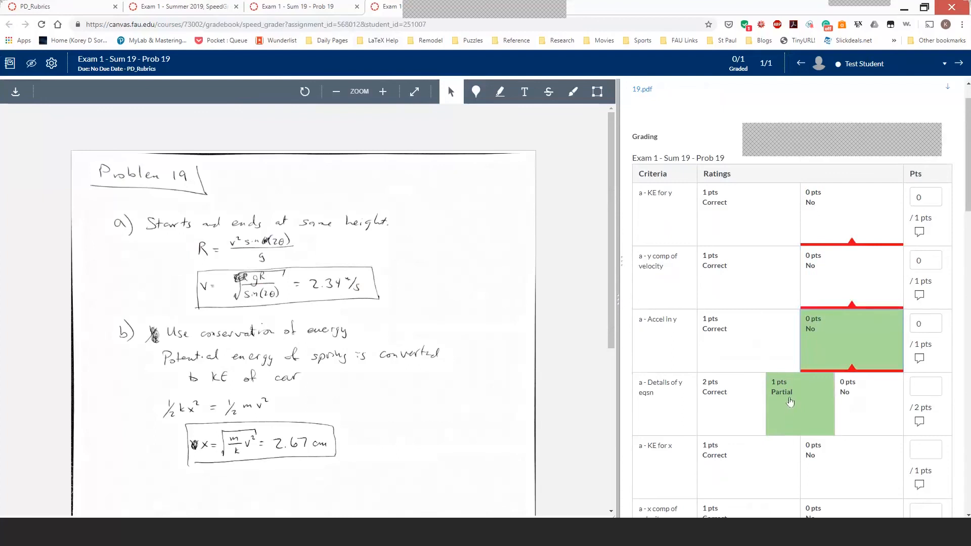
pyautogui.click(799, 402)
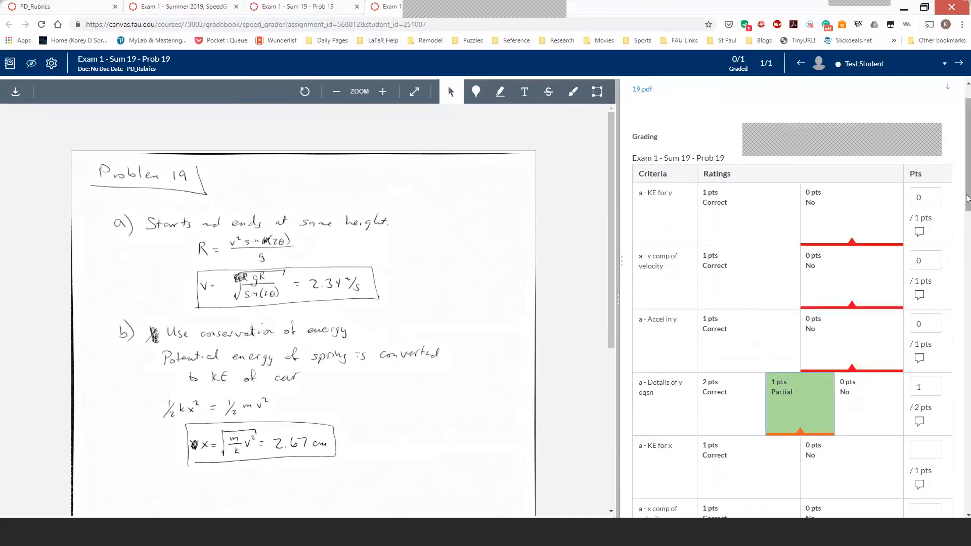
pyautogui.scroll(-3)
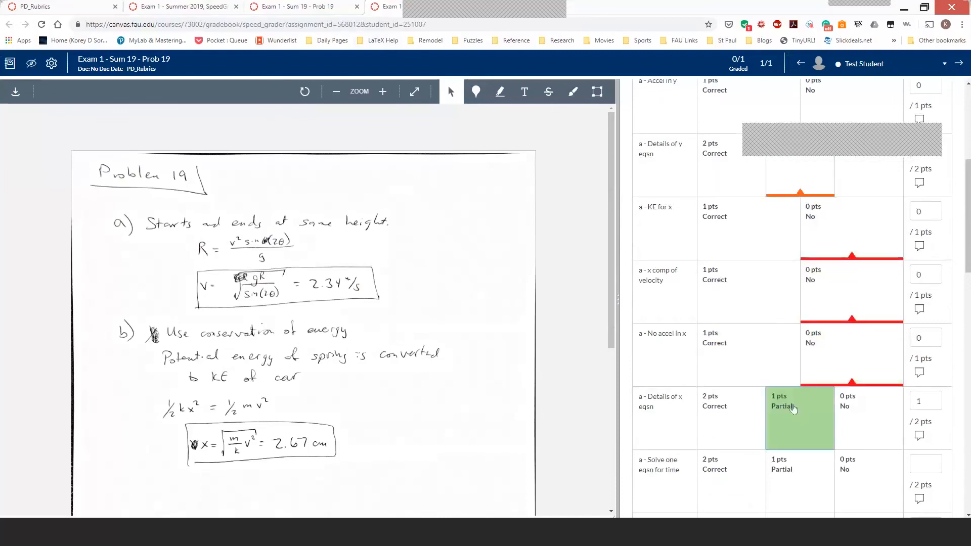
pyautogui.scroll(-3)
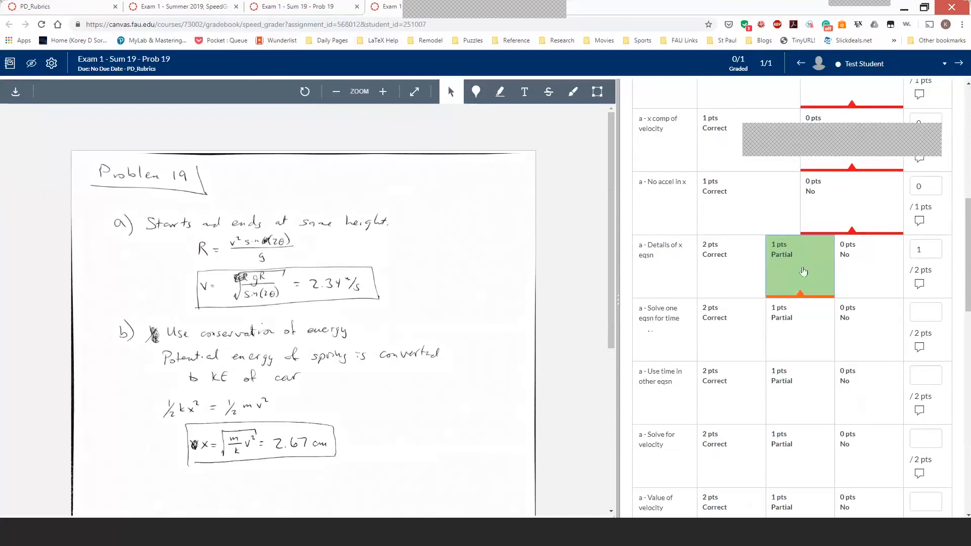
pyautogui.scroll(-3)
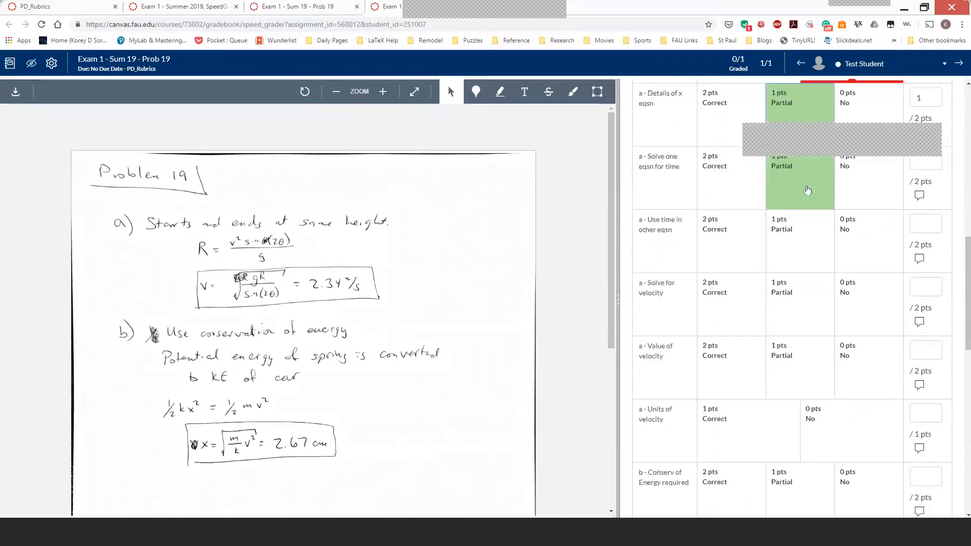
pyautogui.click(868, 241)
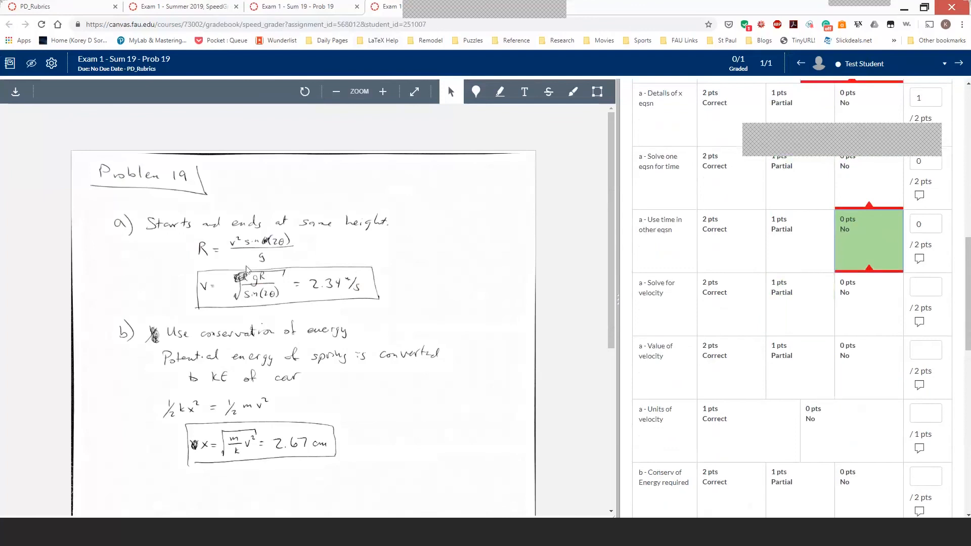
pyautogui.click(799, 304)
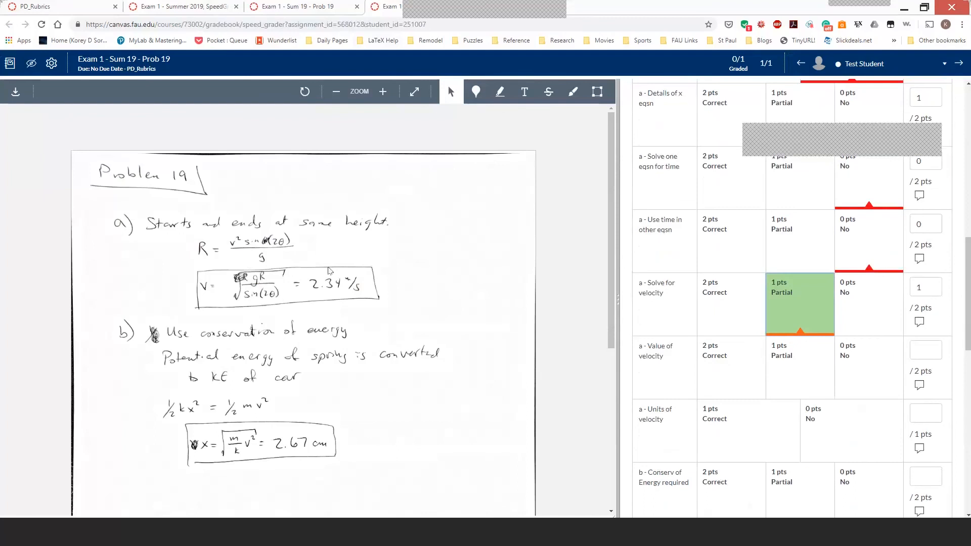
pyautogui.click(730, 304)
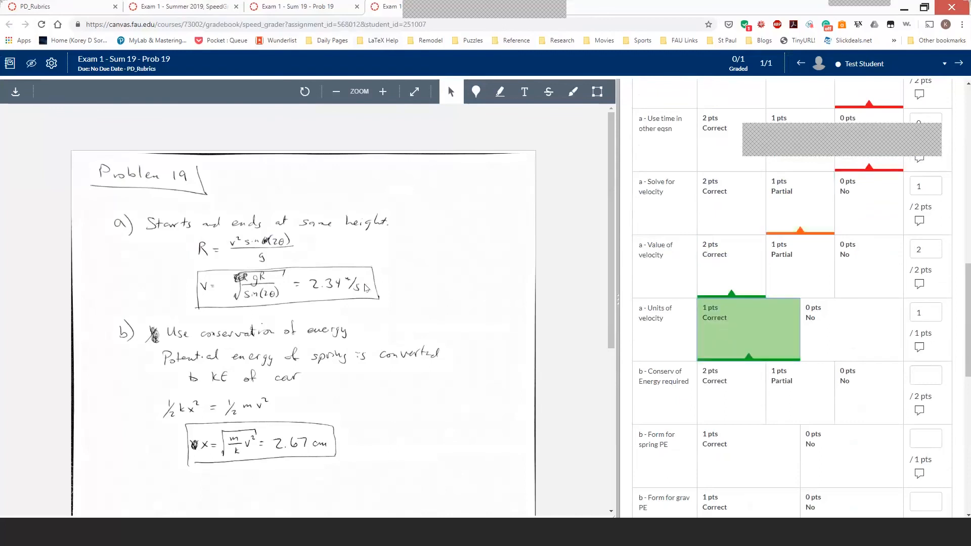
pyautogui.moveTo(291, 294)
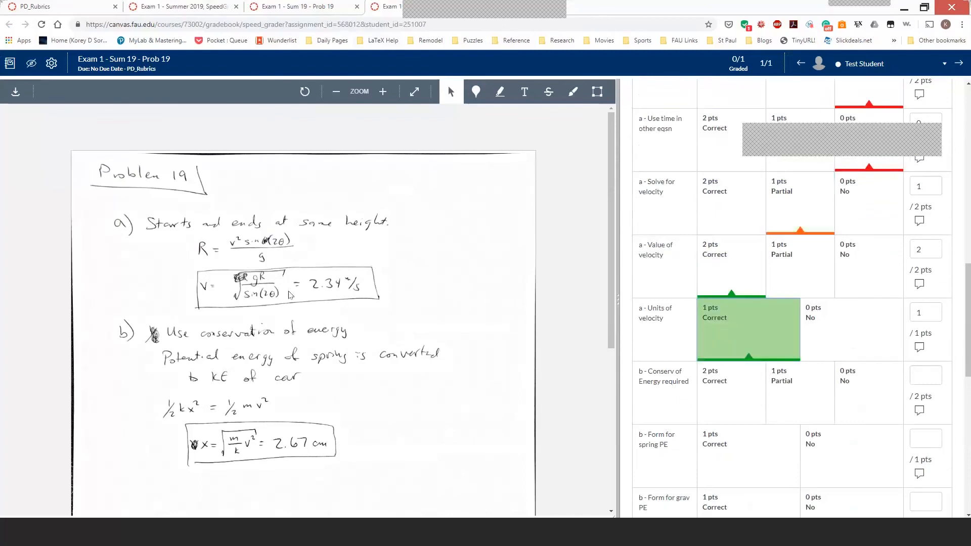
# Rate Form for spring PE and Form for KE full, Eqsn for CoE partial, and Solve for x full credit
pyautogui.scroll(-3)
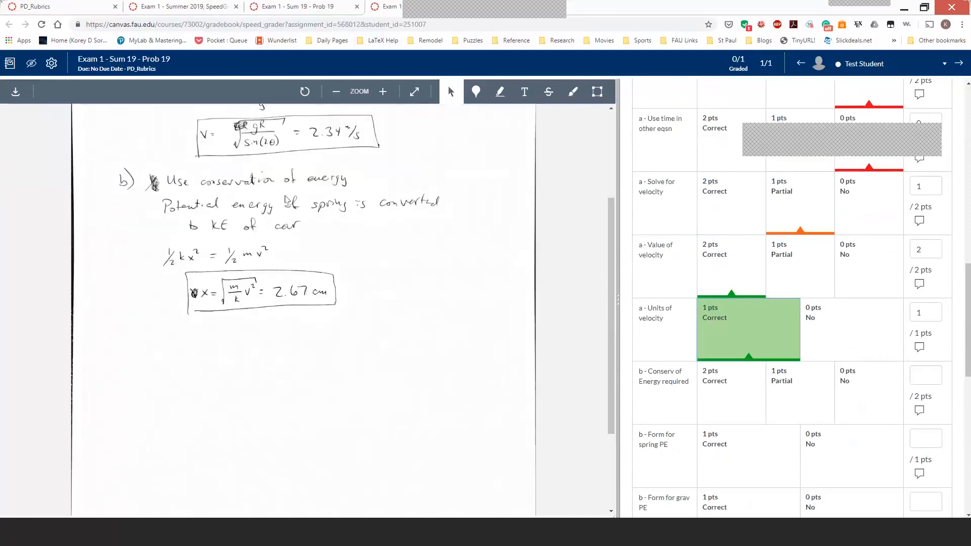
pyautogui.moveTo(275, 189)
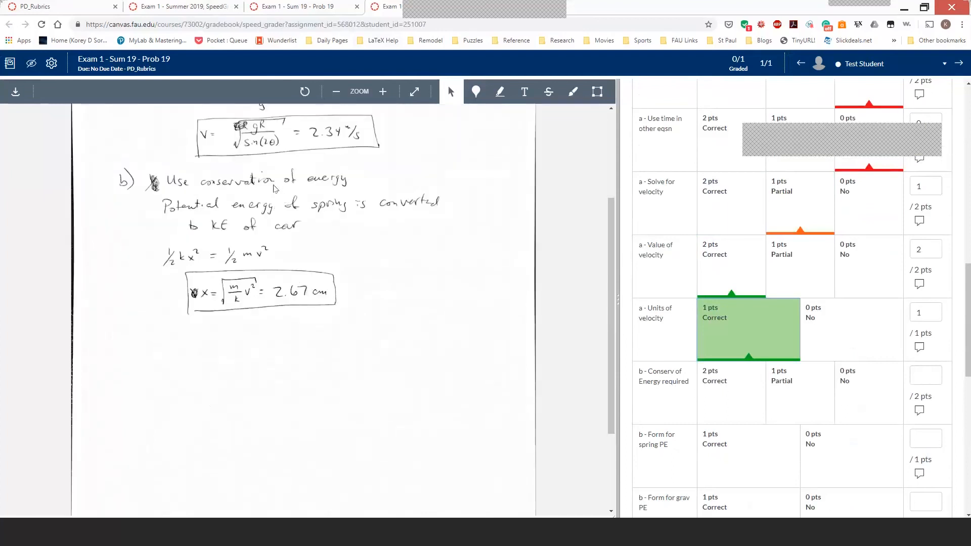
pyautogui.scroll(-3)
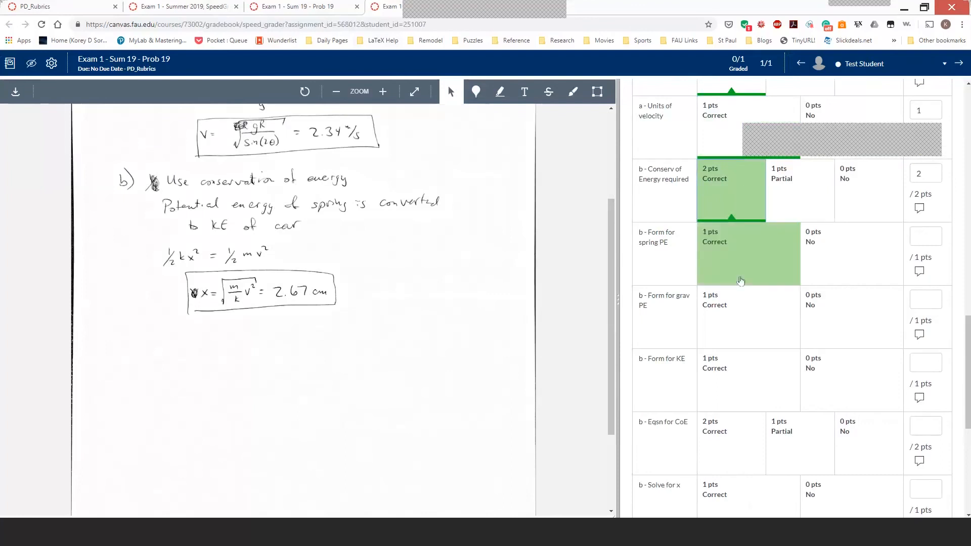
pyautogui.click(748, 254)
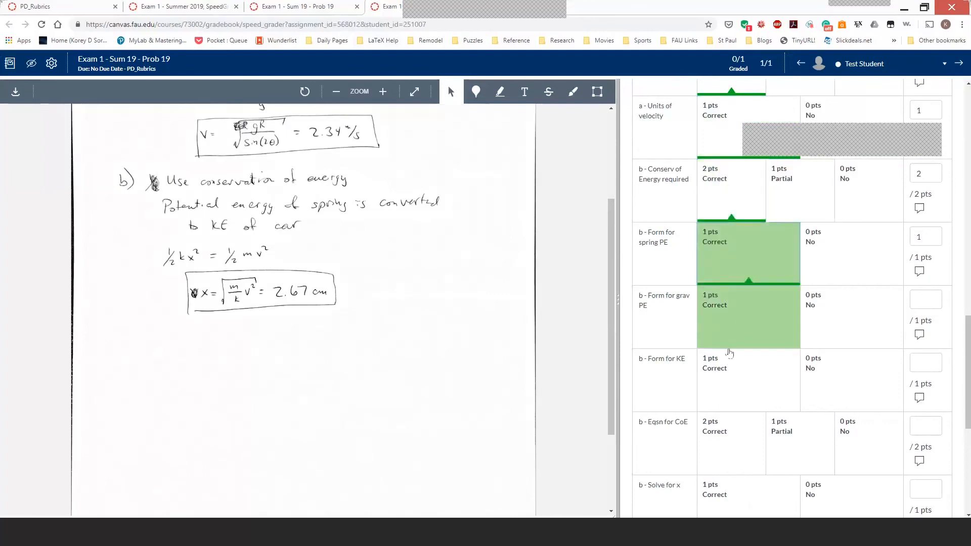
pyautogui.click(748, 368)
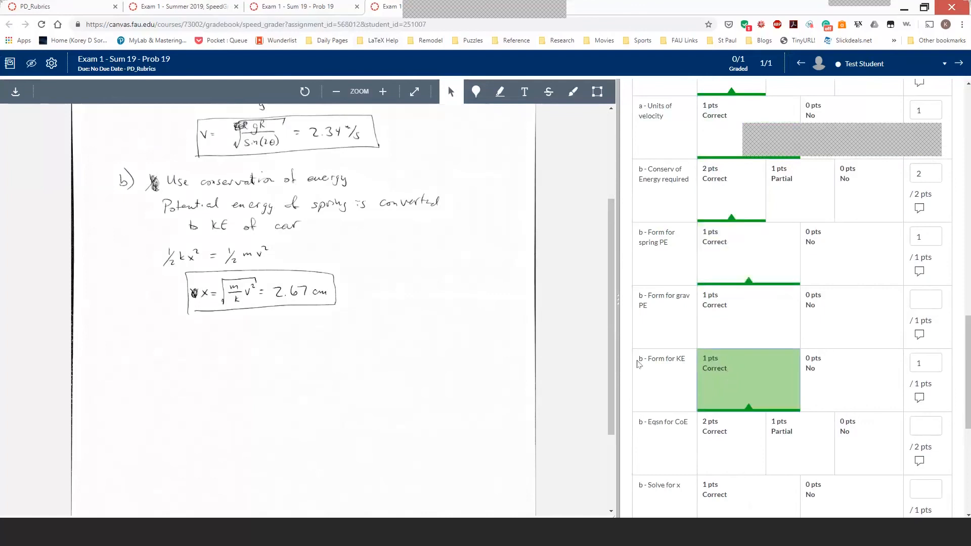
pyautogui.scroll(-3)
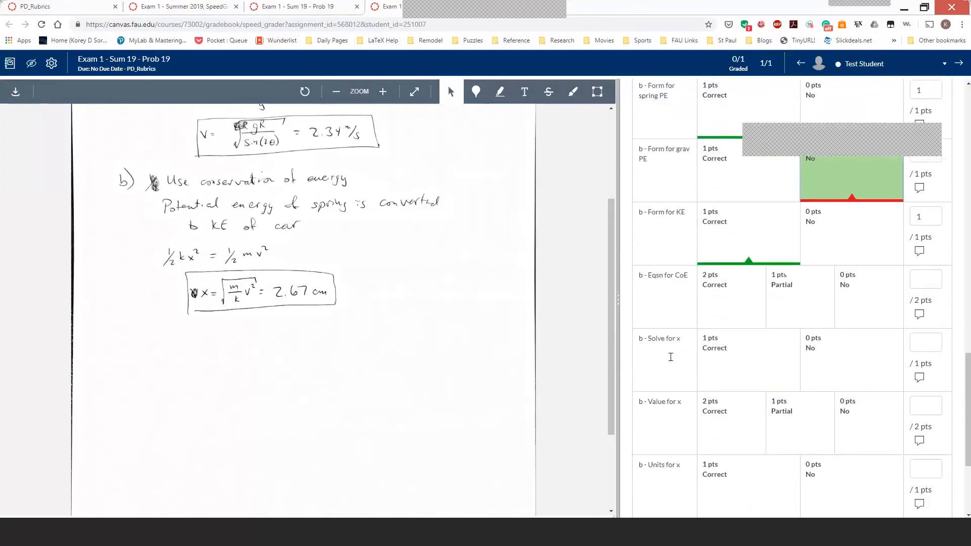
pyautogui.scroll(-3)
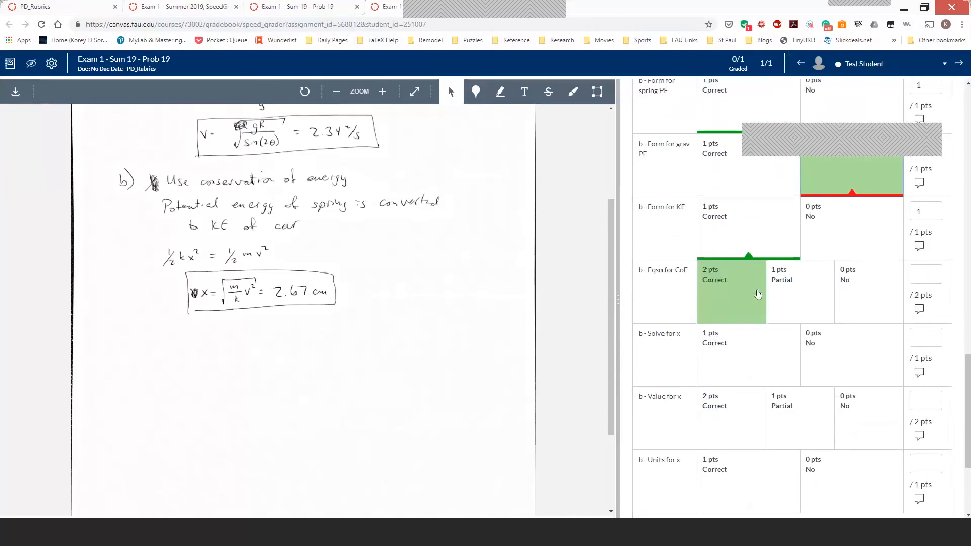
pyautogui.click(799, 292)
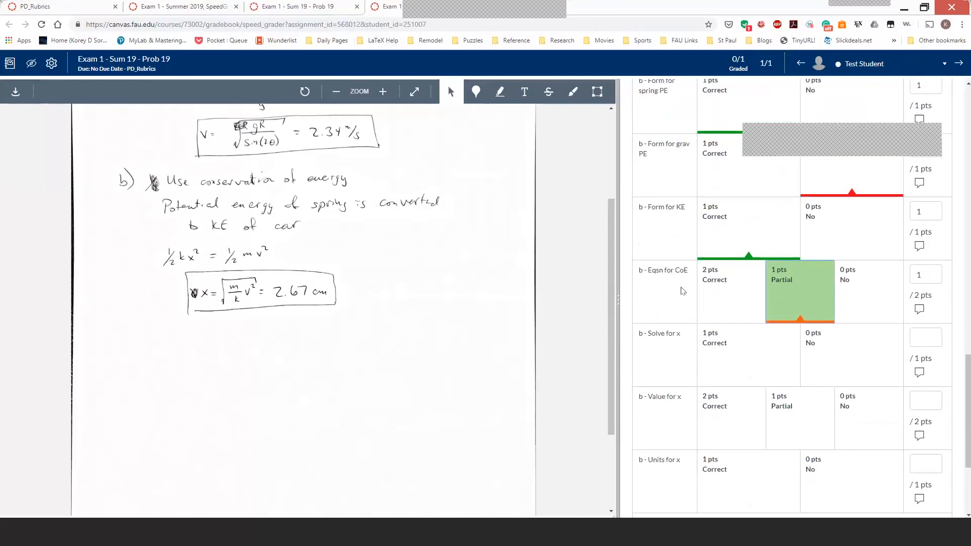
pyautogui.click(730, 291)
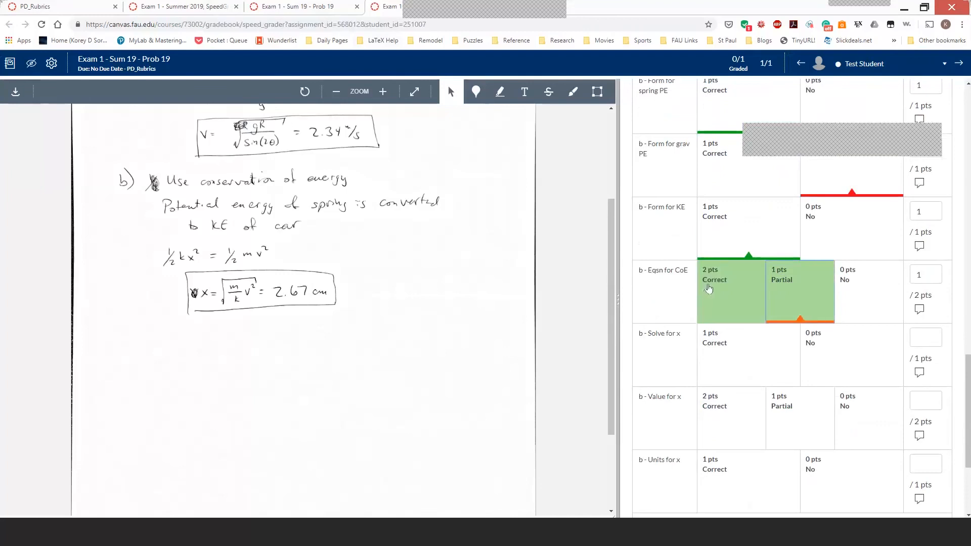
pyautogui.click(748, 355)
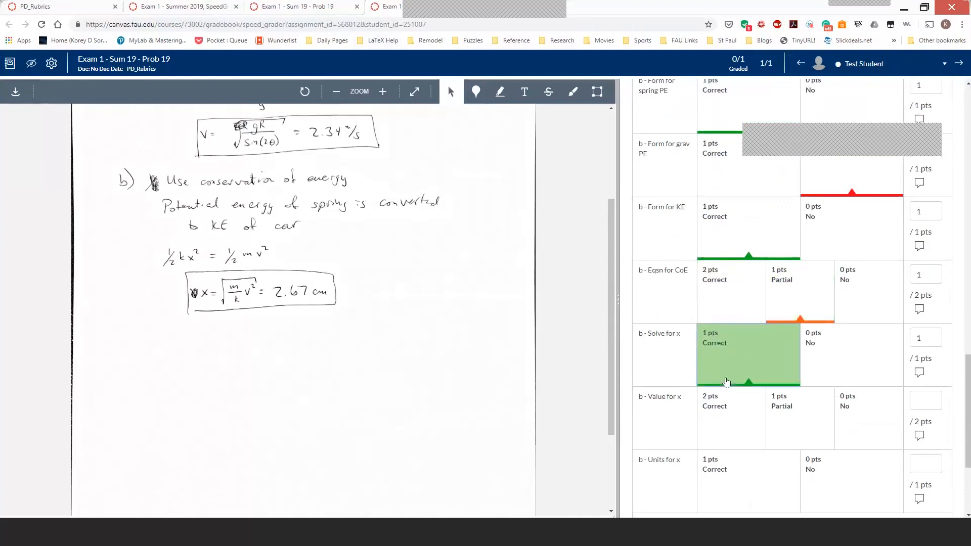
pyautogui.moveTo(736, 387)
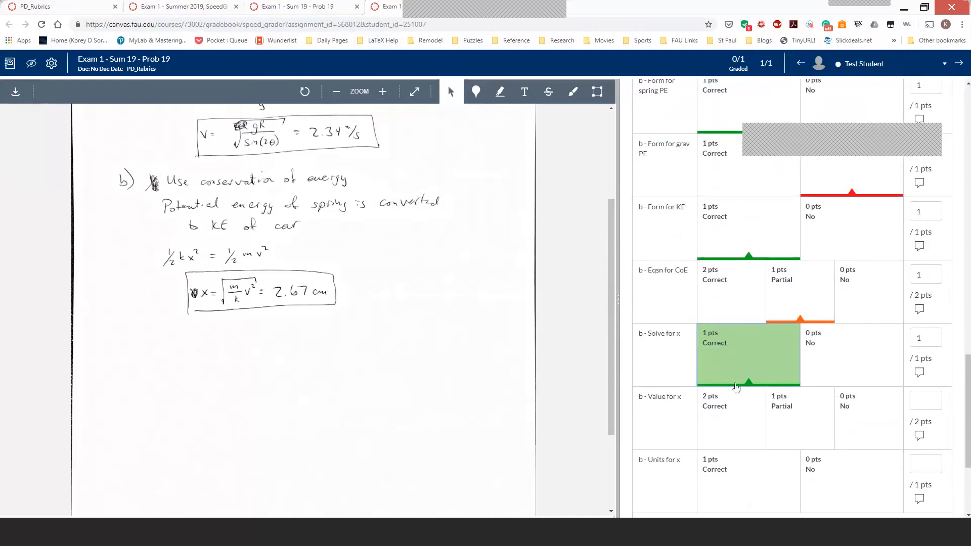
pyautogui.click(800, 417)
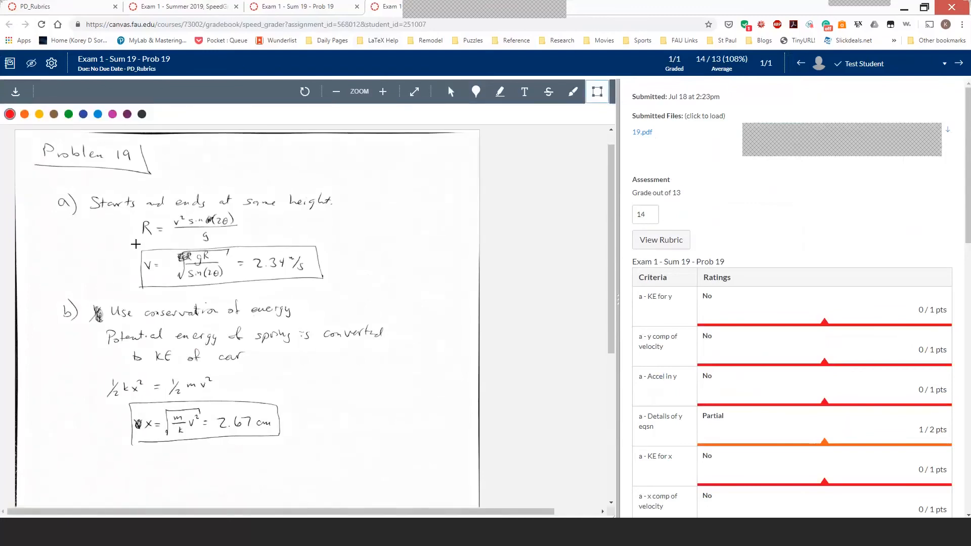
# Box the part a R equation with a comment that it was memorized from notes rather than developed, and delete the stray box
pyautogui.moveTo(141, 215); pyautogui.dragTo(240, 244)
pyautogui.write('This was an')
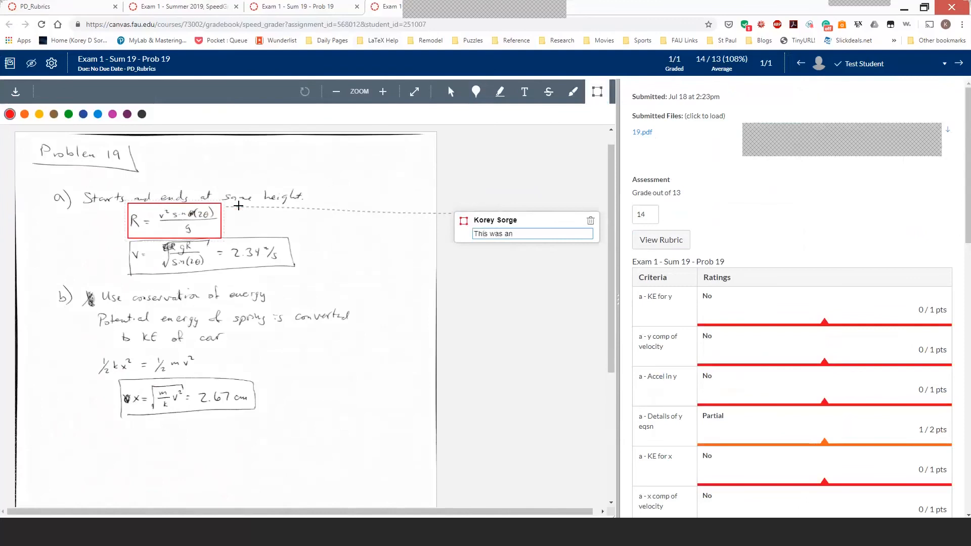
pyautogui.write('equation mem')
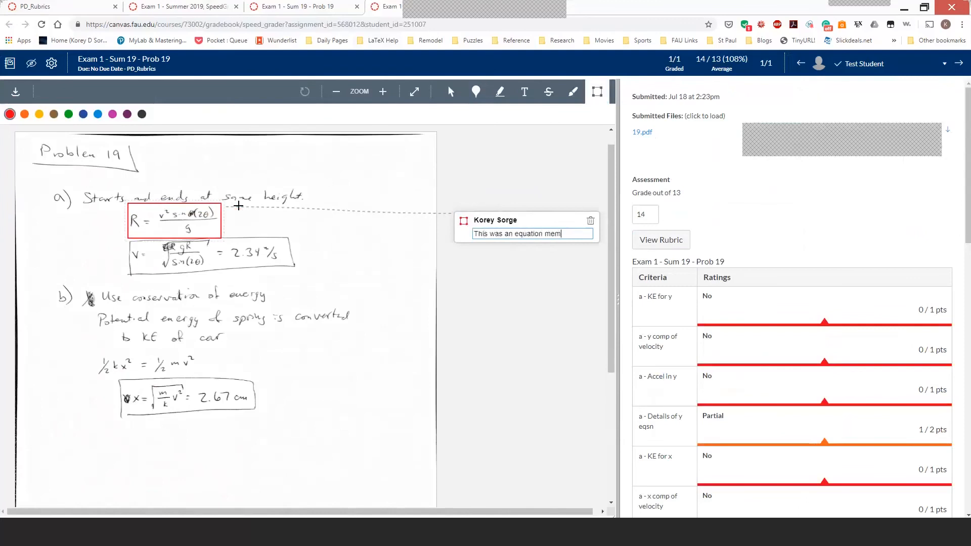
pyautogui.write('orized from the')
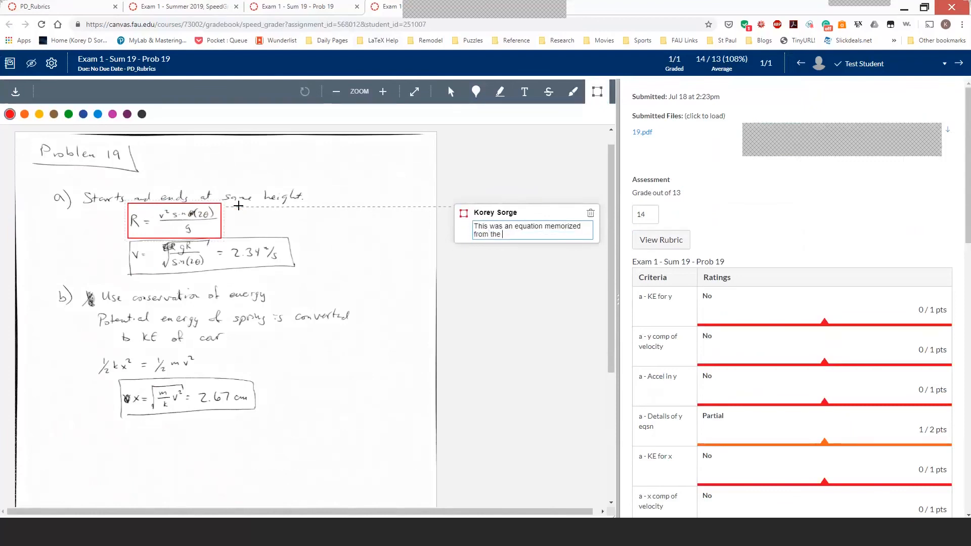
pyautogui.write('notes.')
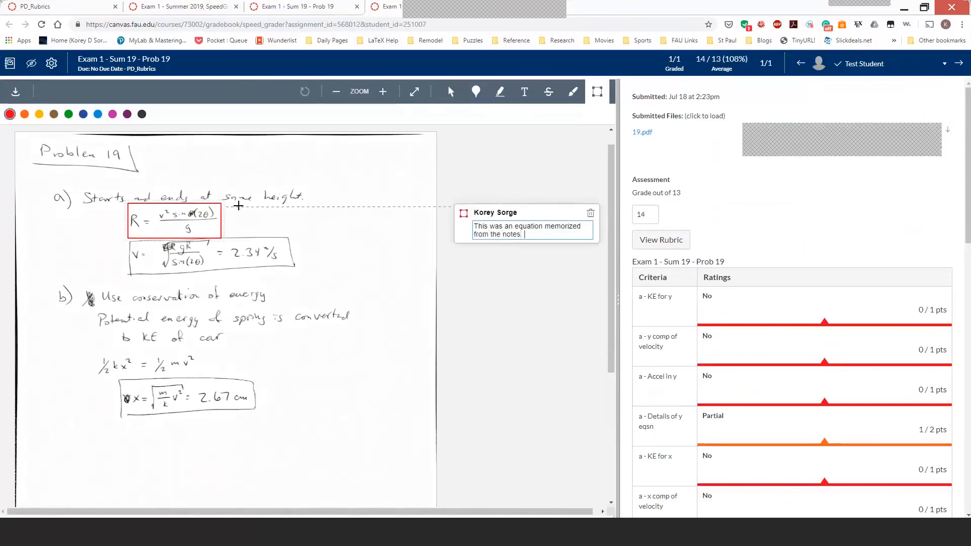
pyautogui.write('I expected you to develop this e')
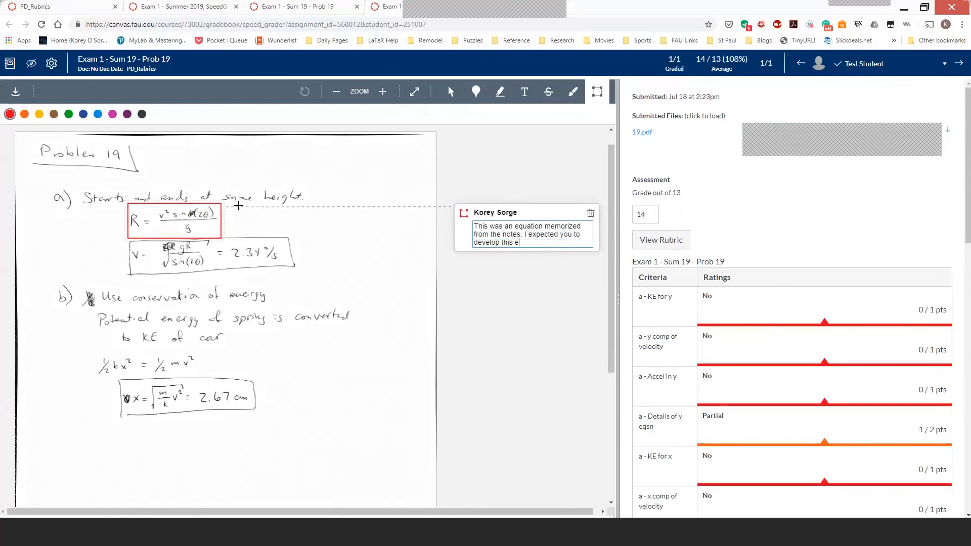
pyautogui.write('quation.')
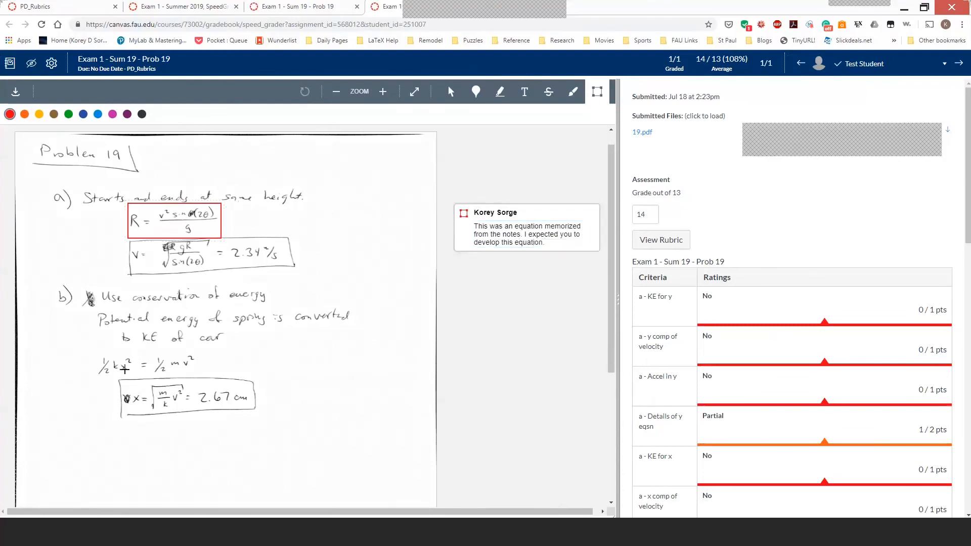
pyautogui.click(134, 362)
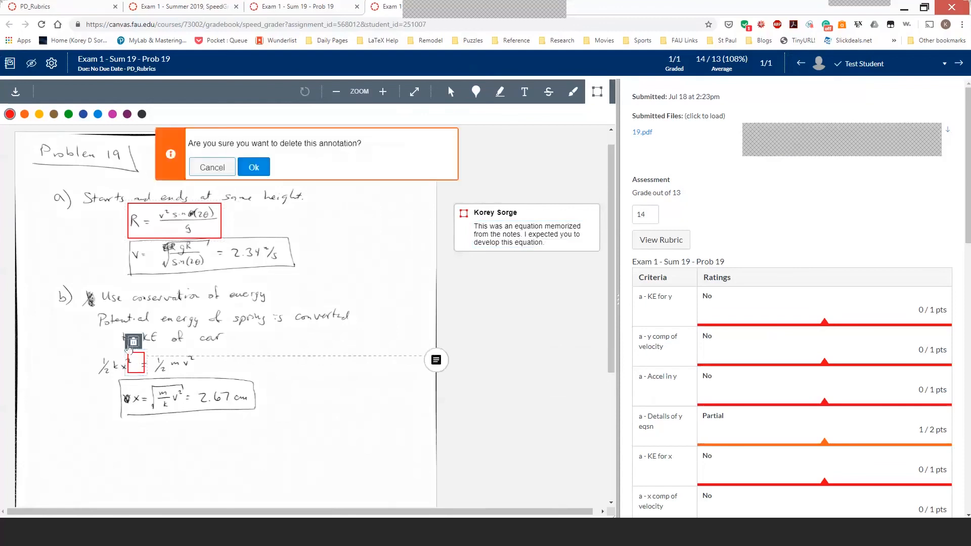
pyautogui.click(253, 167)
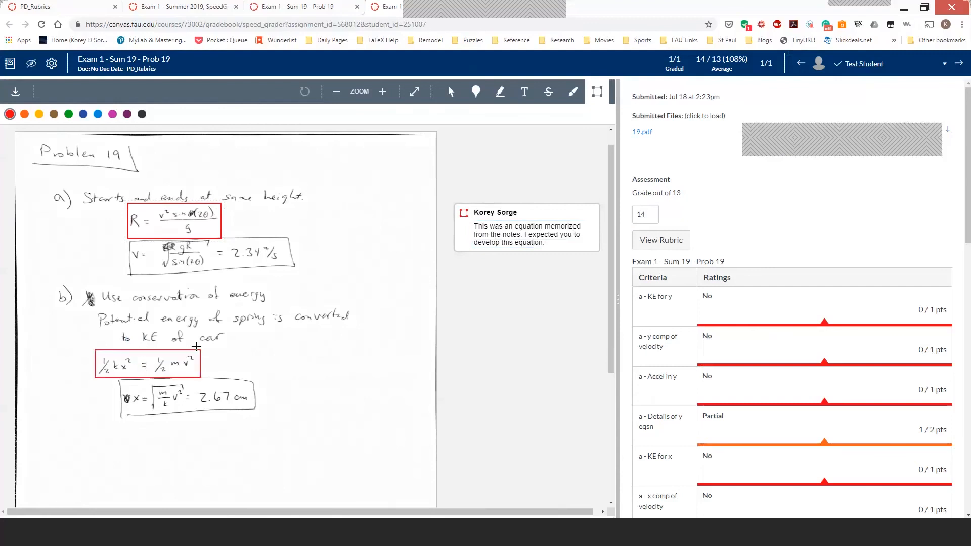
# Comment that the part b equation is missing an energy term and that gravitational potential energy should go in the blank box
pyautogui.write('E')
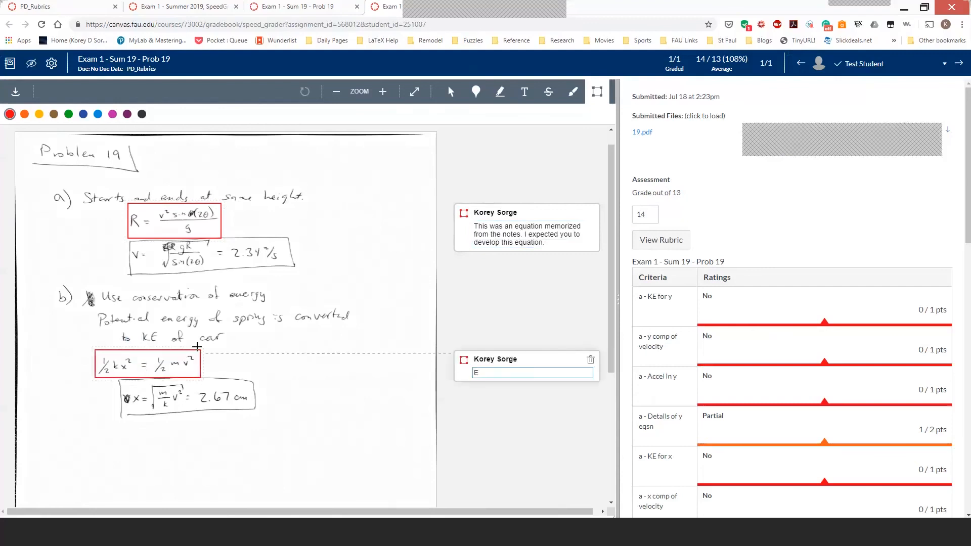
pyautogui.write('nergy from the')
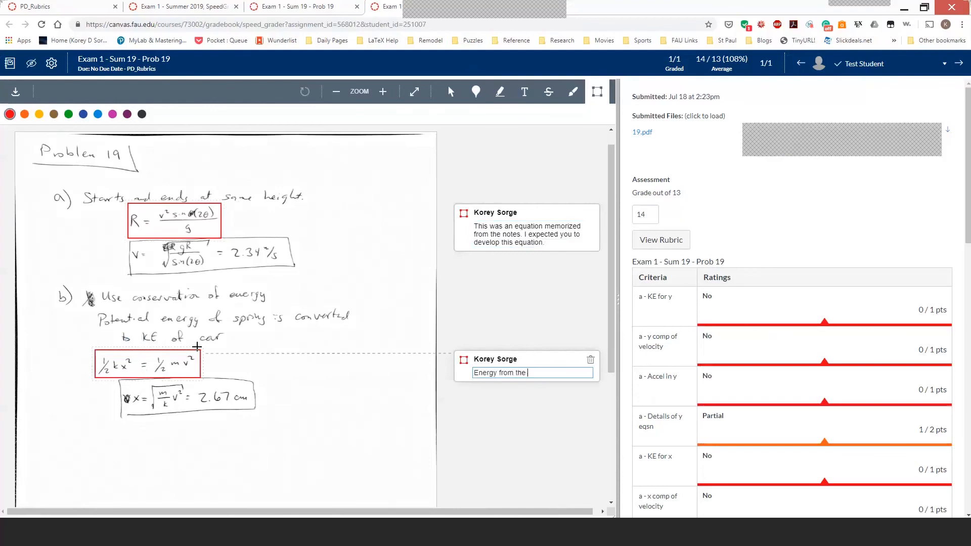
pyautogui.write('pring raises the mass and')
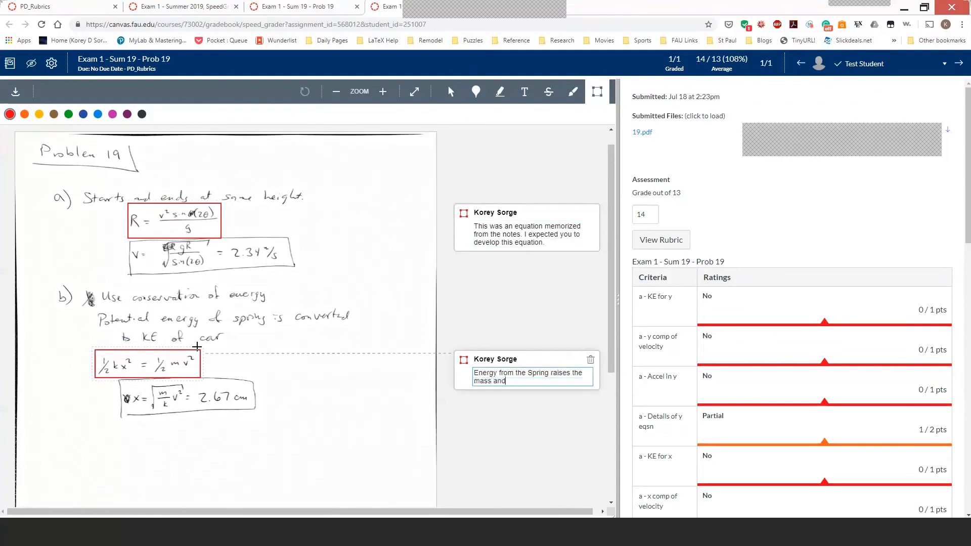
pyautogui.write('gives it')
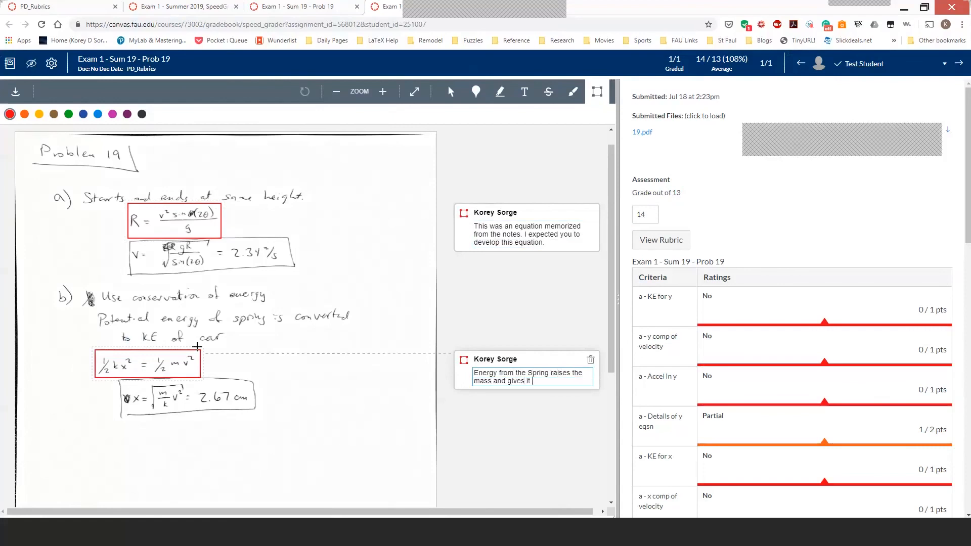
pyautogui.write('velocity. Y')
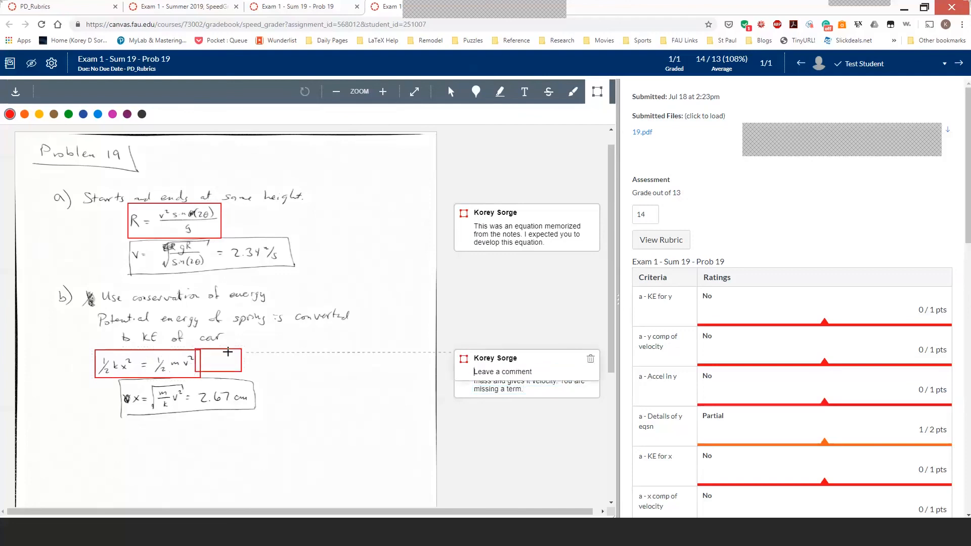
pyautogui.write('Grav pot energy would')
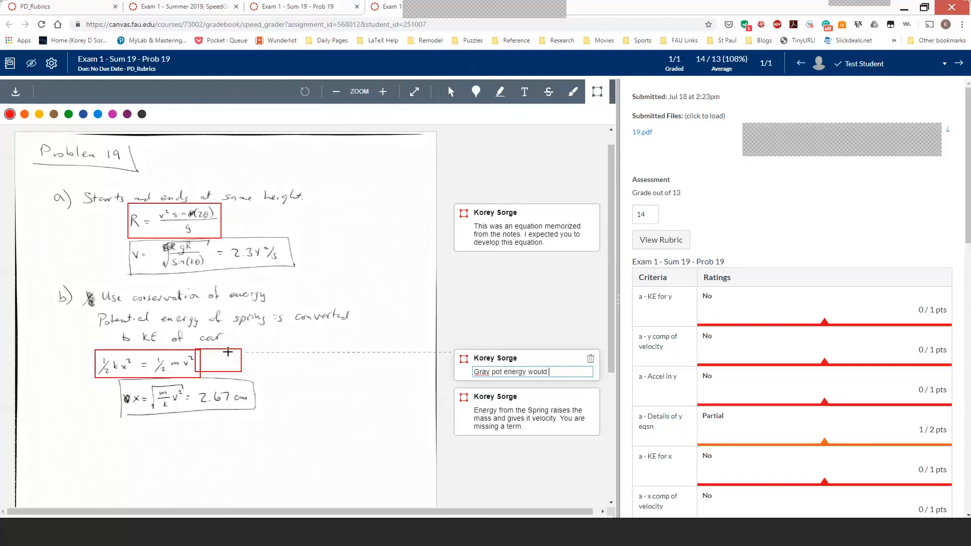
pyautogui.write('go here.')
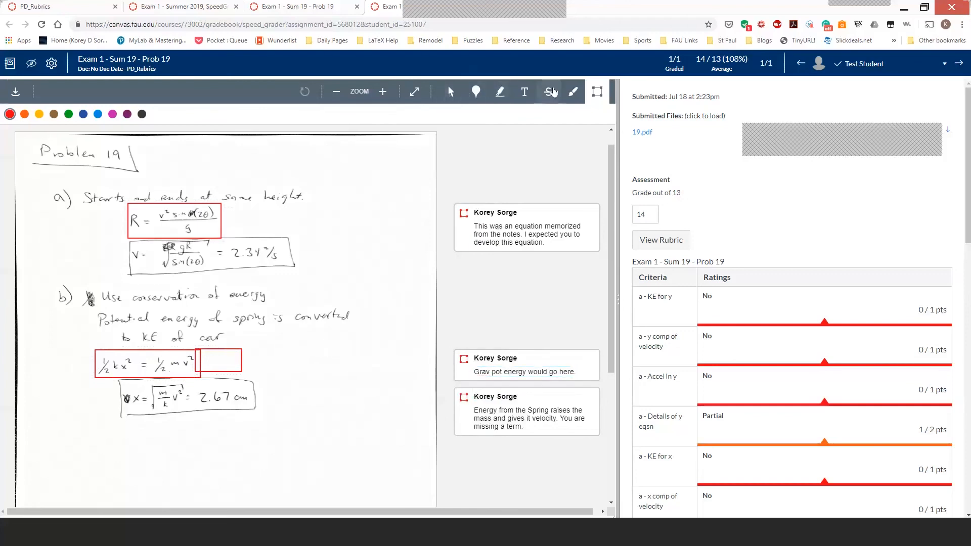
pyautogui.click(549, 92)
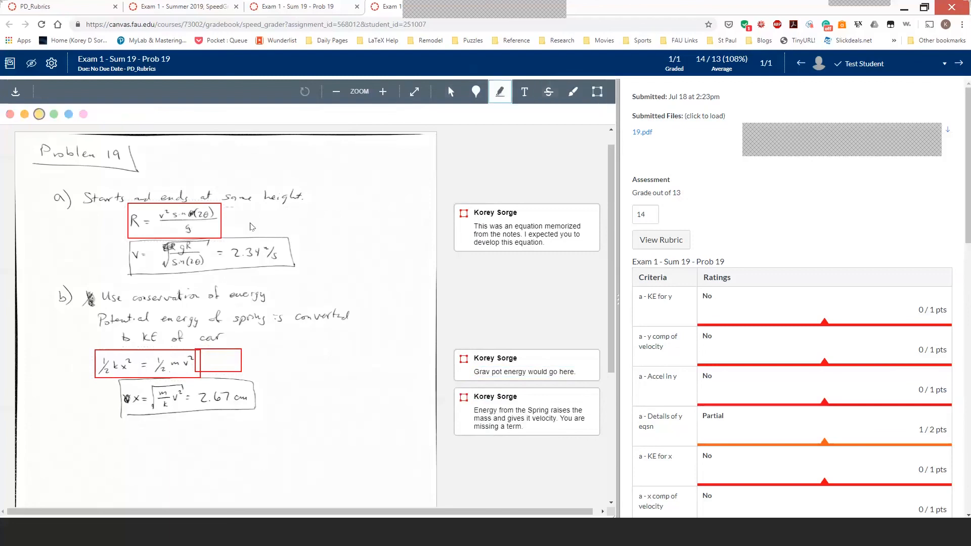
pyautogui.moveTo(499, 92)
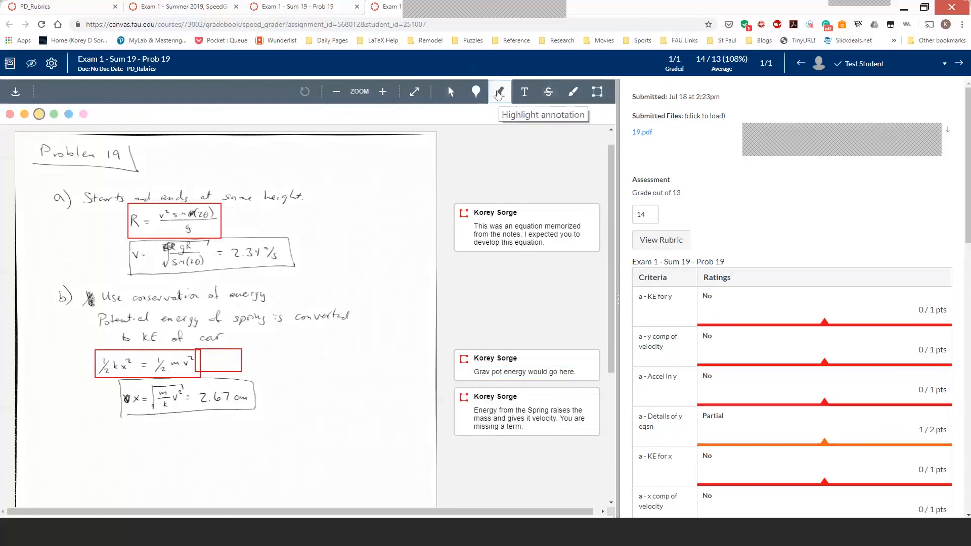
pyautogui.click(572, 91)
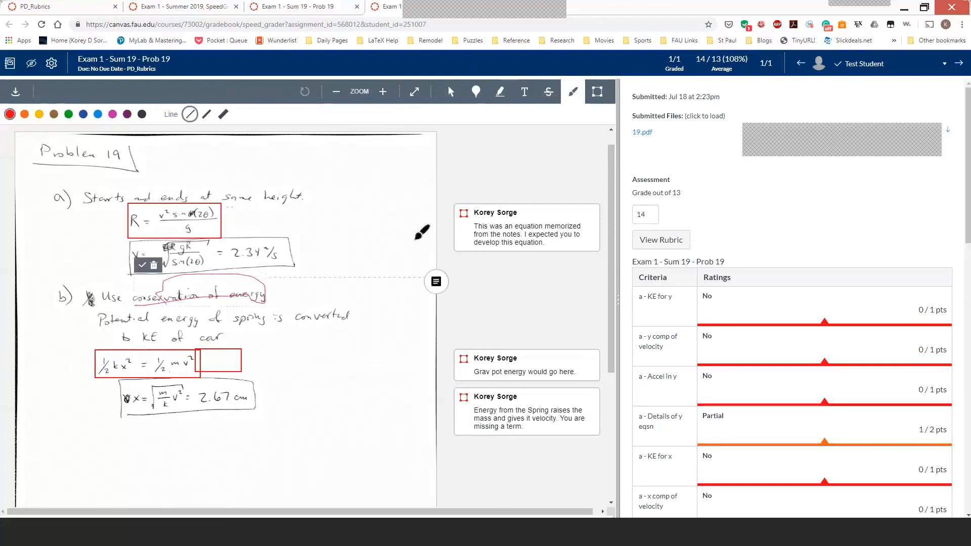
pyautogui.moveTo(398, 285)
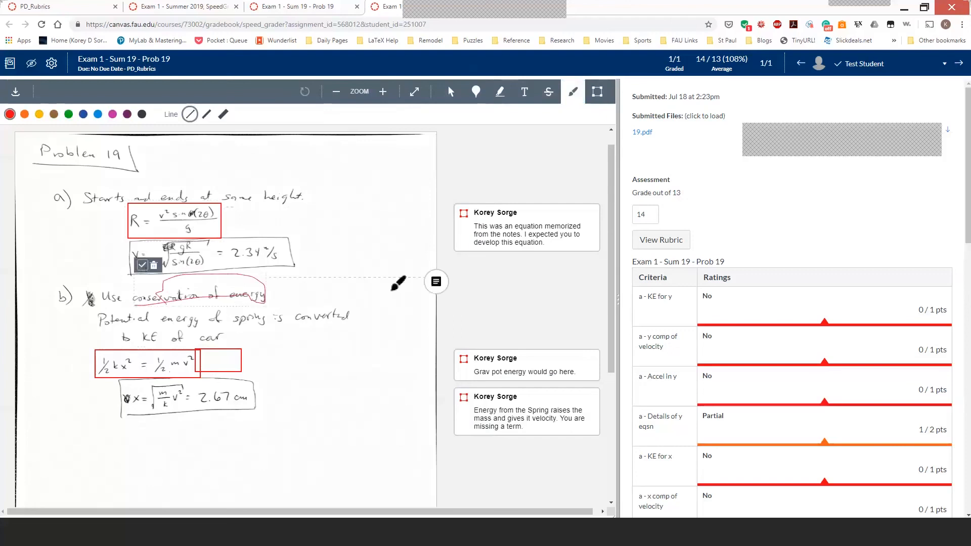
pyautogui.click(154, 265)
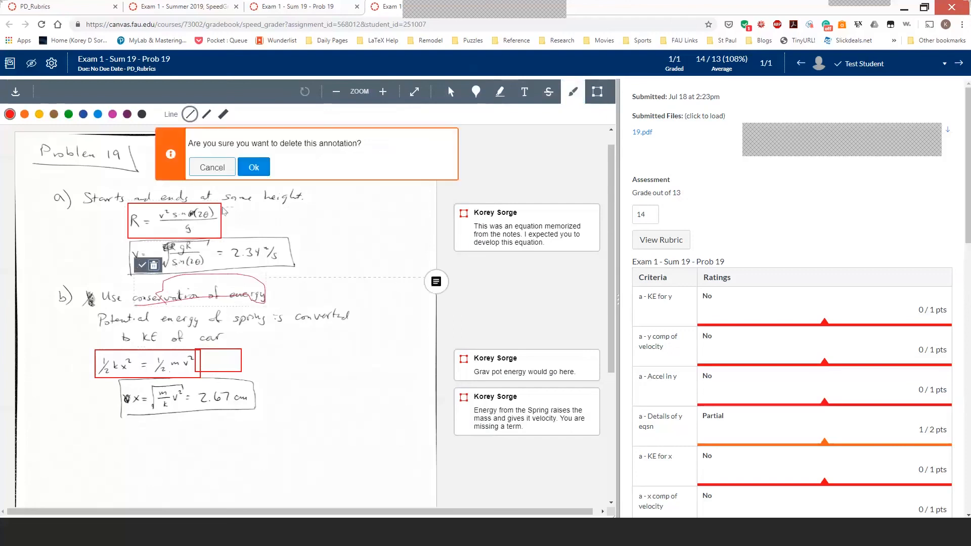
pyautogui.click(253, 167)
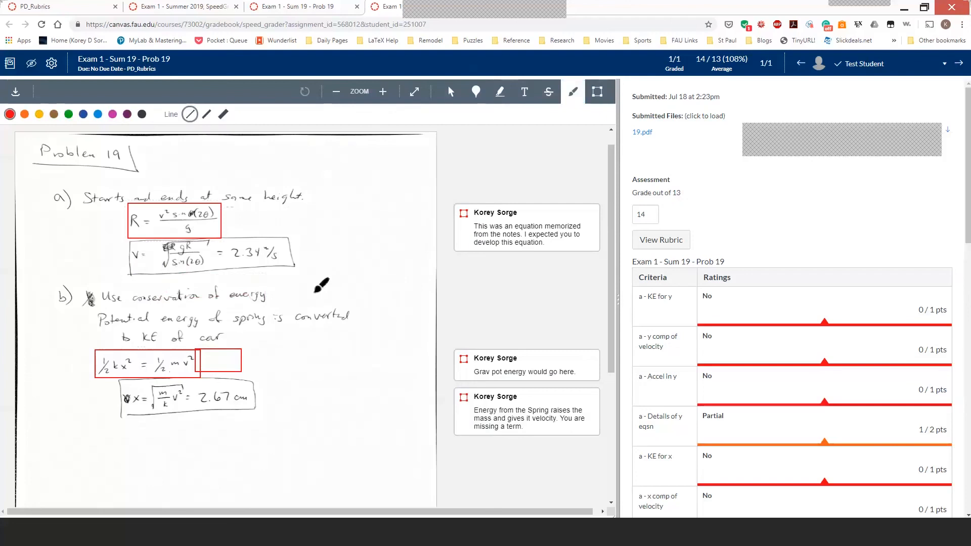
pyautogui.moveTo(284, 345)
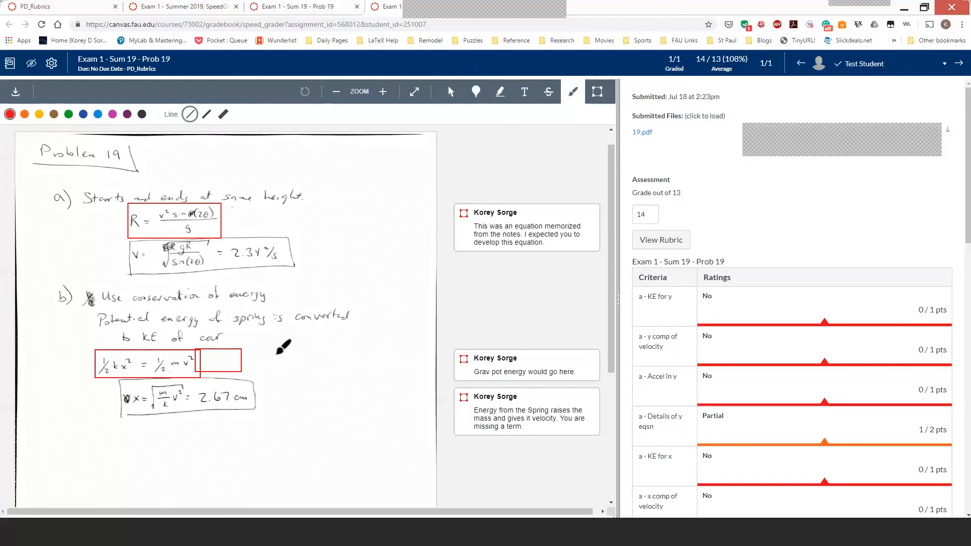
pyautogui.moveTo(335, 338)
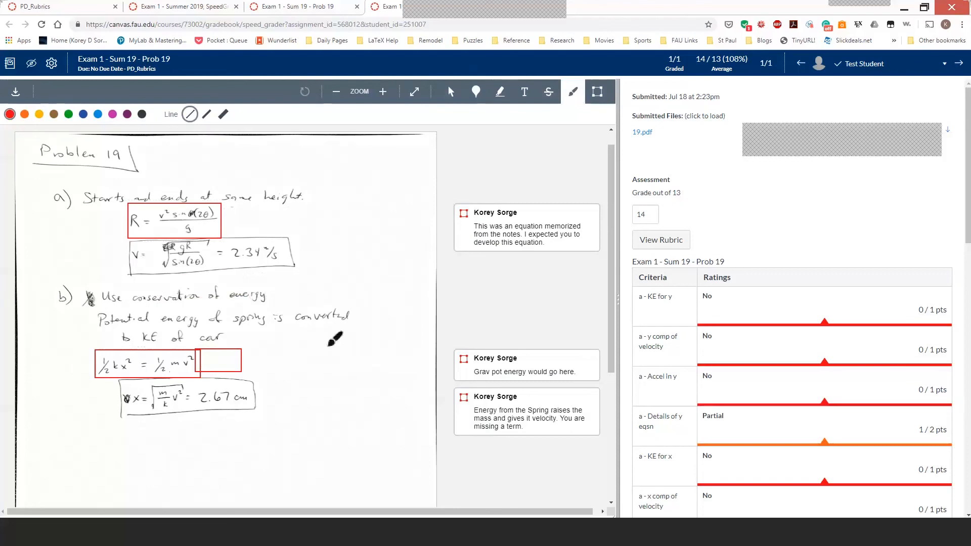
pyautogui.moveTo(528, 317)
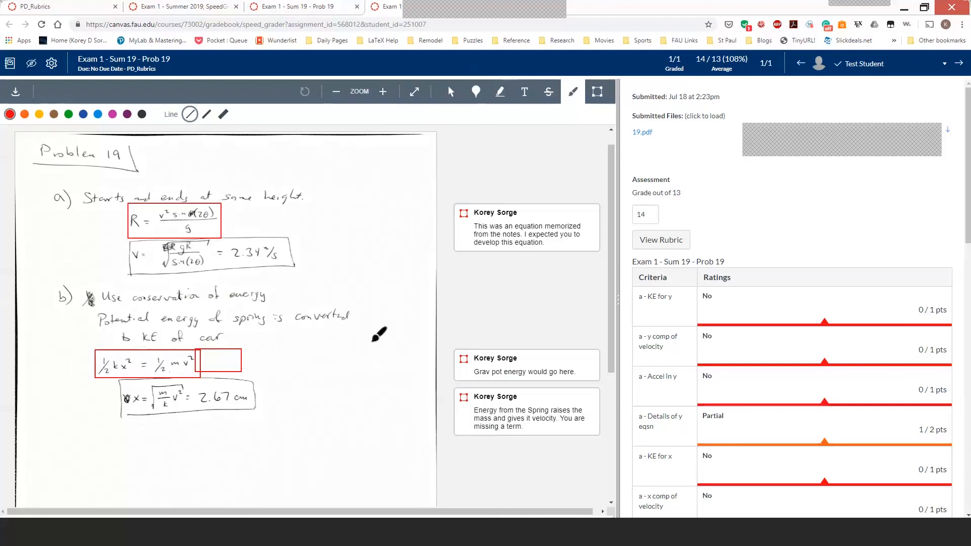
pyautogui.moveTo(308, 362)
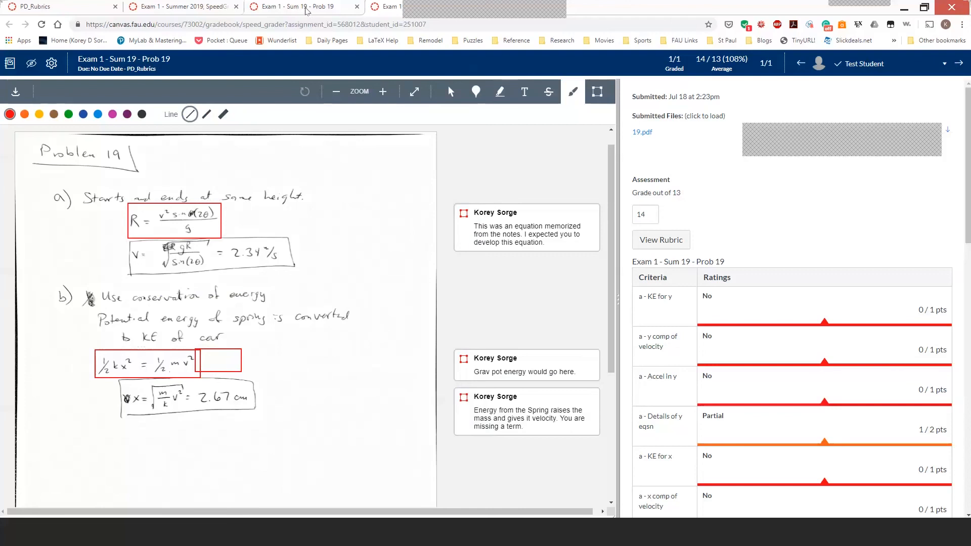
pyautogui.moveTo(304, 7)
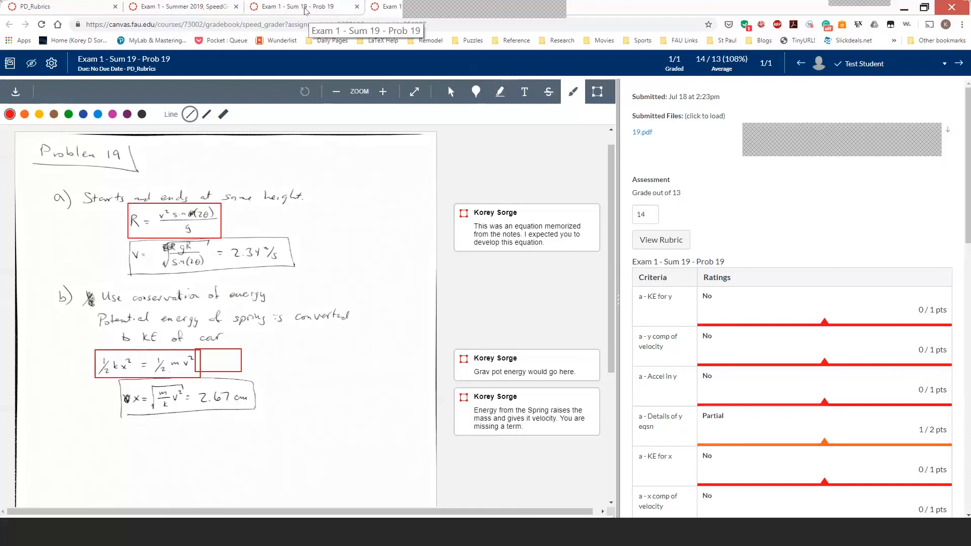
pyautogui.moveTo(452, 227)
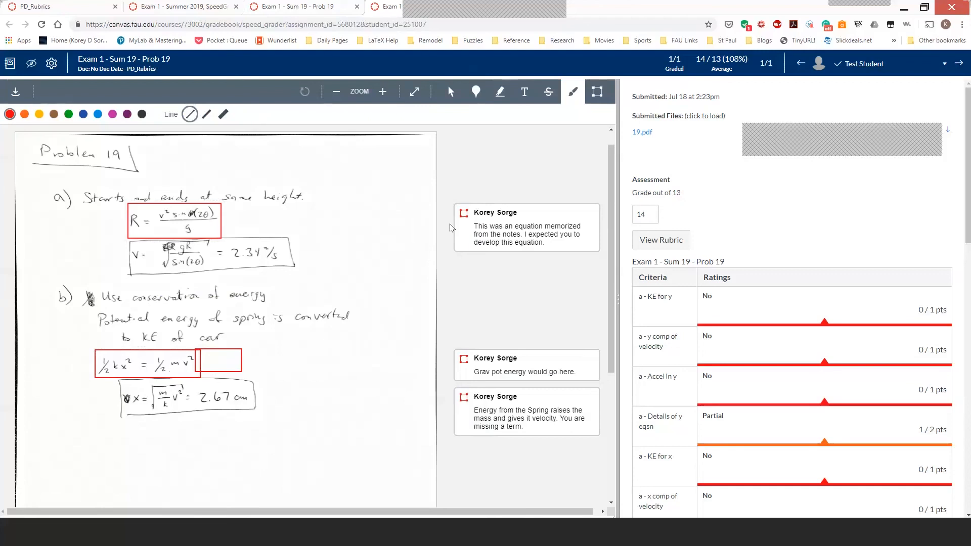
pyautogui.moveTo(456, 274)
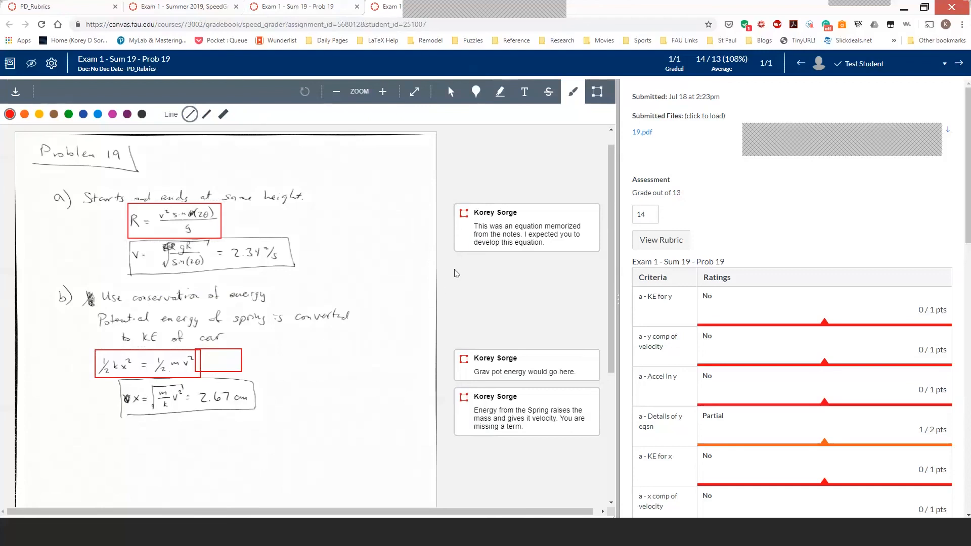
pyautogui.moveTo(819, 21)
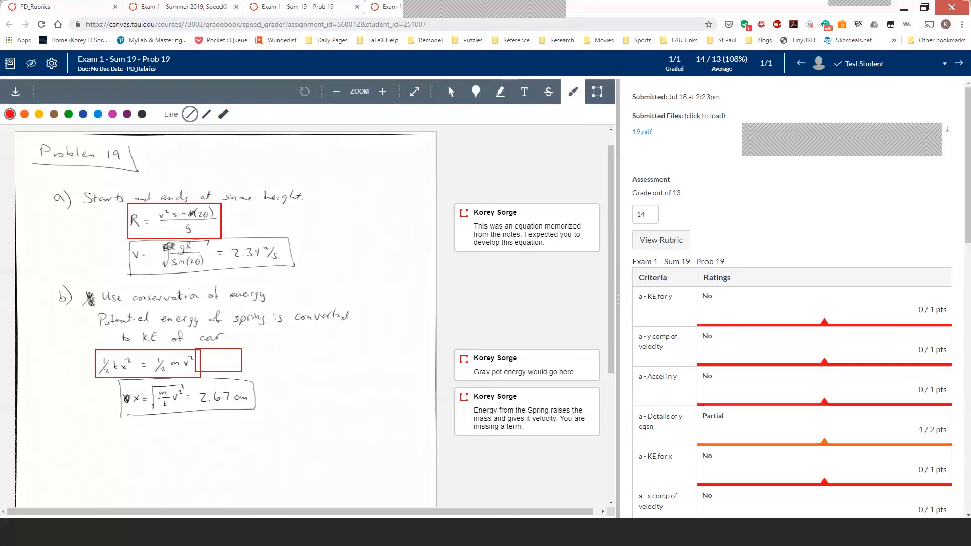